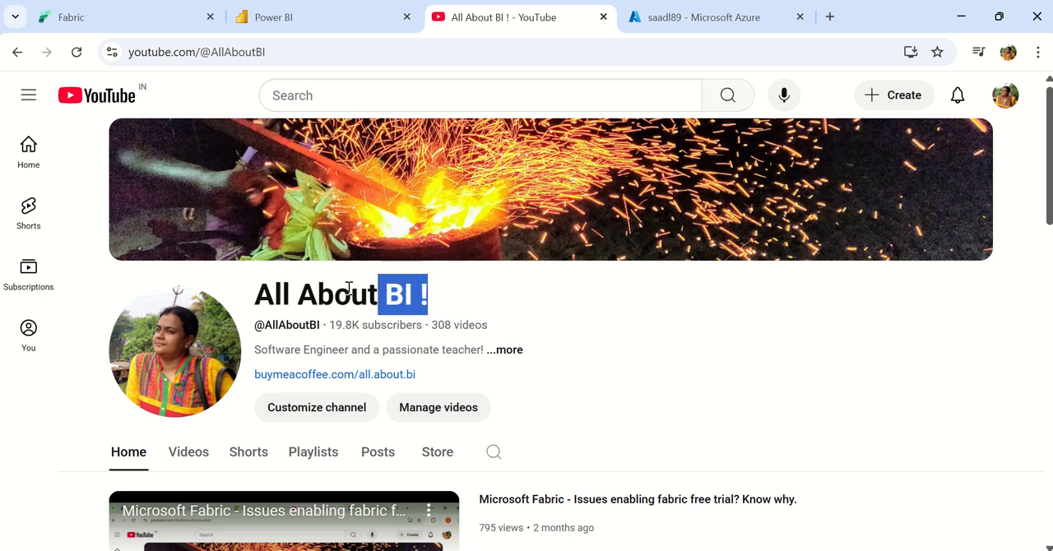
Step: Bring up a blank untitled Notepad note over the YouTube channel page
{"action": "triple_click", "coordinate": [341, 295]}
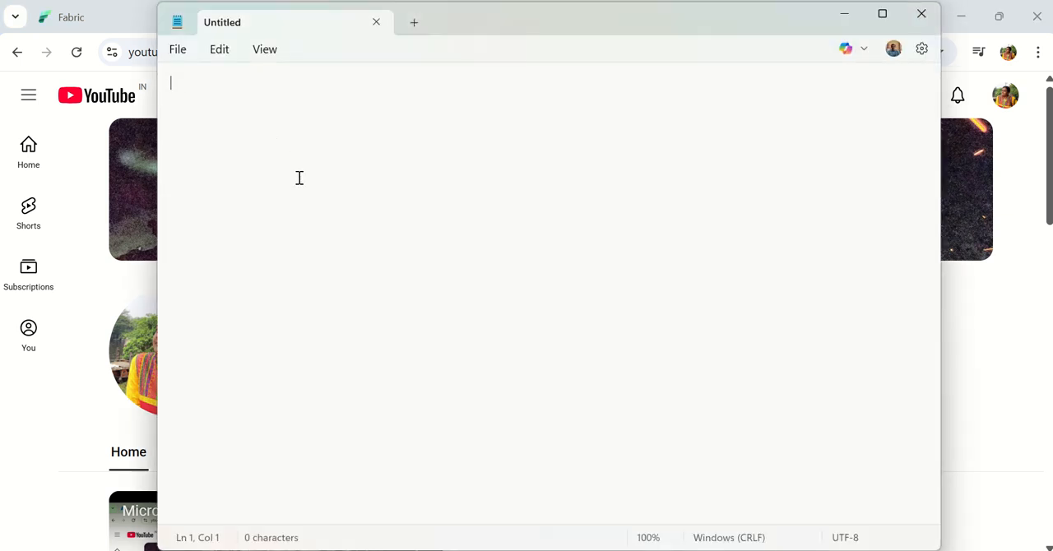
Step: Note 'pipeline', 'copy activity' and an indented 'adls gen2 -- > lh' source line
{"action": "type", "text": "pipeli"}
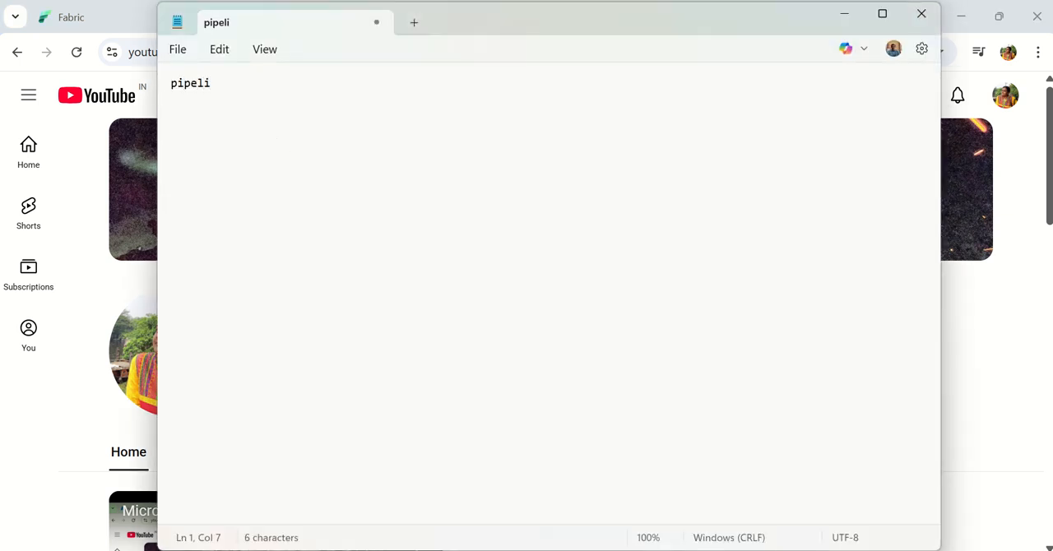
{"action": "type", "text": "ne"}
{"action": "type", "text": "copy activity"}
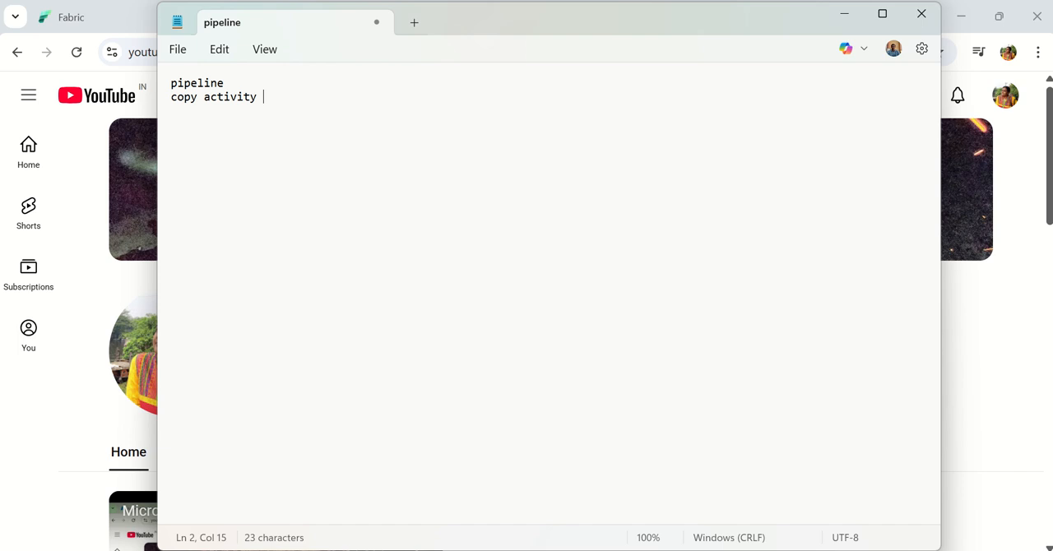
{"action": "type", "text": "ad"}
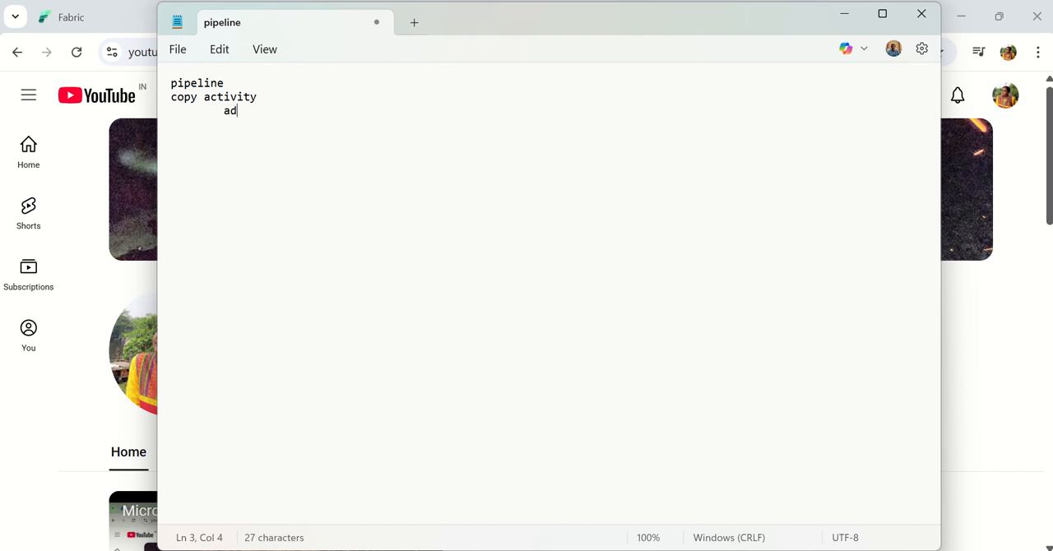
{"action": "type", "text": "ls gen"}
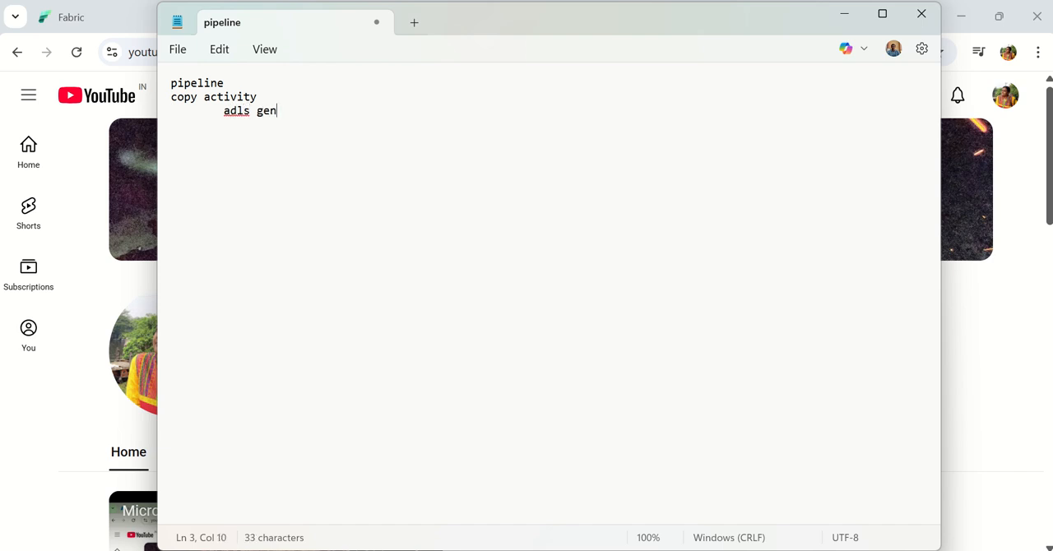
{"action": "type", "text": "2 -- > 1"}
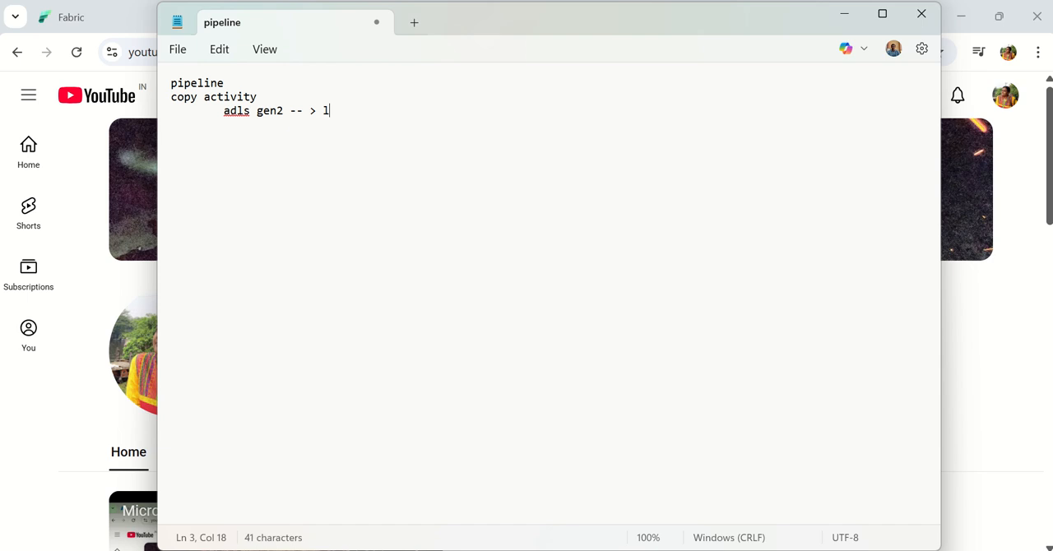
{"action": "type", "text": "h"}
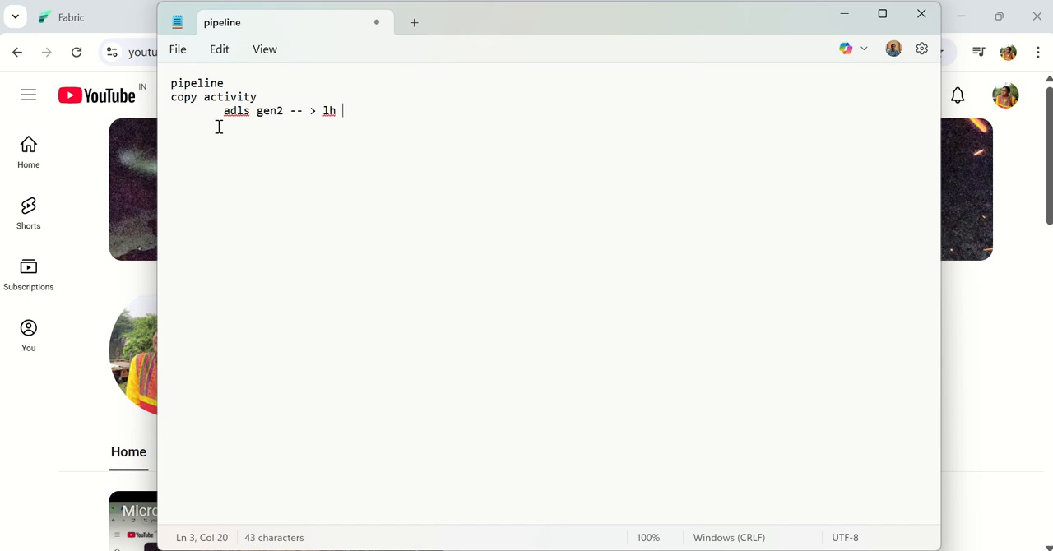
Step: Highlight 'adls gen2' while explaining and add a blank line below the source line
{"action": "left_click_drag", "start_coordinate": [224, 110], "coordinate": [283, 110]}
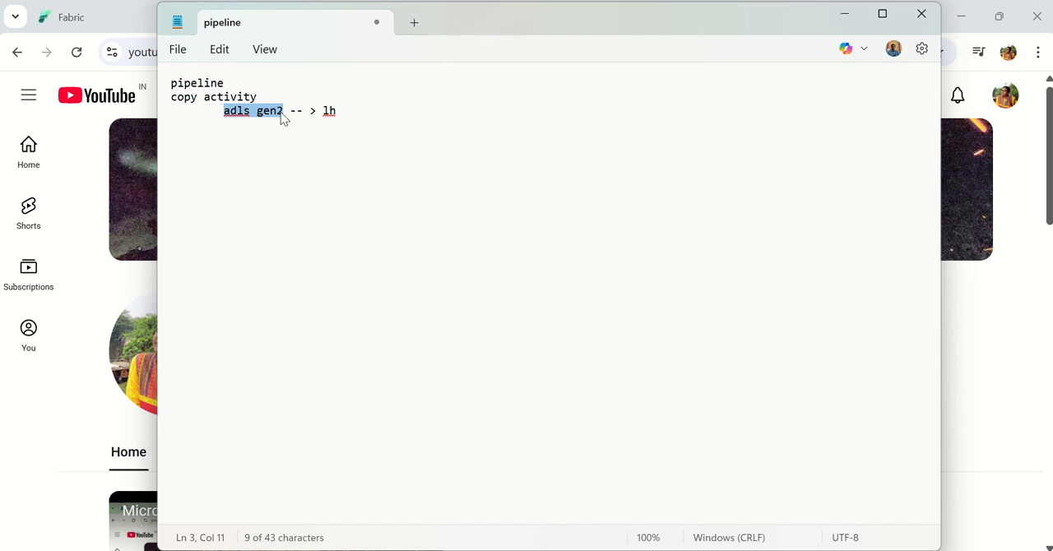
{"action": "mouse_move", "coordinate": [274, 118]}
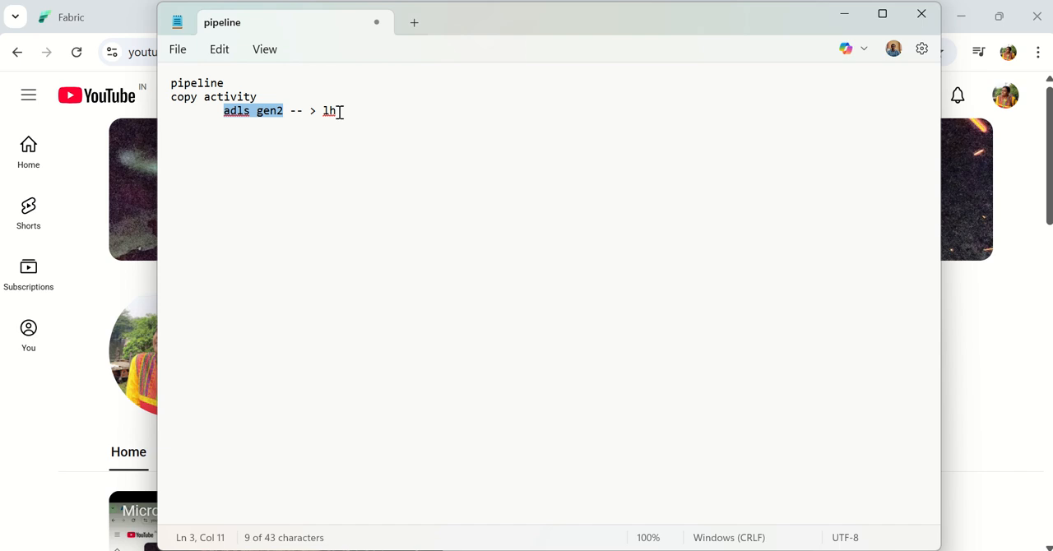
{"action": "key", "text": "enter"}
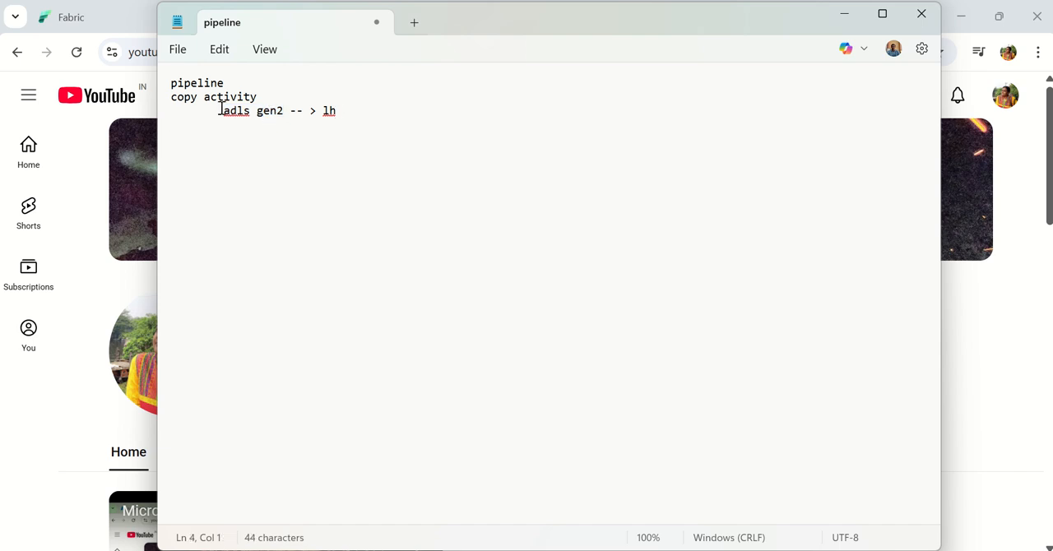
{"action": "left_click_drag", "start_coordinate": [224, 111], "coordinate": [293, 111]}
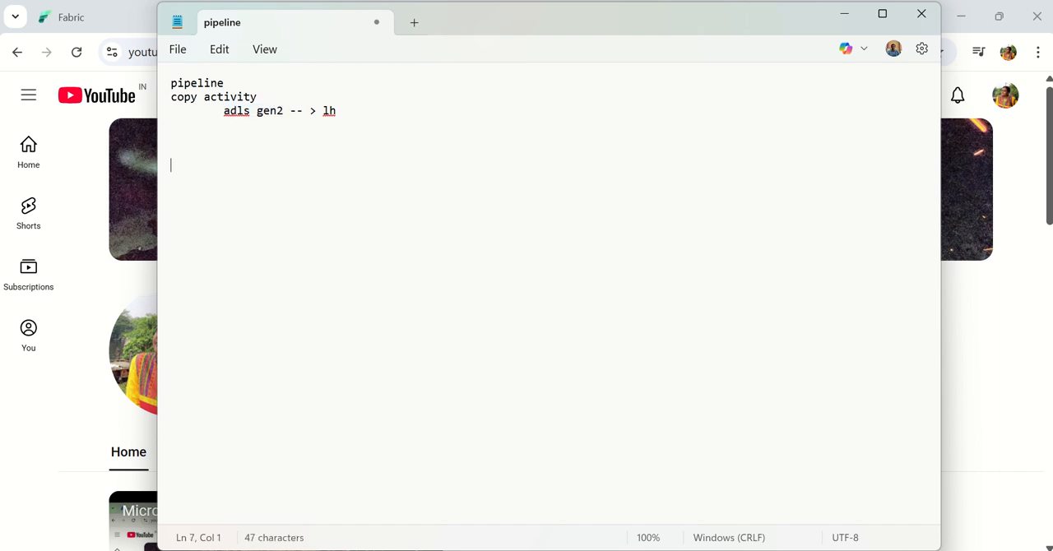
Step: Note 'workspace identity ?', how to create it in Fabric, and 'add role in IAM in SA in Azure'
{"action": "type", "text": "workspace i"}
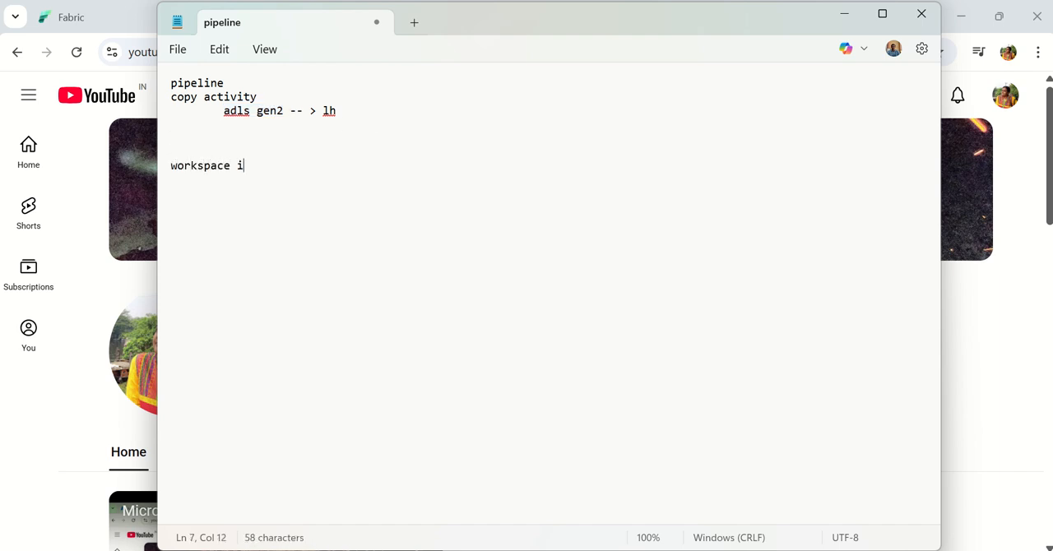
{"action": "type", "text": "dentity ?"}
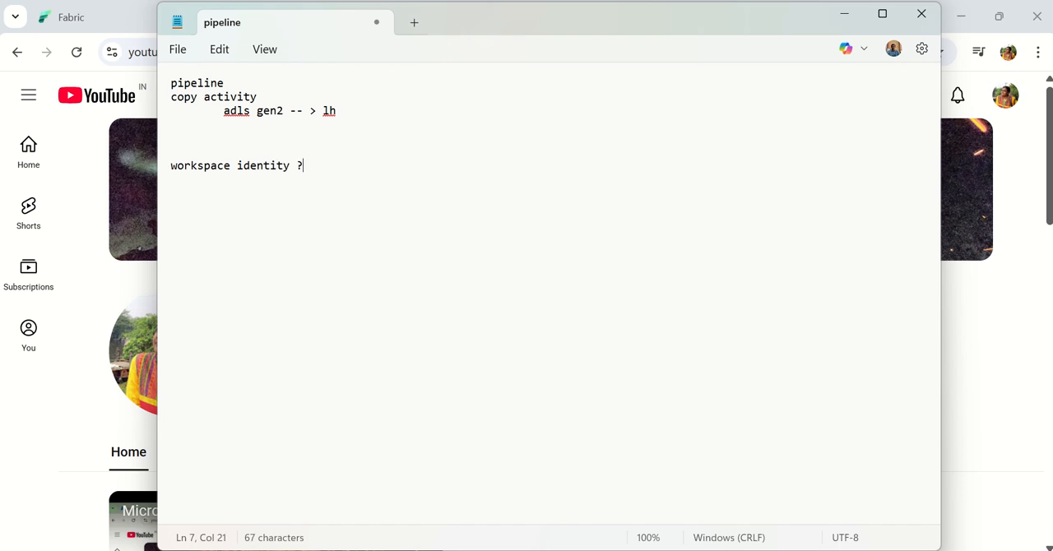
{"action": "type", "text": "how to cr"}
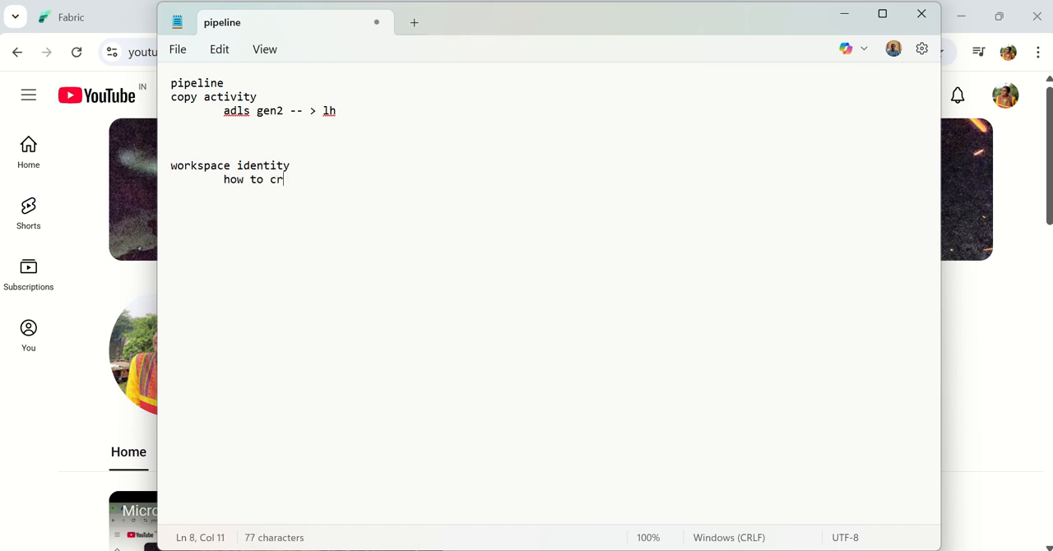
{"action": "type", "text": "eate"}
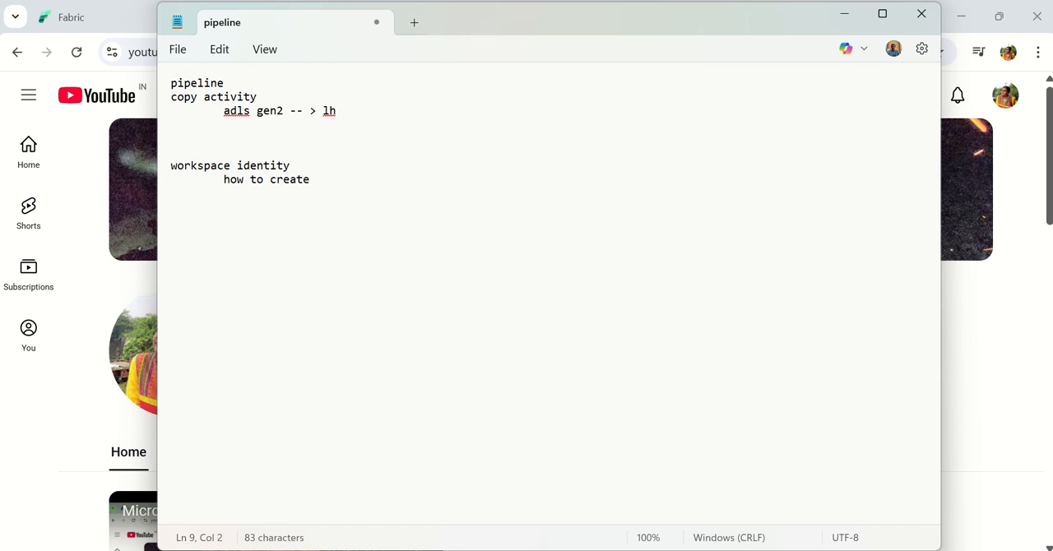
{"action": "type", "text": "add role"}
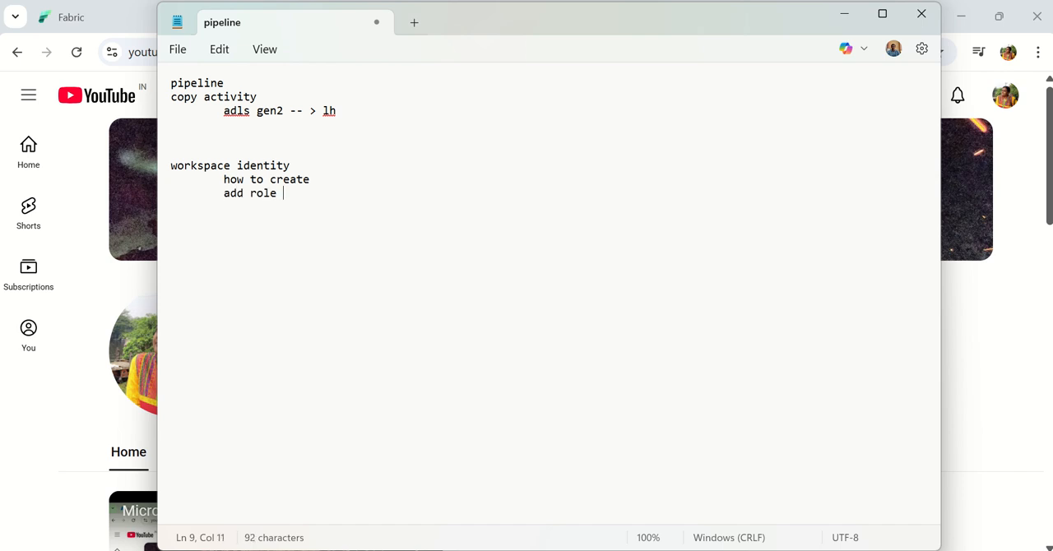
{"action": "type", "text": "in IAM i"}
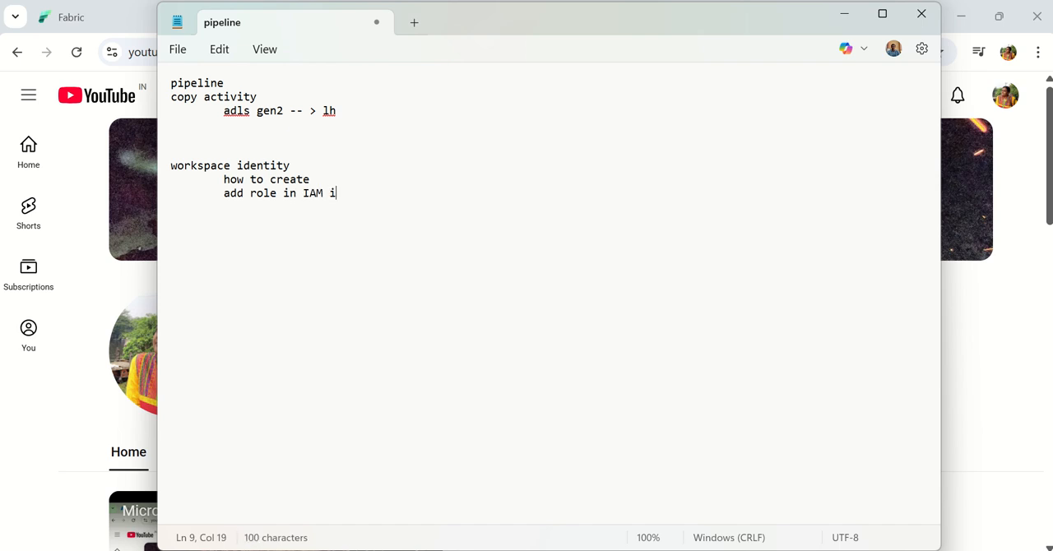
{"action": "type", "text": "in SA"}
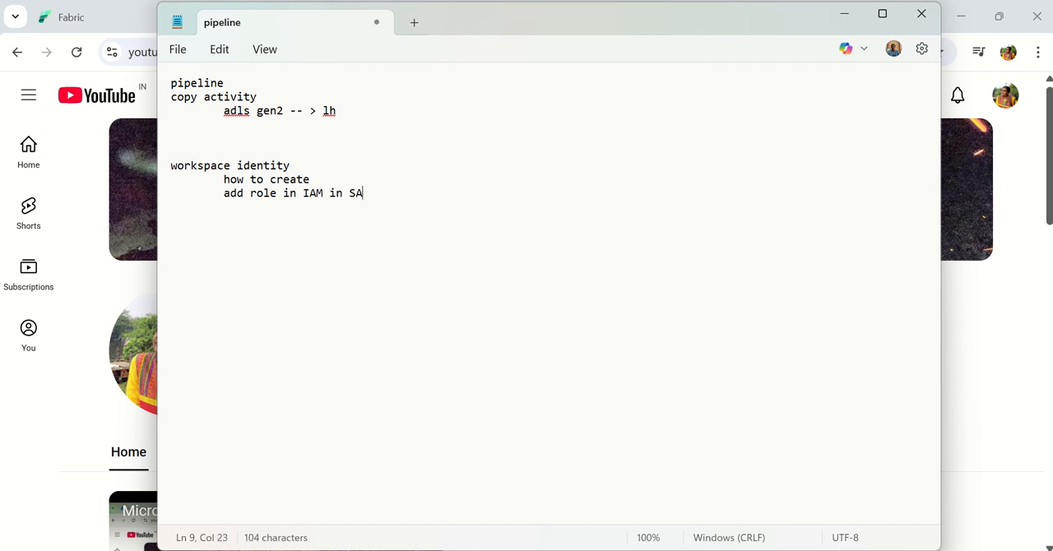
{"action": "type", "text": "in Azure"}
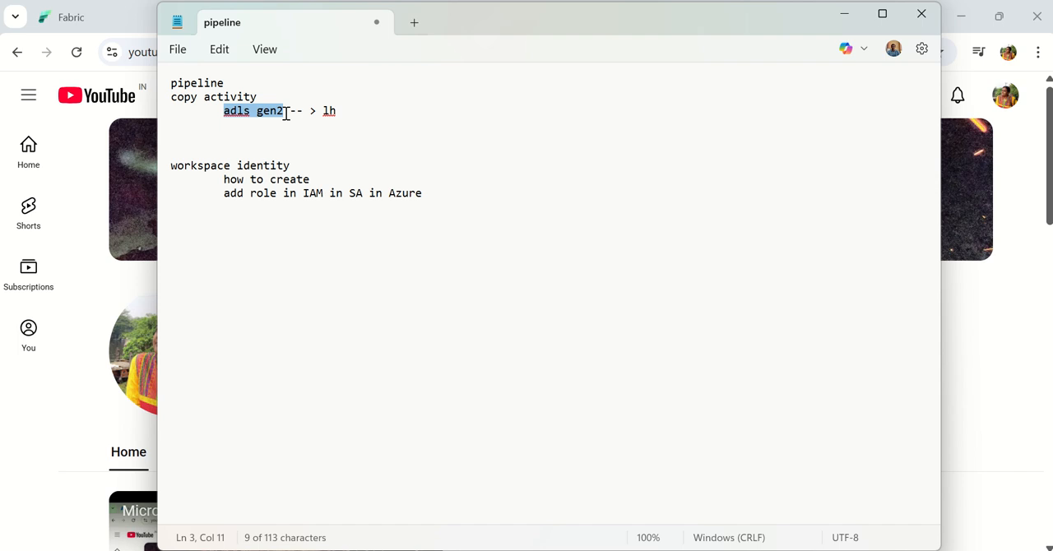
{"action": "mouse_move", "coordinate": [223, 178]}
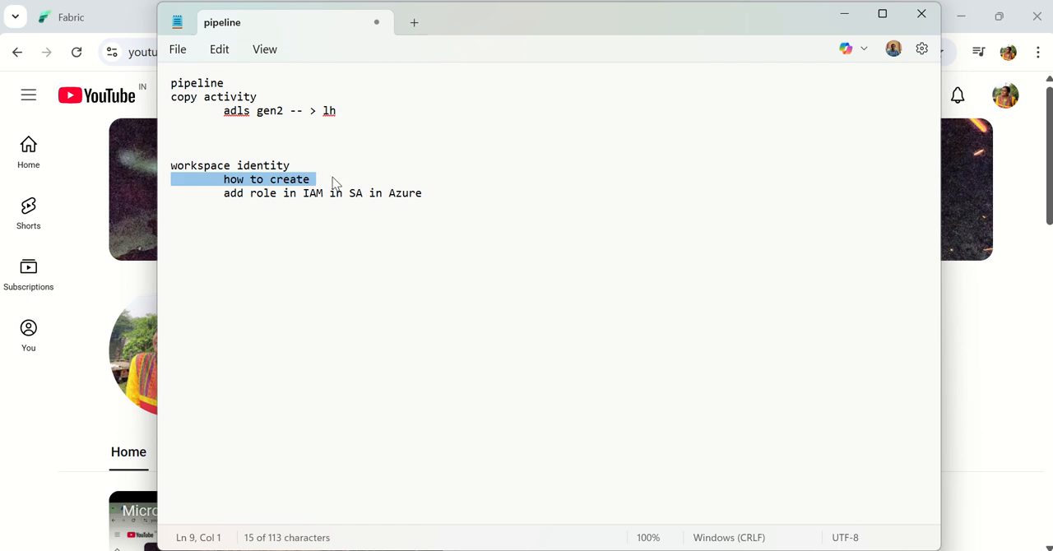
{"action": "type", "text": "in fabric"}
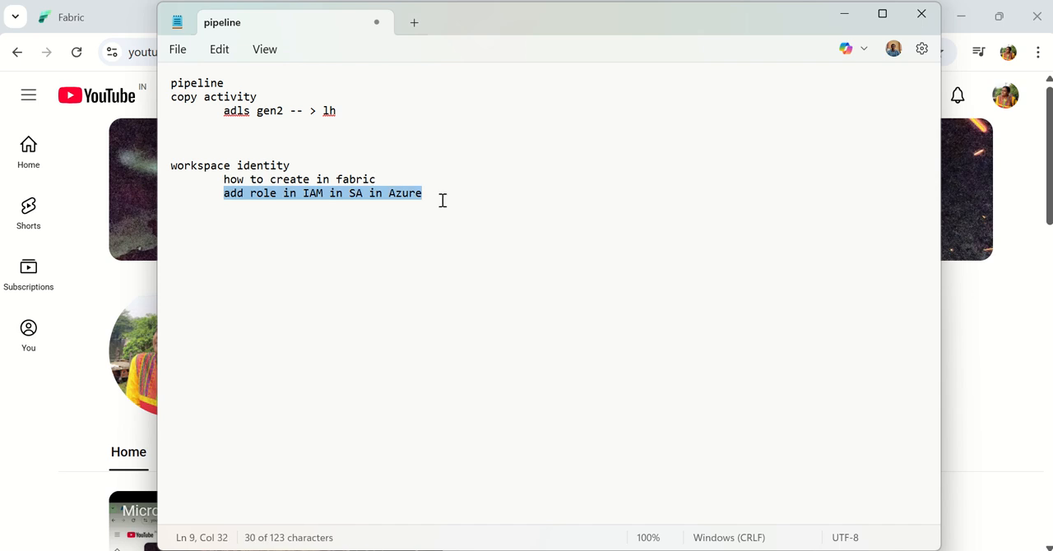
Step: Add the copy activity line 'creating the identity from step 1' and highlight the workspace identity block
{"action": "left_click", "coordinate": [421, 193]}
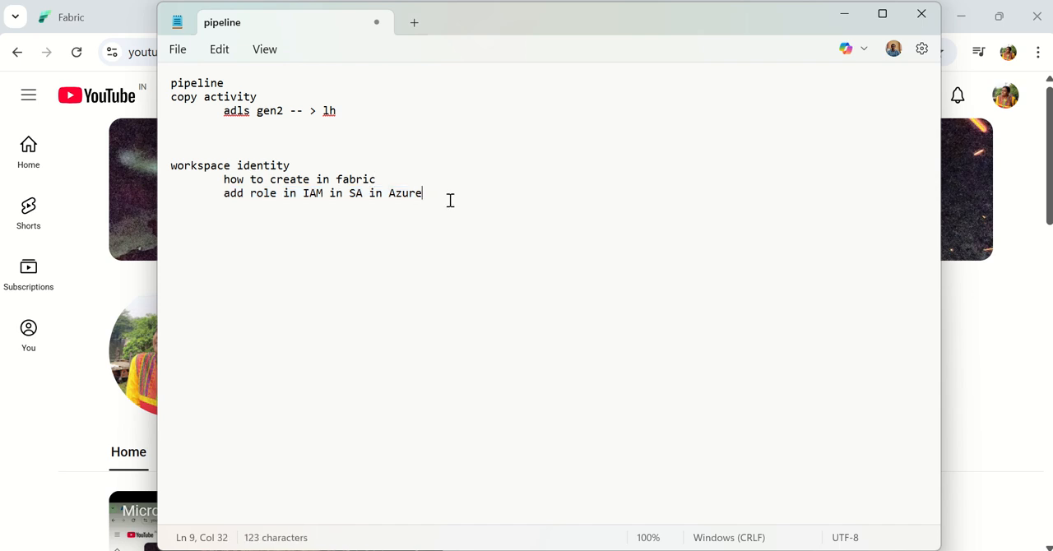
{"action": "type", "text": "copy ac"}
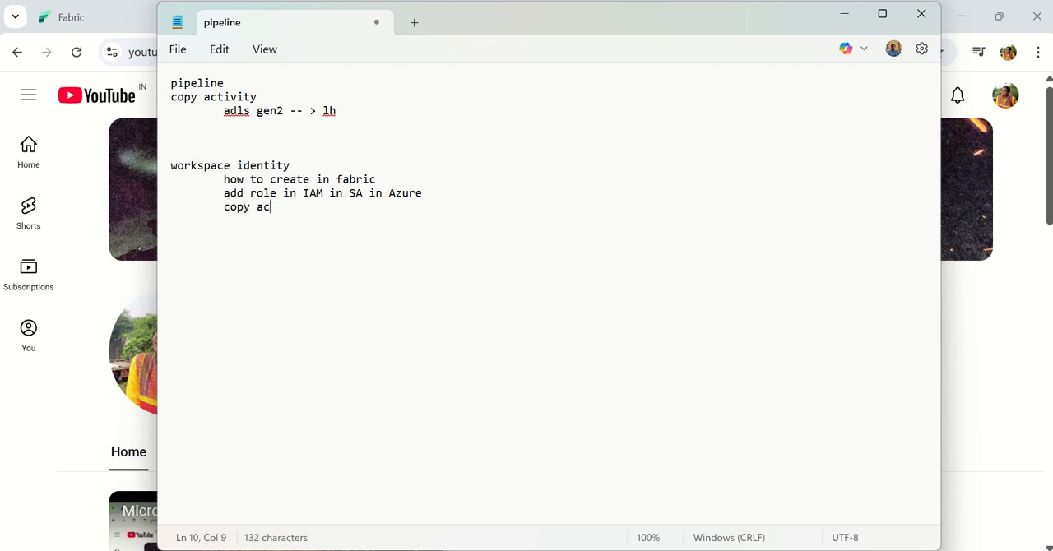
{"action": "type", "text": "tivity"}
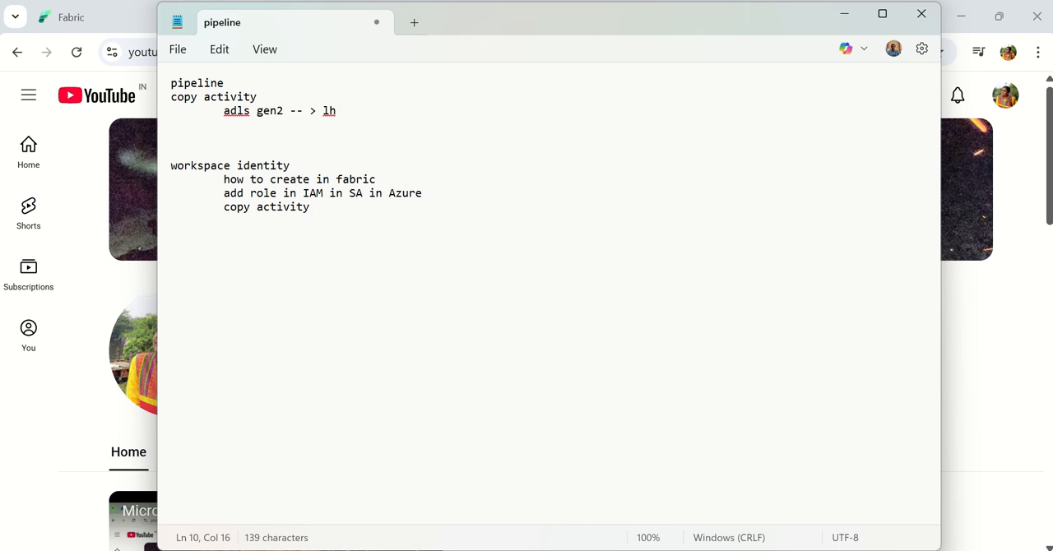
{"action": "type", "text": "create connection us"}
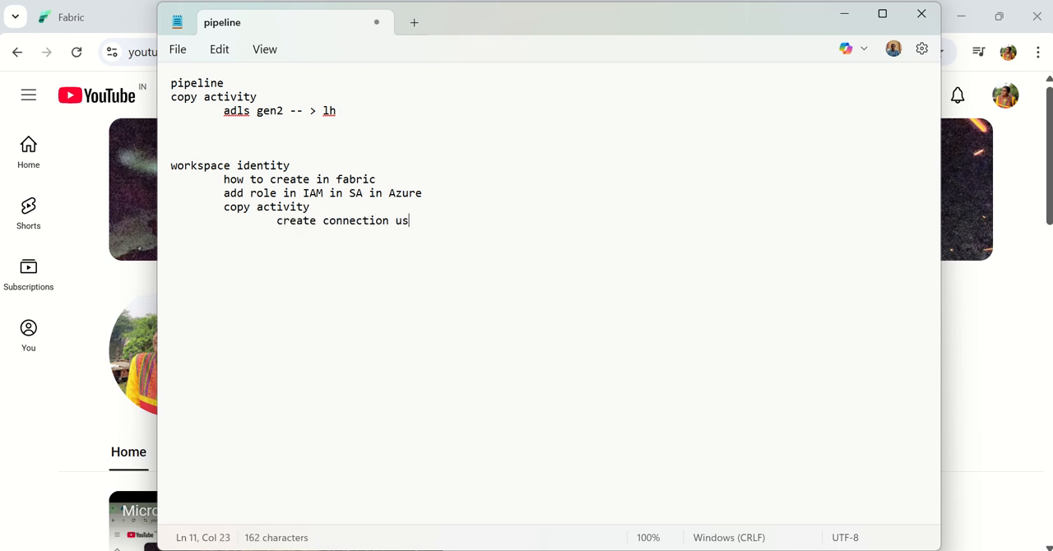
{"action": "type", "text": "ing the identit"}
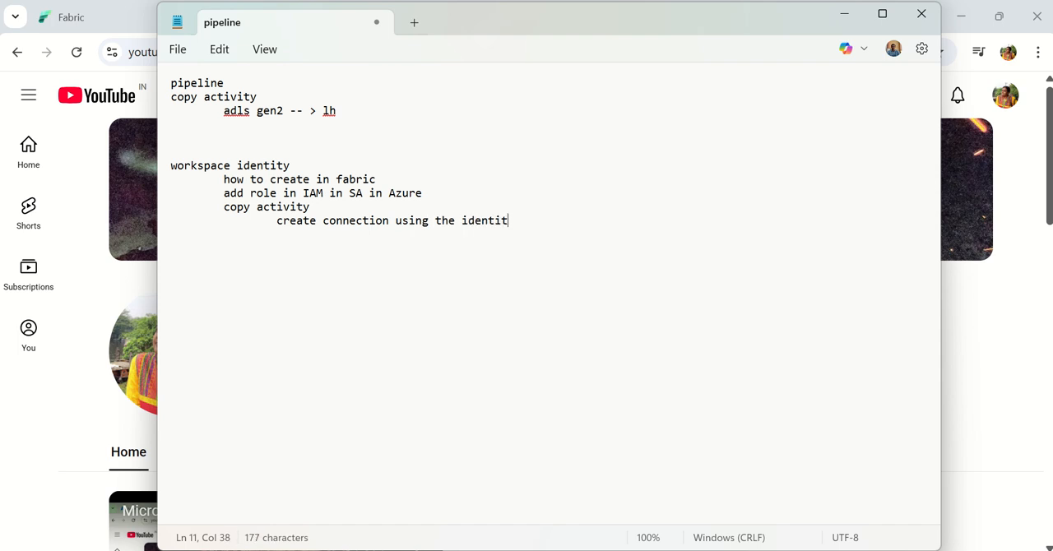
{"action": "type", "text": "y"}
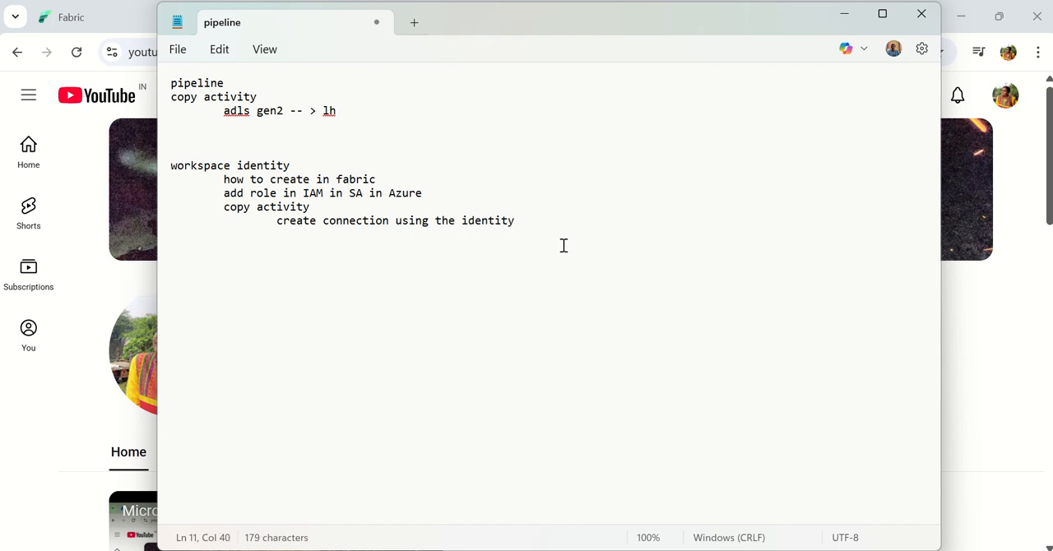
{"action": "type", "text": "from step 1"}
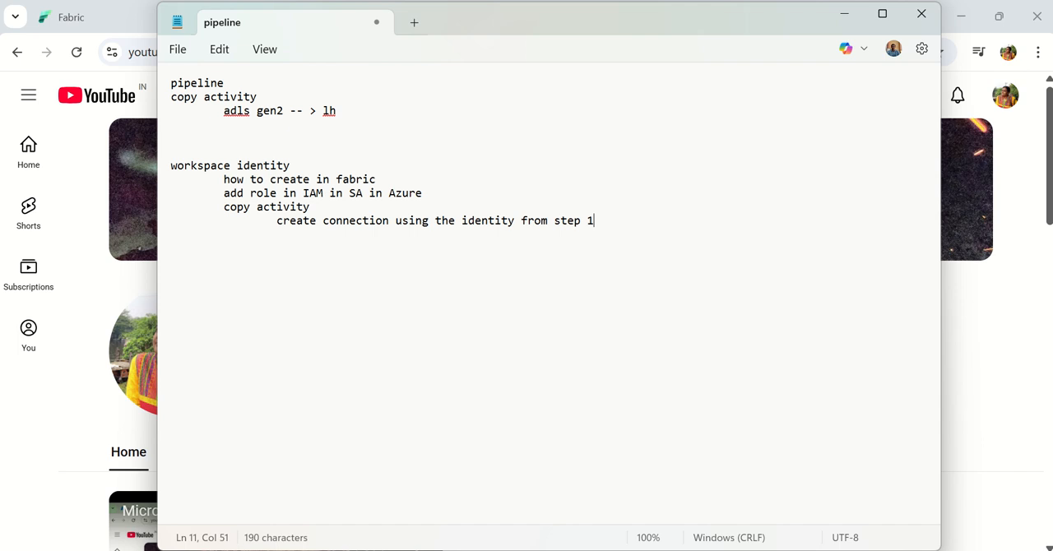
{"action": "left_click_drag", "start_coordinate": [172, 157], "coordinate": [594, 221]}
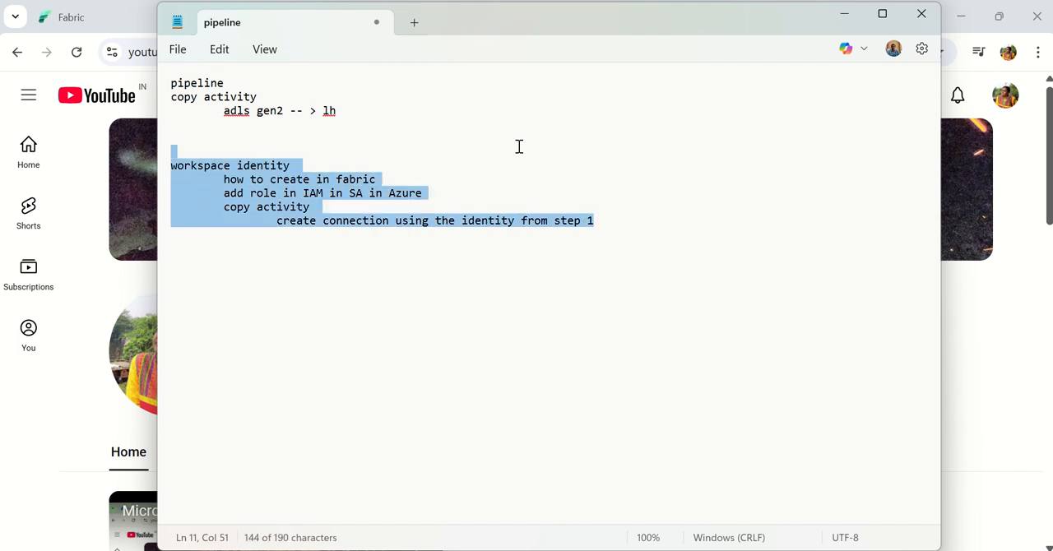
{"action": "mouse_move", "coordinate": [803, 42]}
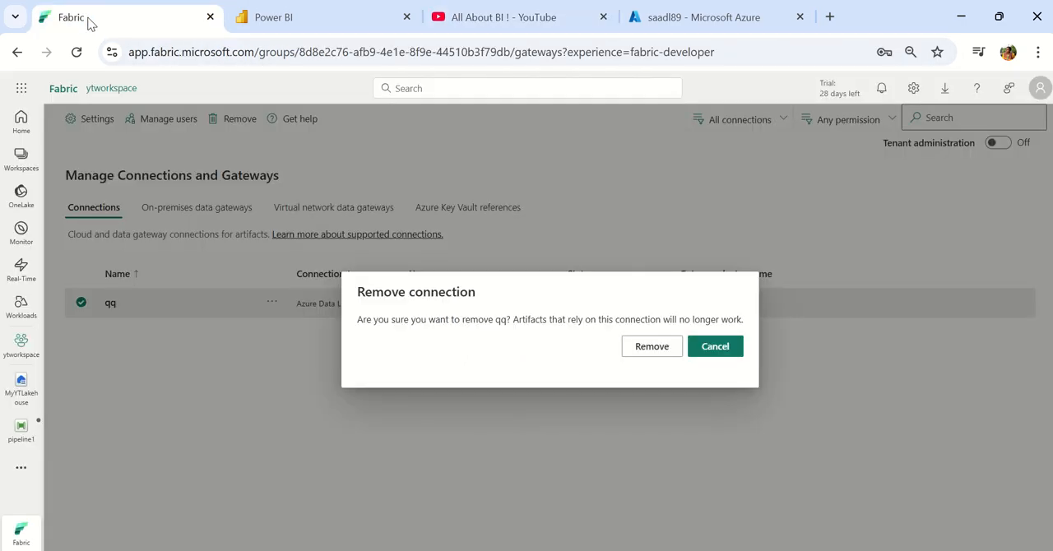
{"action": "mouse_move", "coordinate": [651, 346]}
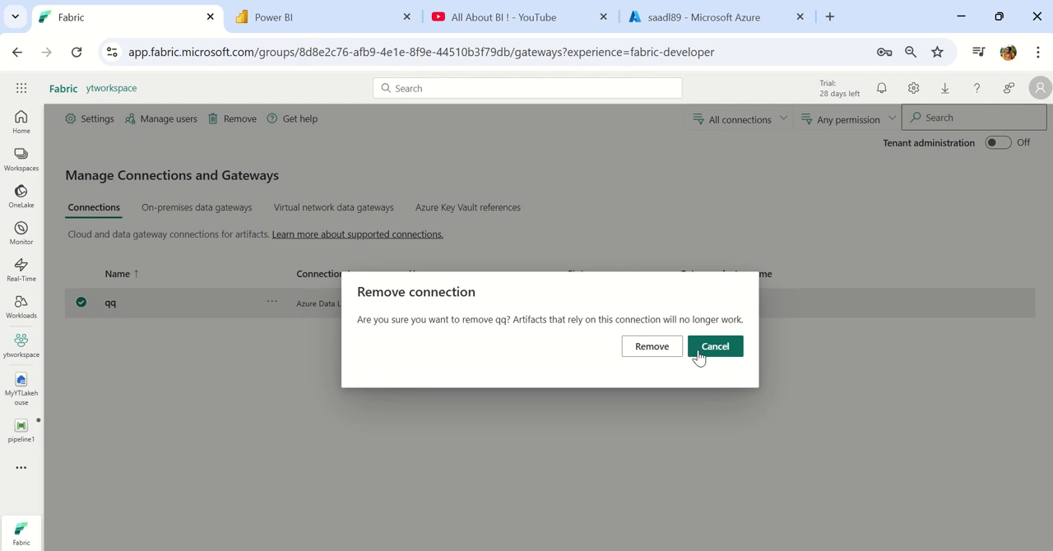
Step: Cancel removing the qq connection and return to the ytworkspace item list
{"action": "left_click", "coordinate": [714, 345]}
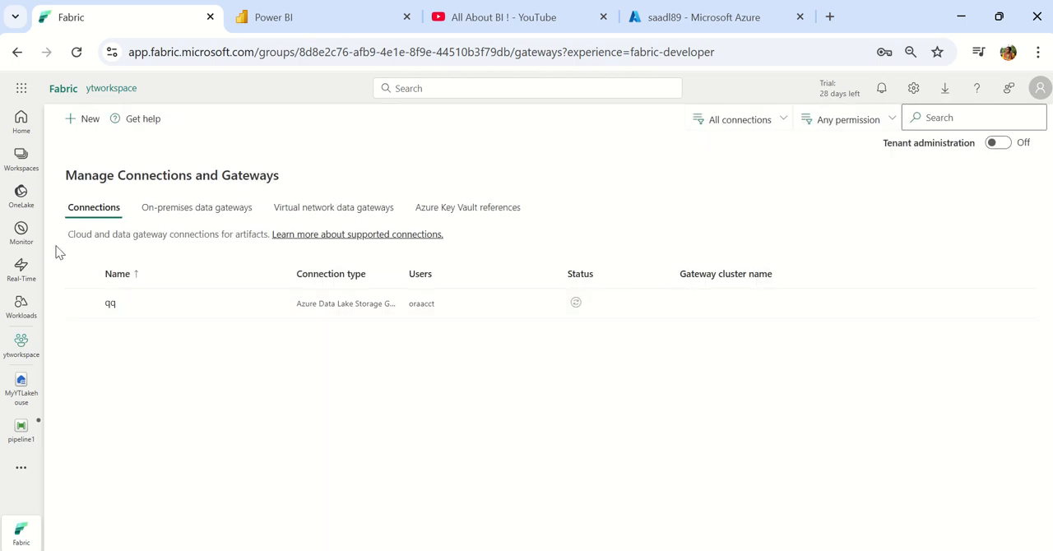
{"action": "left_click", "coordinate": [20, 344]}
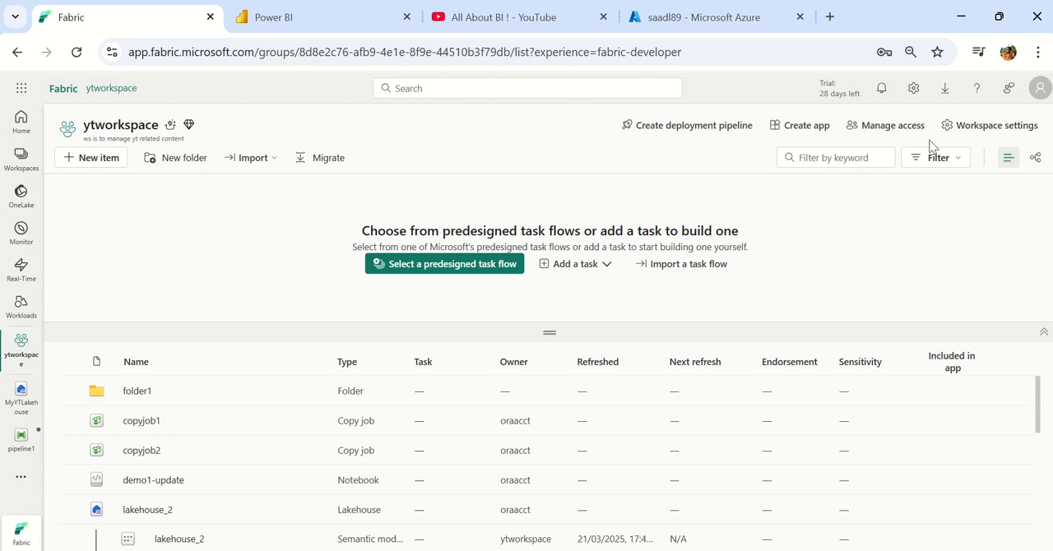
Step: Show the Workspace identity page in ytworkspace's Workspace settings
{"action": "left_click", "coordinate": [997, 125]}
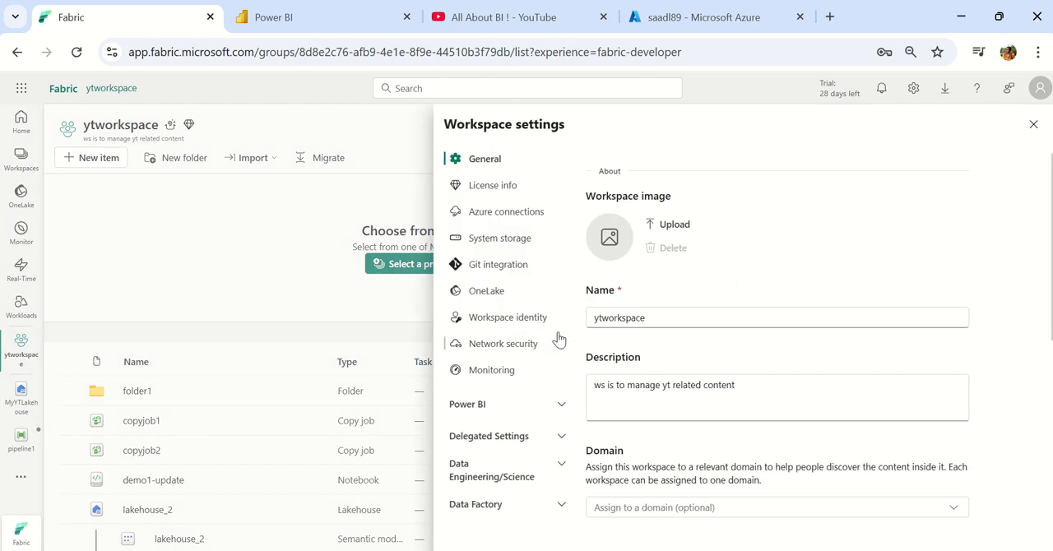
{"action": "left_click", "coordinate": [507, 316]}
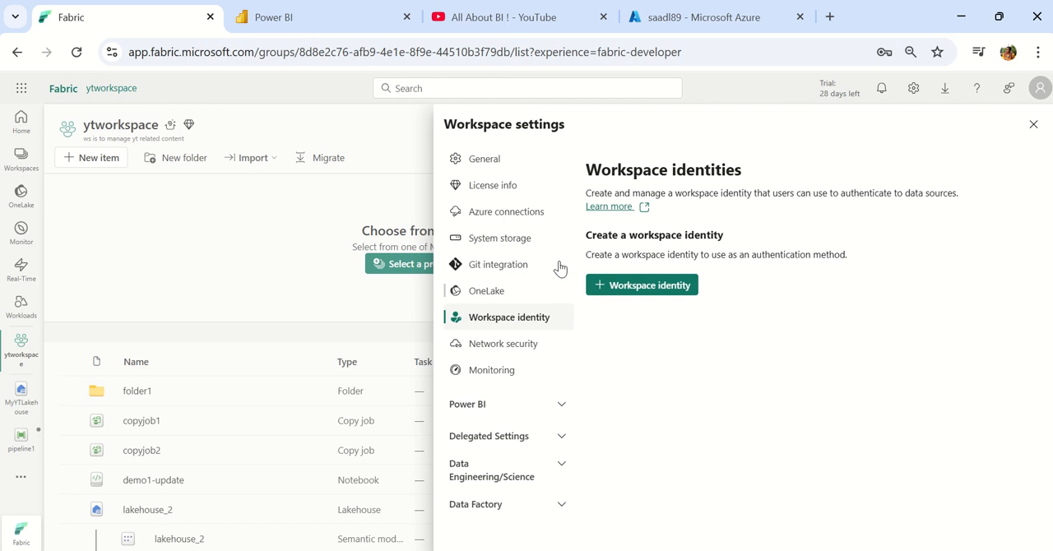
{"action": "mouse_move", "coordinate": [742, 323]}
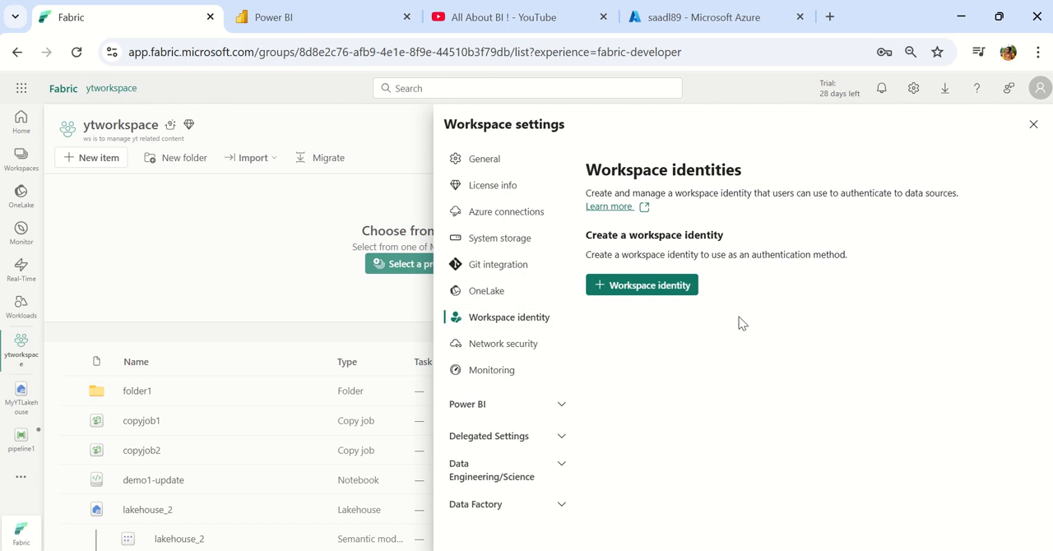
{"action": "mouse_move", "coordinate": [740, 322]}
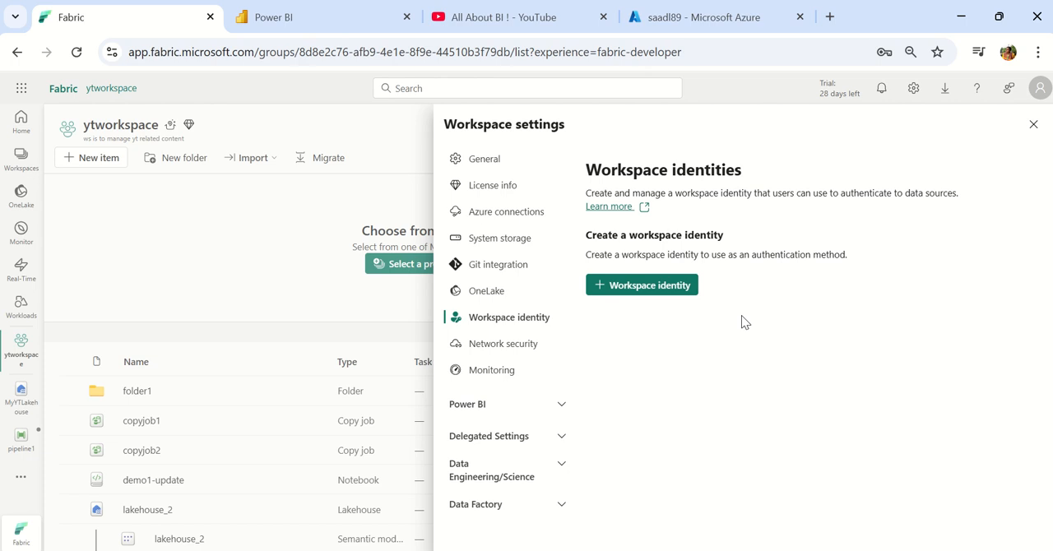
{"action": "mouse_move", "coordinate": [657, 333]}
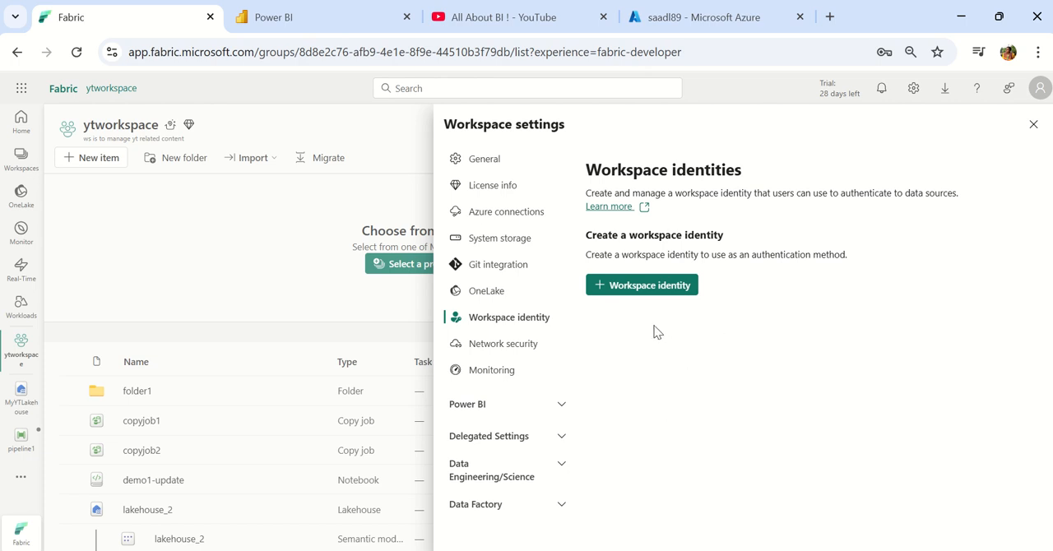
Step: Create the ytworkspace identity with Workspace Contributor role and close the settings
{"action": "left_click", "coordinate": [642, 285]}
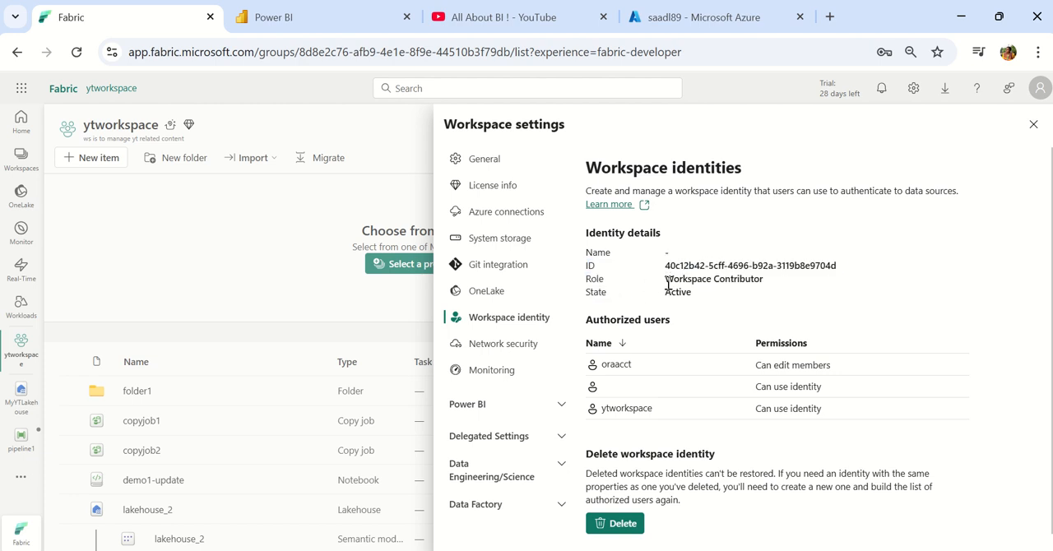
{"action": "double_click", "coordinate": [713, 278]}
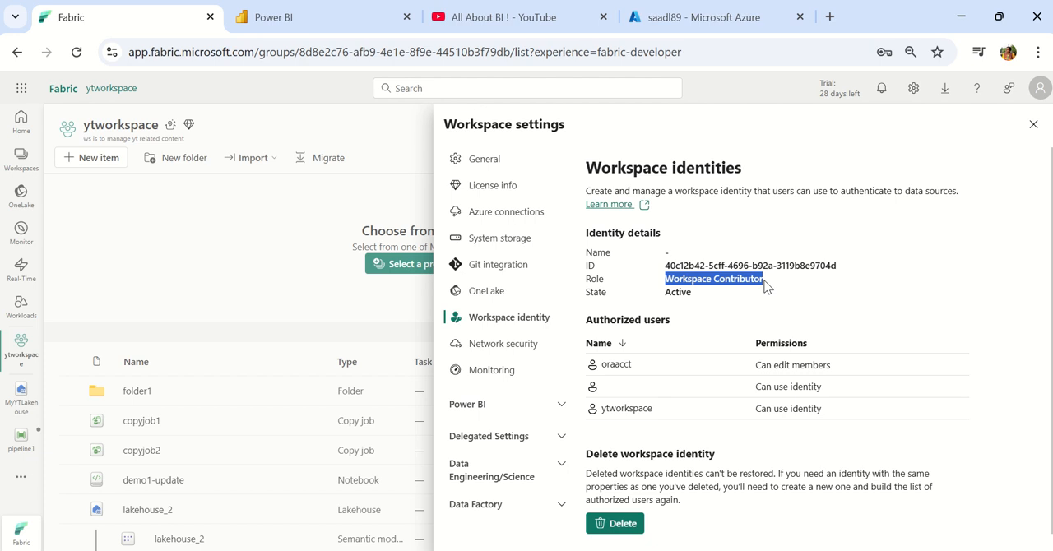
{"action": "mouse_move", "coordinate": [766, 287]}
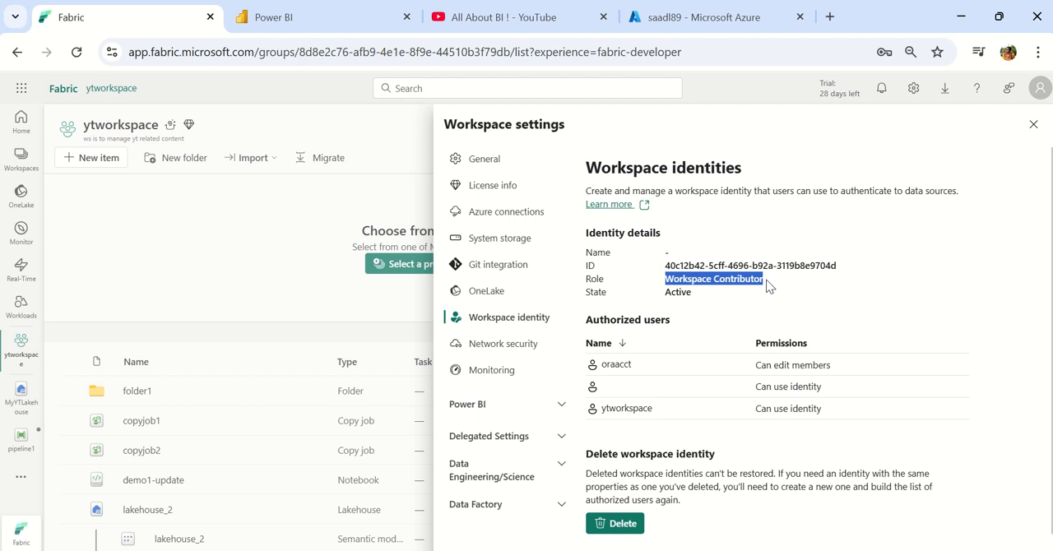
{"action": "mouse_move", "coordinate": [819, 262]}
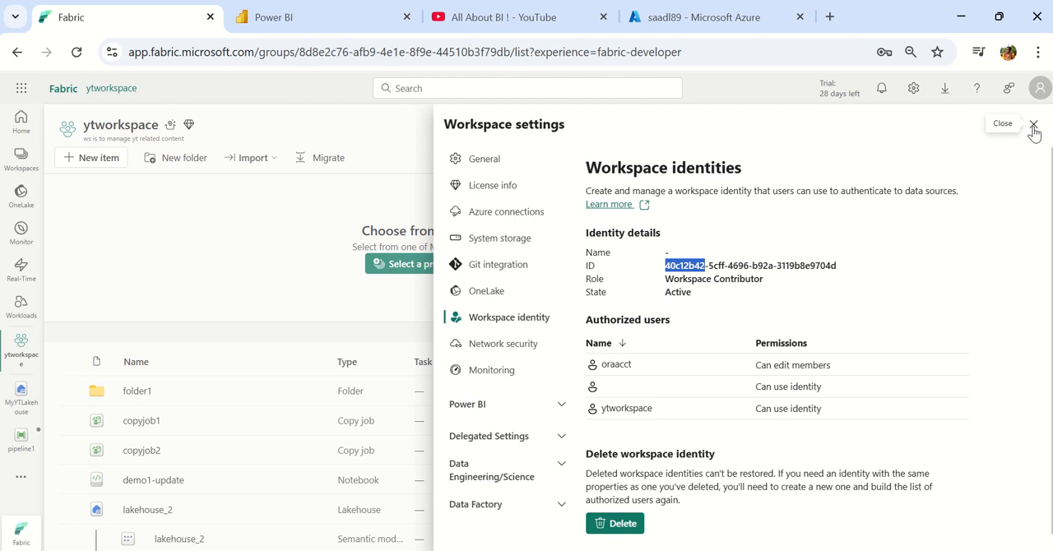
{"action": "left_click", "coordinate": [1035, 129]}
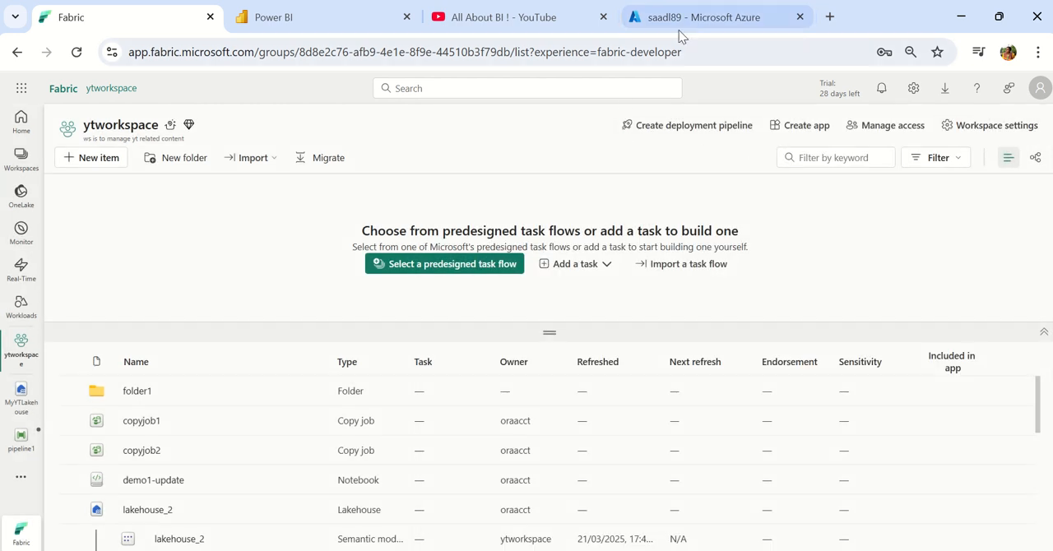
Step: Switch to the Azure portal's saadl89 Access Control (IAM) page
{"action": "left_click", "coordinate": [707, 16]}
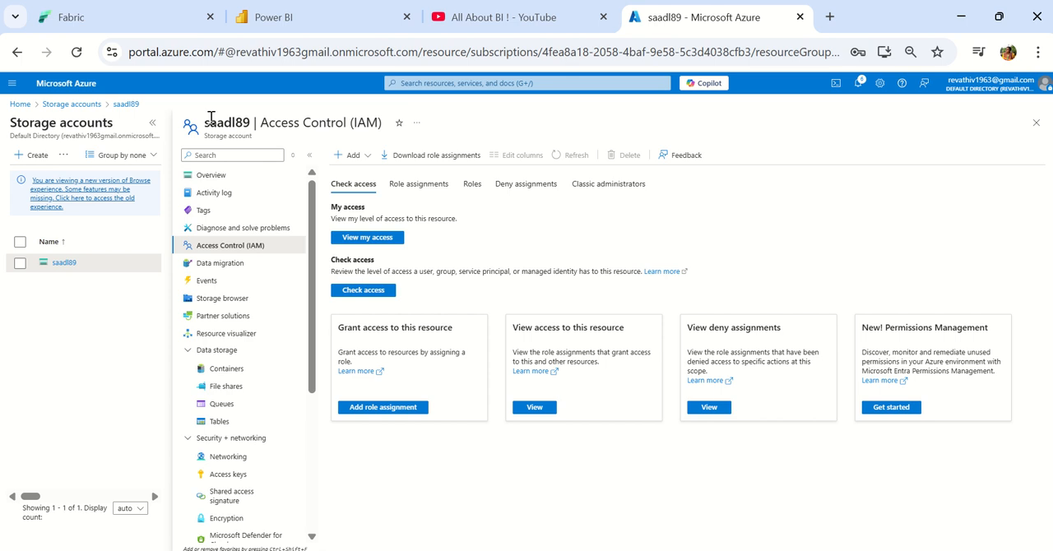
{"action": "mouse_move", "coordinate": [370, 122]}
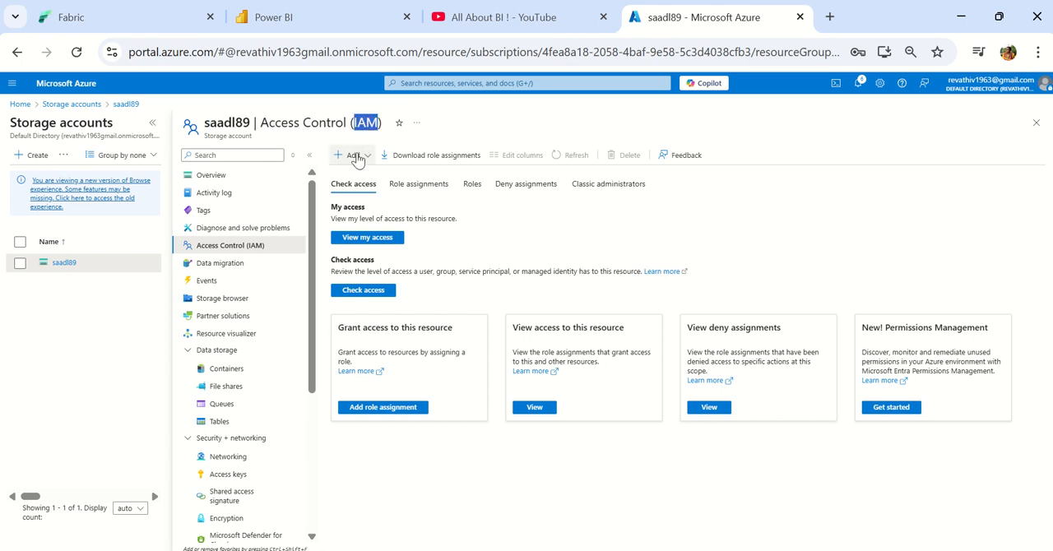
{"action": "mouse_move", "coordinate": [352, 154]}
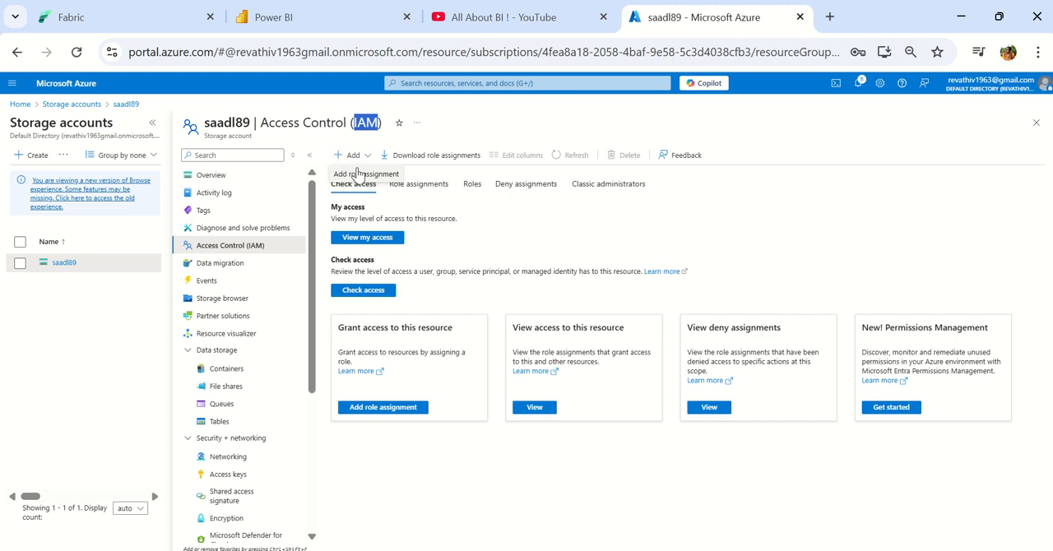
{"action": "mouse_move", "coordinate": [365, 173]}
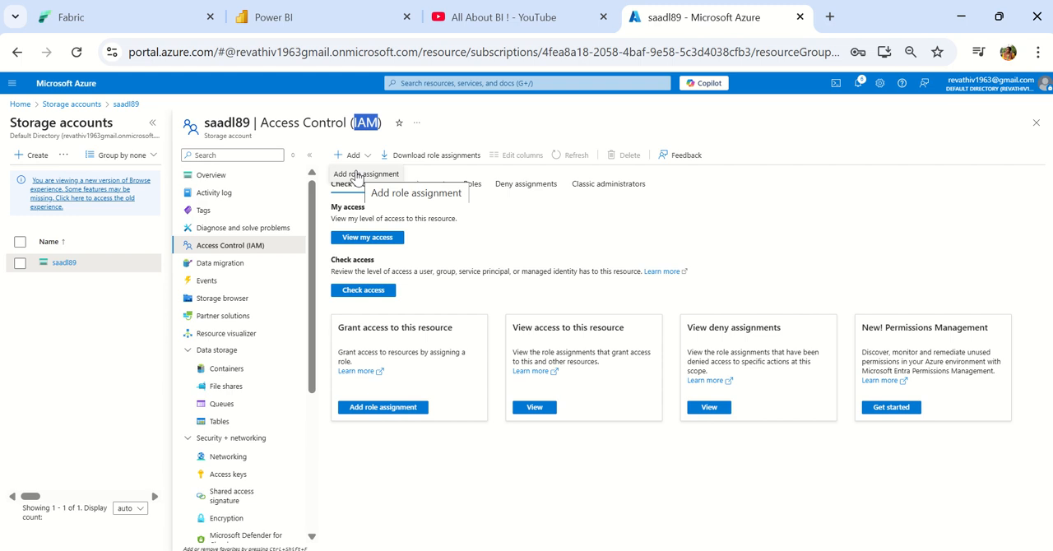
{"action": "mouse_move", "coordinate": [122, 16]}
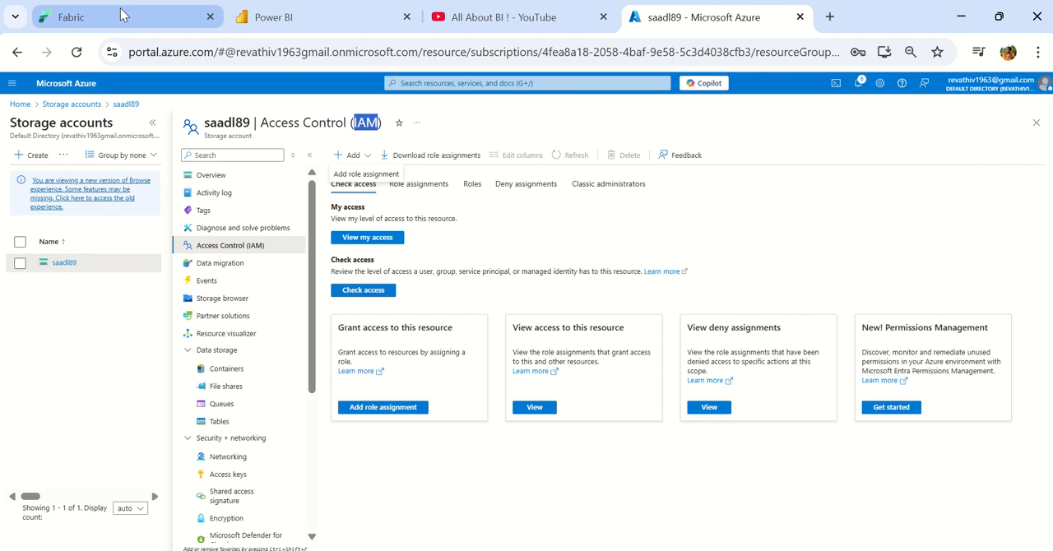
Step: Back in Fabric, start an Azure Data Lake Storage Gen2 connection named newYTConnection
{"action": "left_click", "coordinate": [74, 16]}
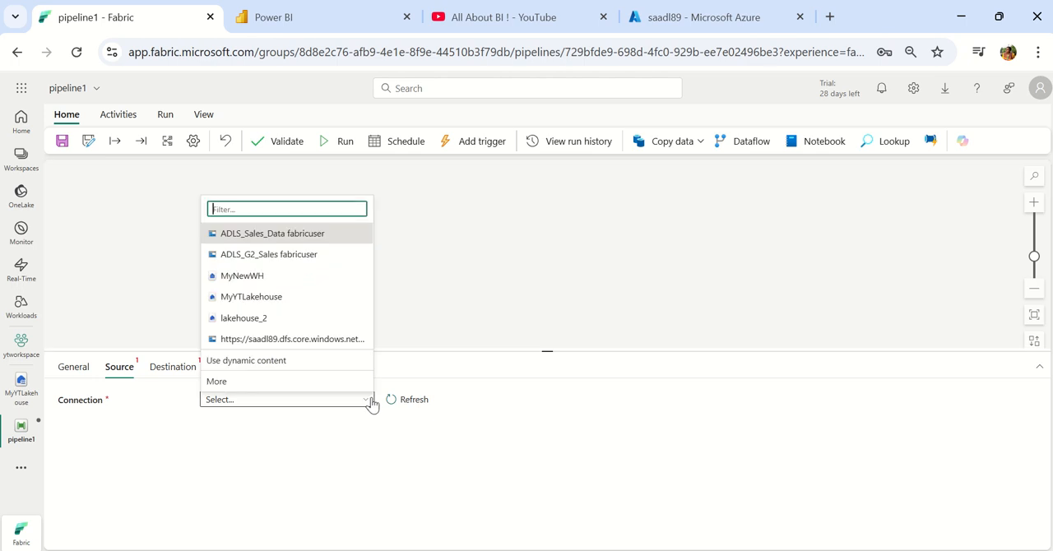
{"action": "mouse_move", "coordinate": [283, 385]}
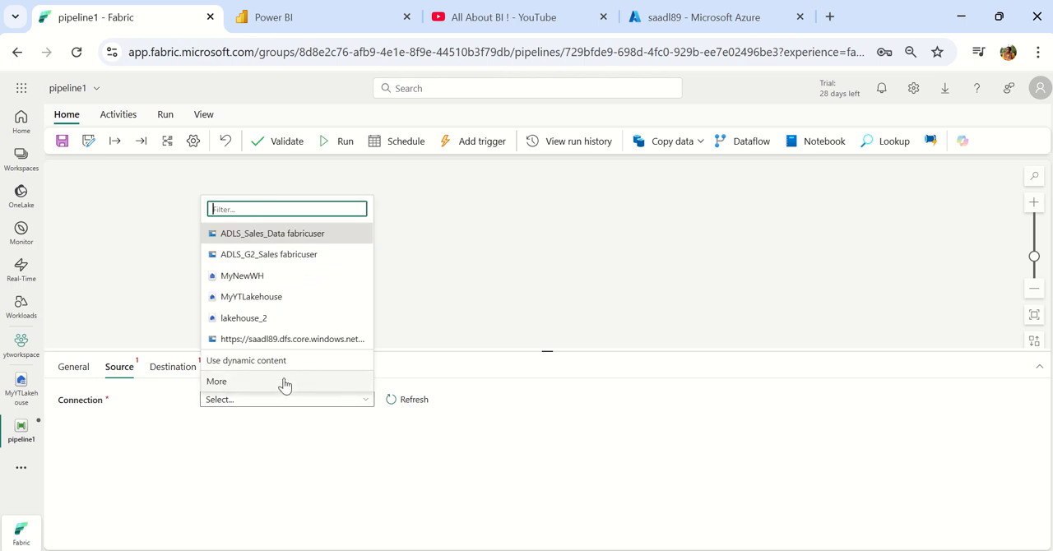
{"action": "left_click", "coordinate": [217, 382]}
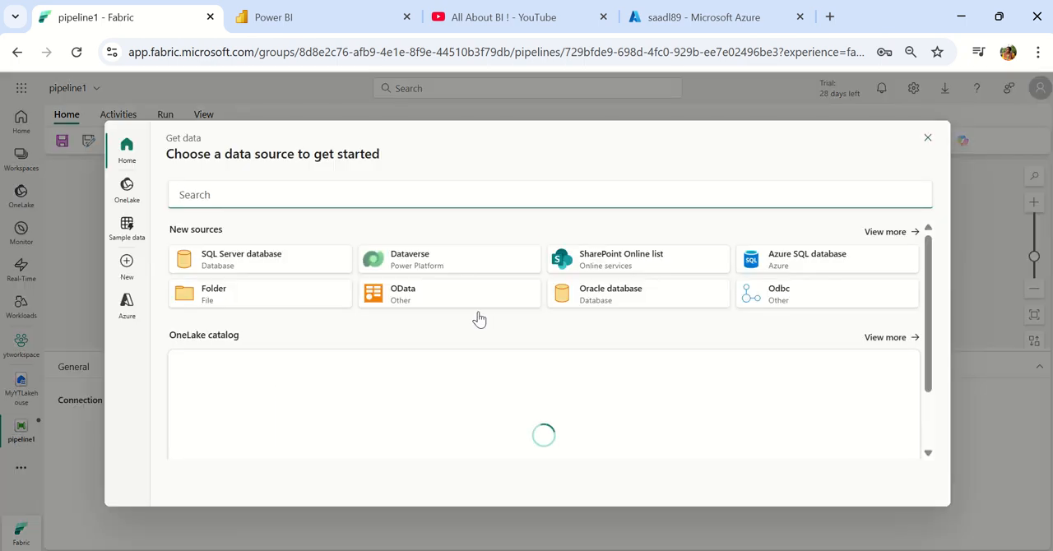
{"action": "type", "text": "gent"}
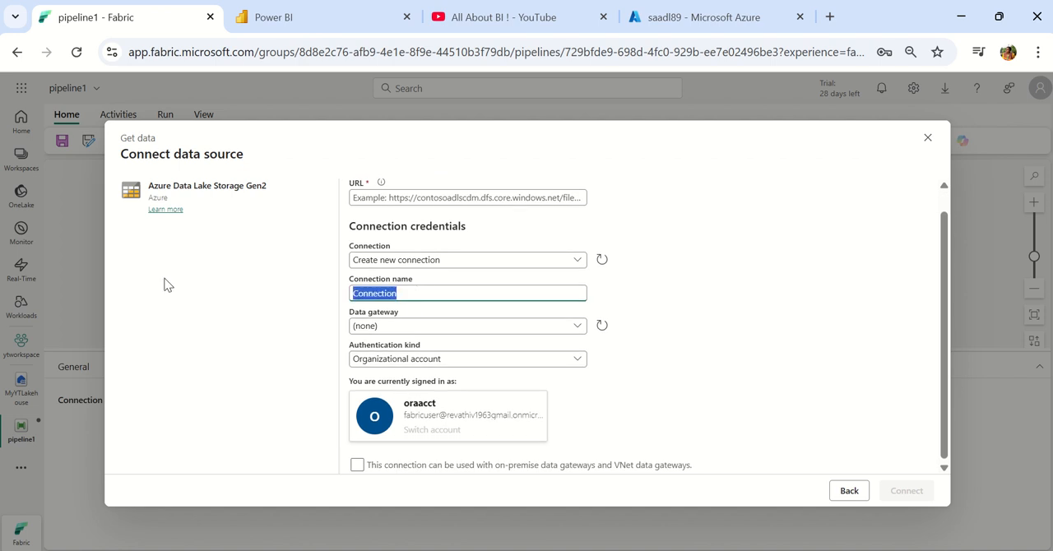
{"action": "type", "text": "newYT"}
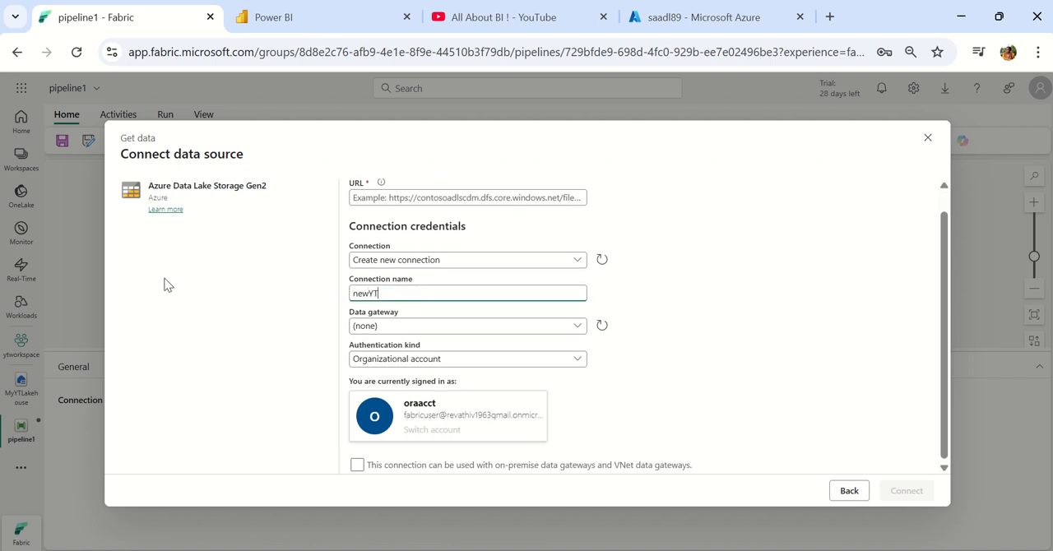
{"action": "type", "text": "Connection"}
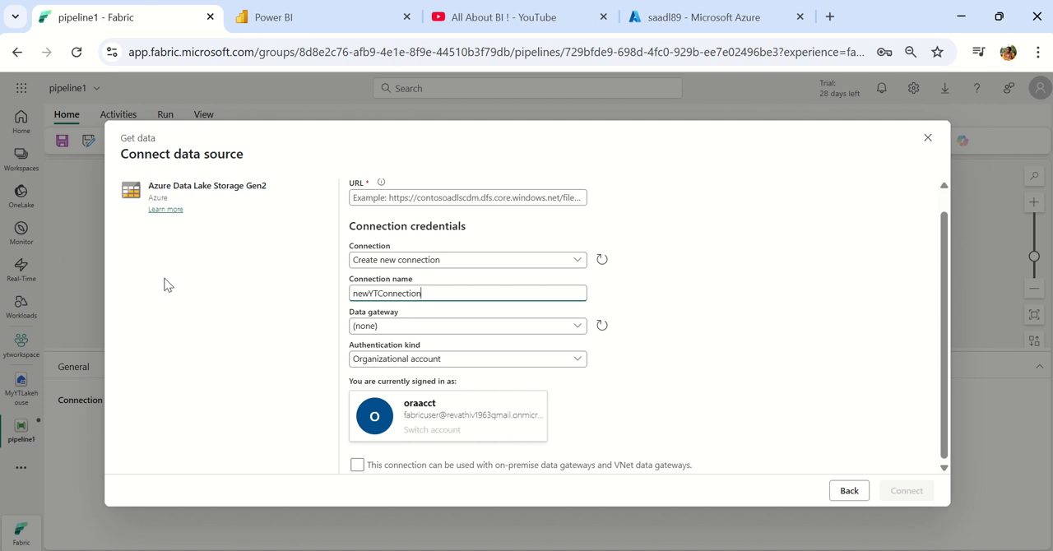
Step: Set the connection's authentication kind to Workspace identity and move to the URL field
{"action": "left_click", "coordinate": [467, 358]}
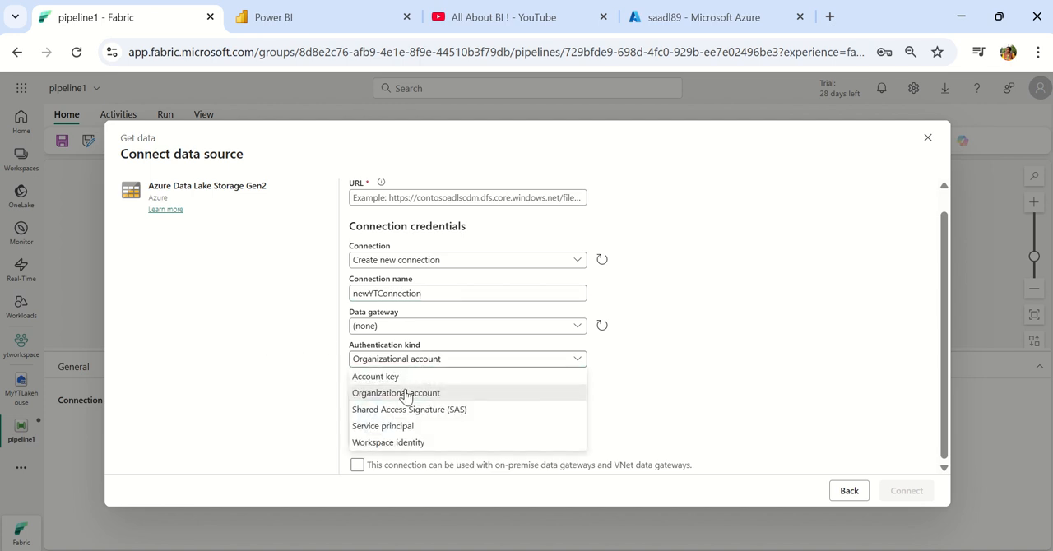
{"action": "mouse_move", "coordinate": [405, 441]}
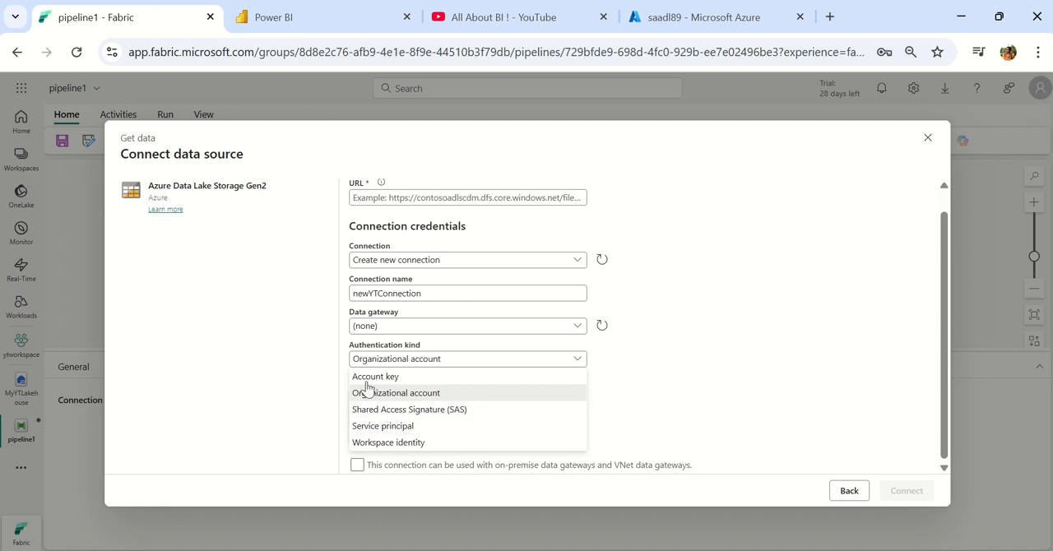
{"action": "mouse_move", "coordinate": [375, 377]}
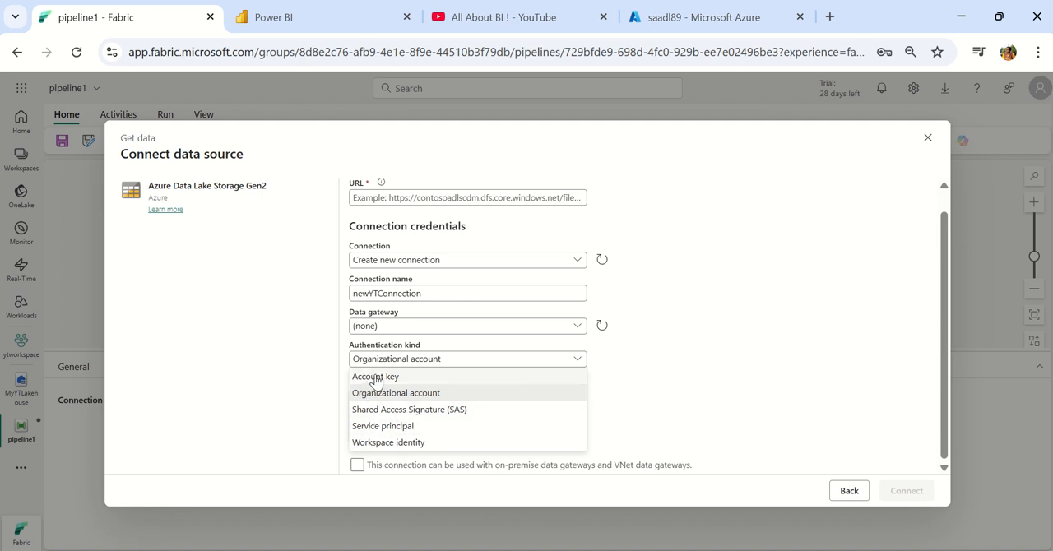
{"action": "left_click", "coordinate": [388, 441]}
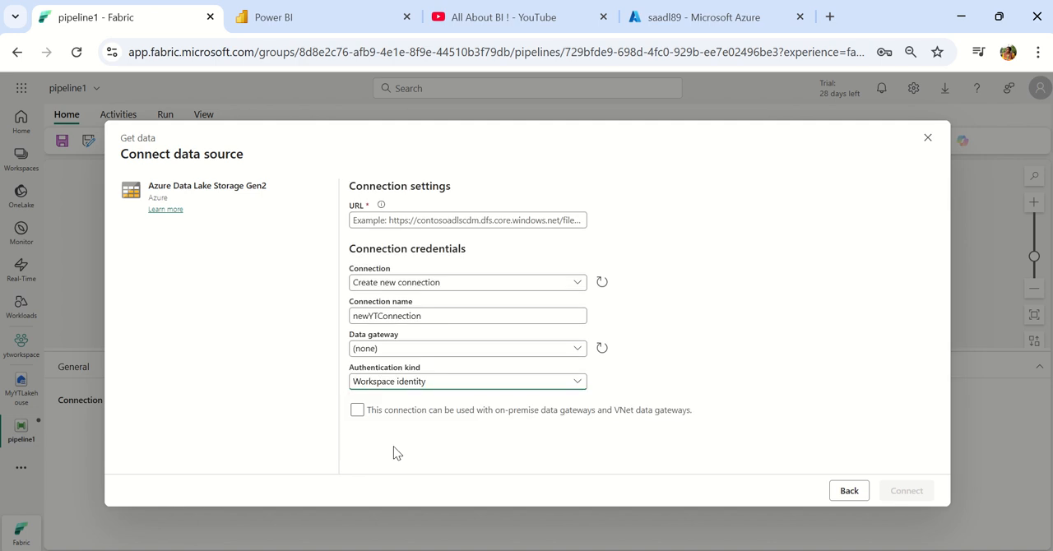
{"action": "mouse_move", "coordinate": [659, 415]}
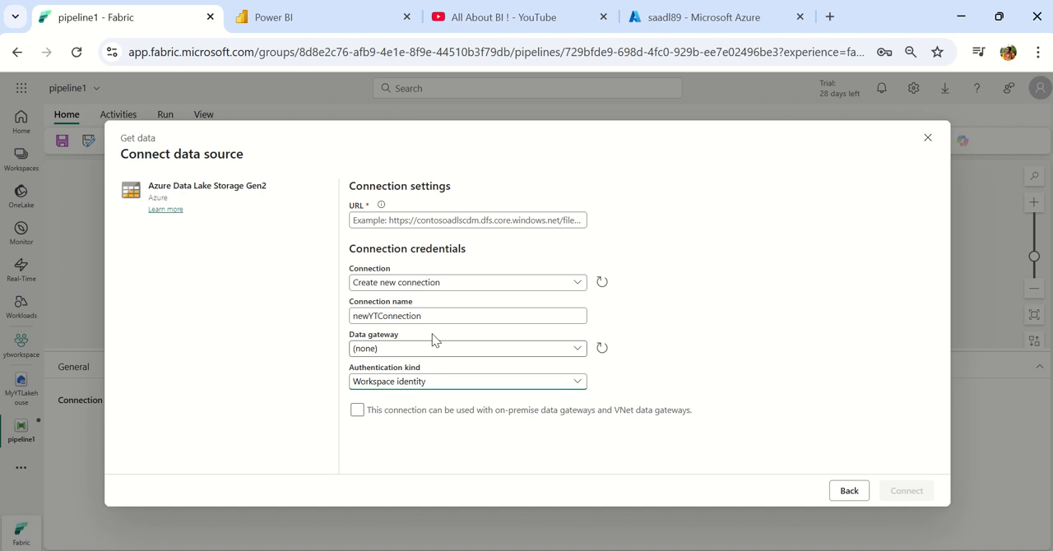
{"action": "left_click", "coordinate": [468, 221]}
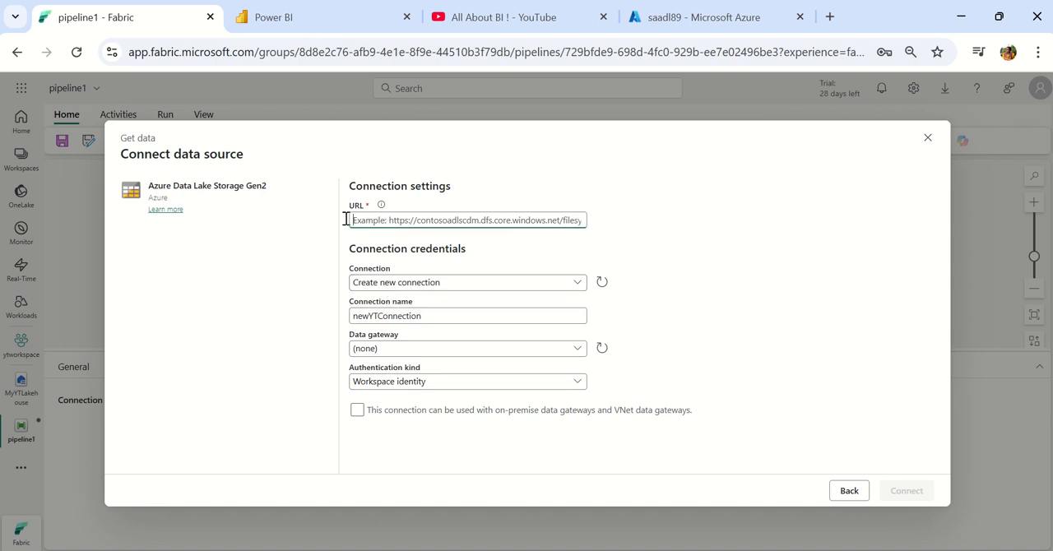
Step: Look up the saadl89 storage account's Data Lake Storage endpoint on Azure's Endpoints page
{"action": "left_click", "coordinate": [716, 16]}
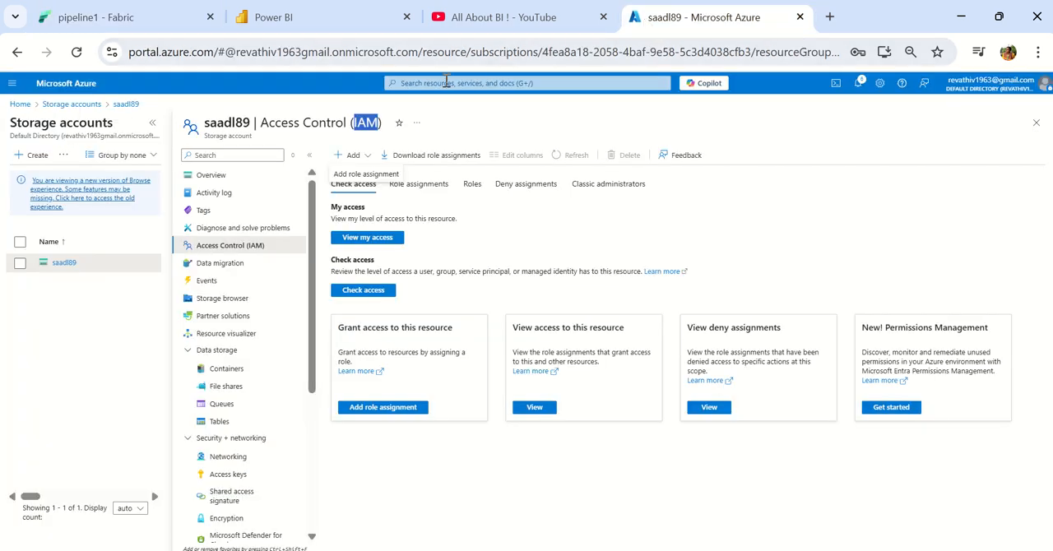
{"action": "scroll", "scroll_direction": "down", "scroll_amount": 3}
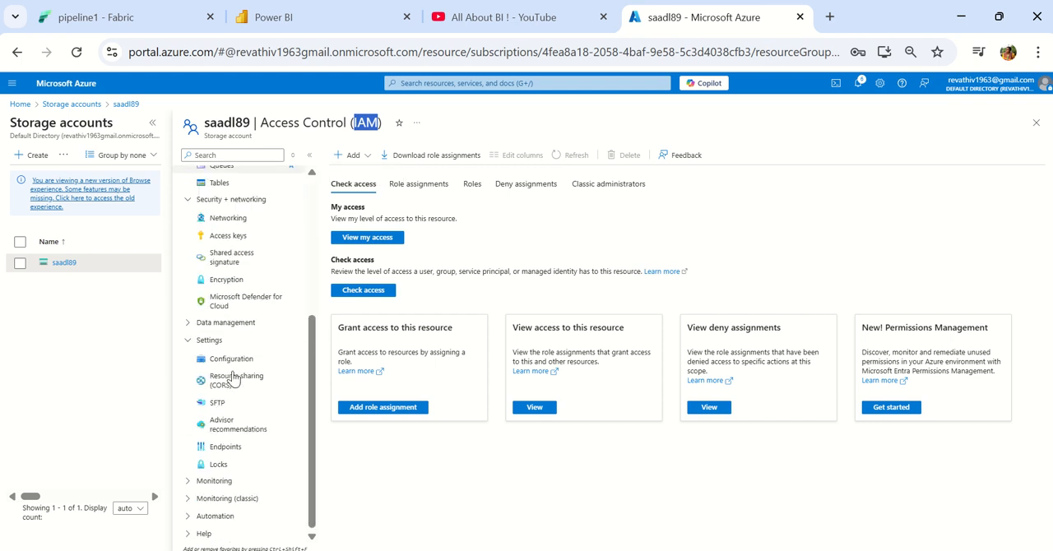
{"action": "left_click", "coordinate": [224, 446]}
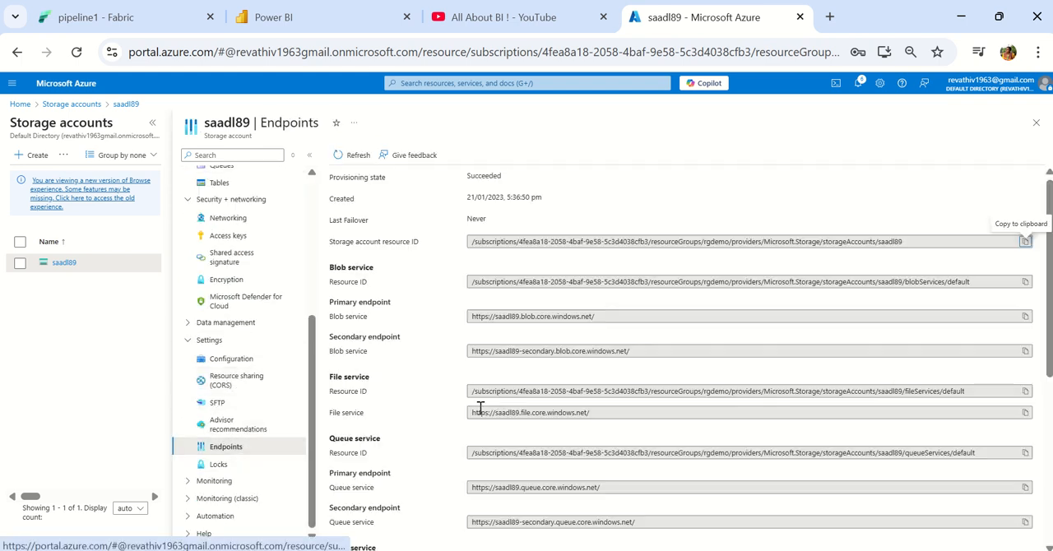
{"action": "scroll", "scroll_direction": "down", "scroll_amount": 3}
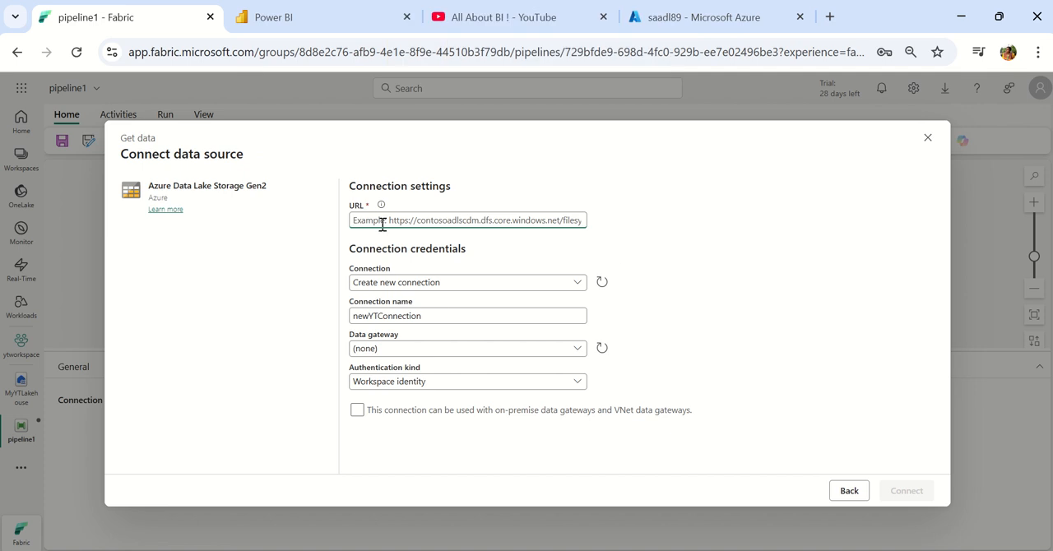
{"action": "type", "text": "https://saadl89.dfs.core.windows.net/"}
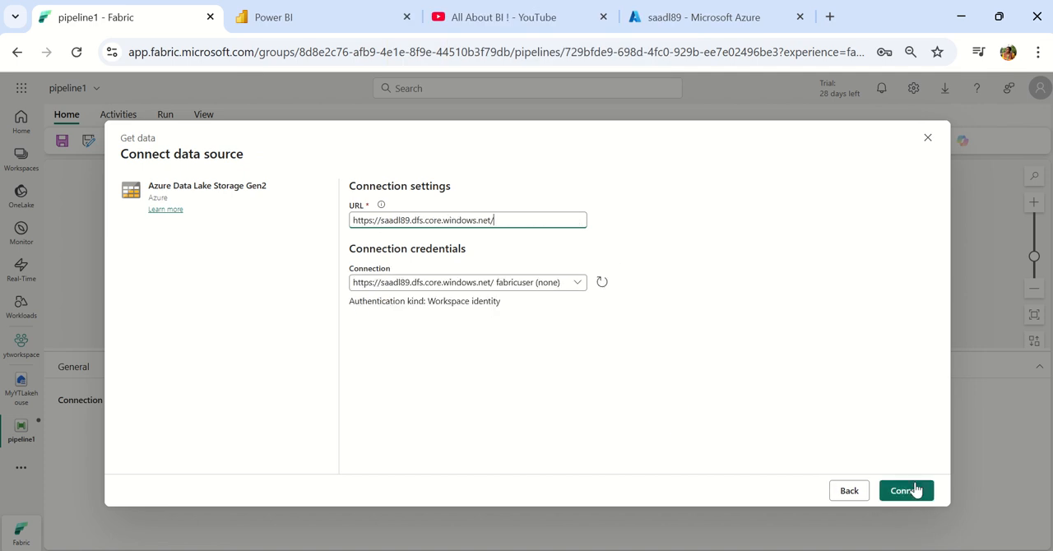
{"action": "mouse_move", "coordinate": [804, 429]}
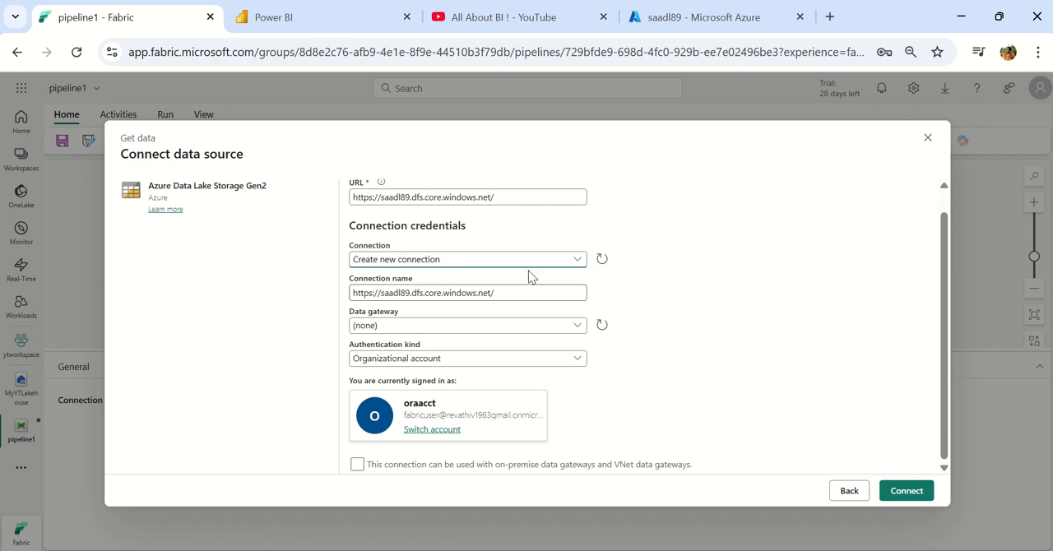
{"action": "left_click", "coordinate": [467, 198]}
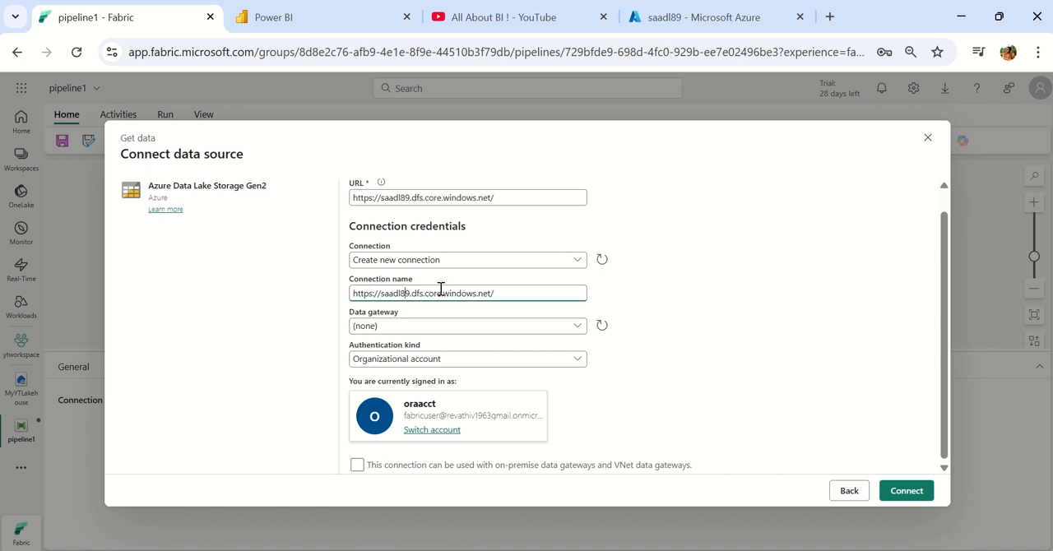
{"action": "type", "text": "myYT"}
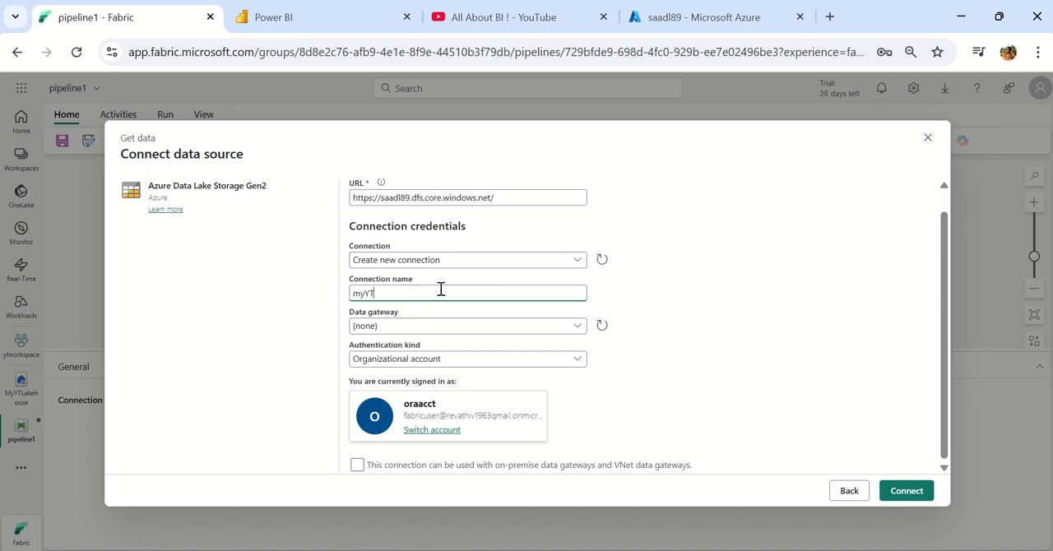
{"action": "type", "text": "Conn"}
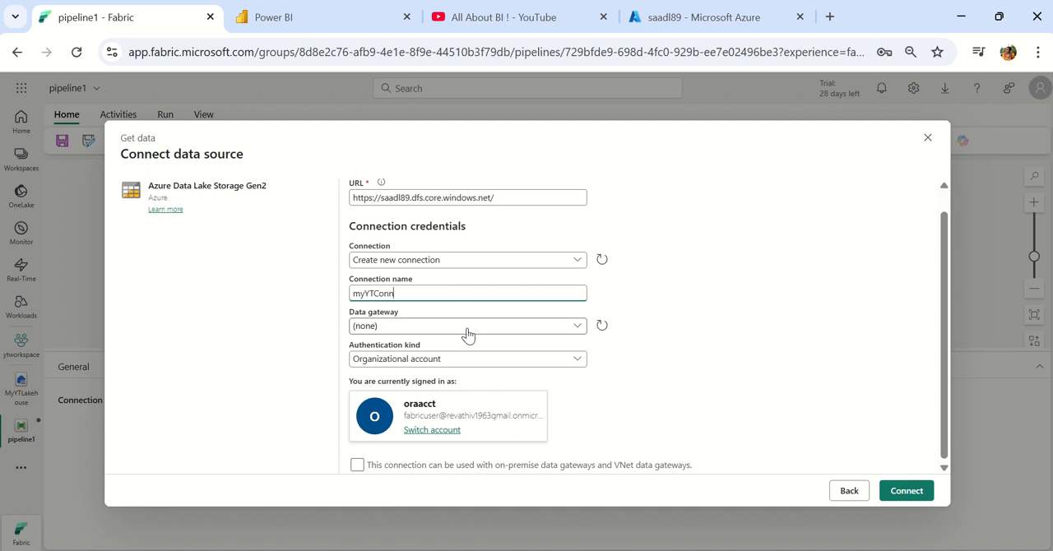
Step: Connect with Workspace identity authentication, getting an Invalid credentials warning
{"action": "left_click", "coordinate": [467, 358]}
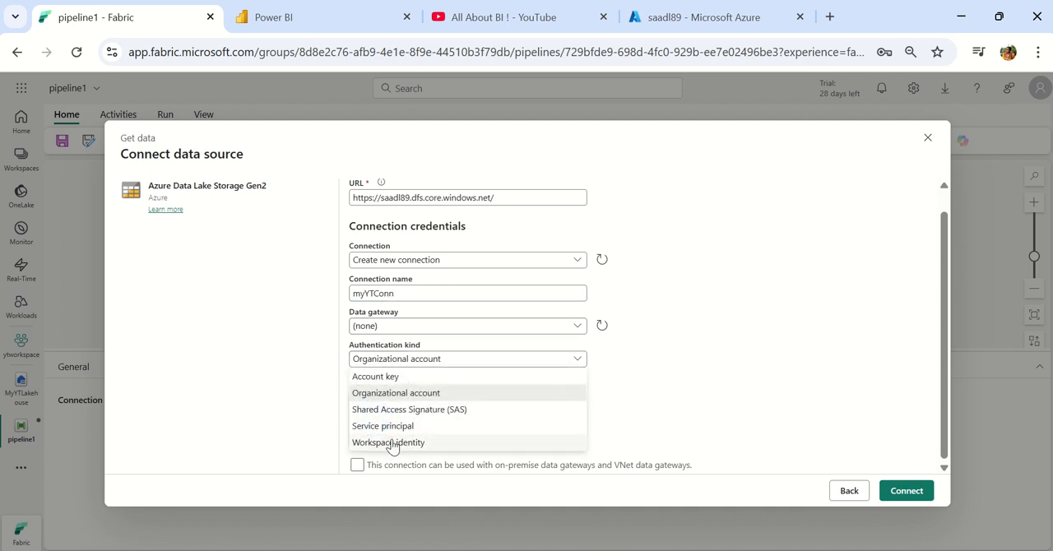
{"action": "left_click", "coordinate": [388, 441]}
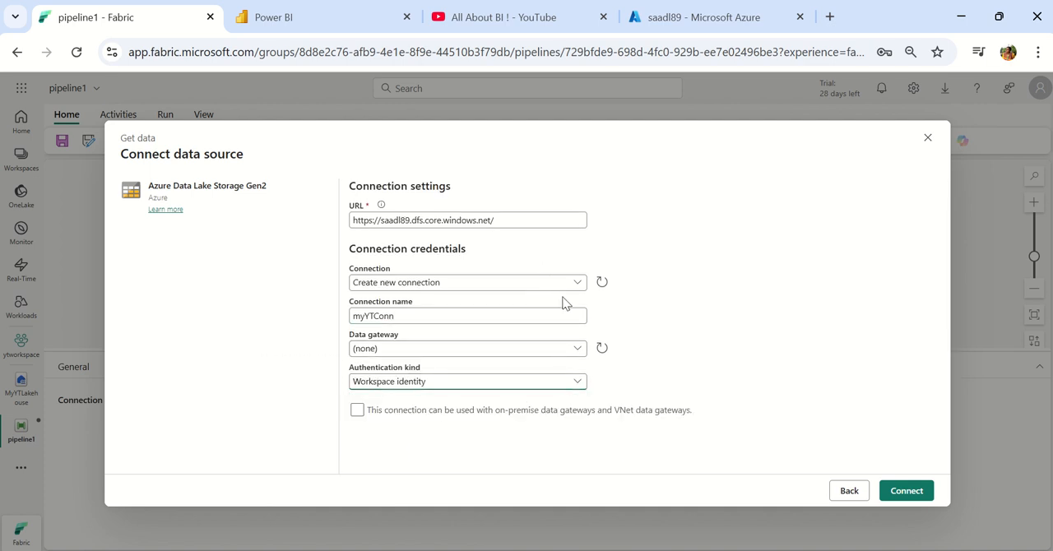
{"action": "left_click", "coordinate": [905, 490]}
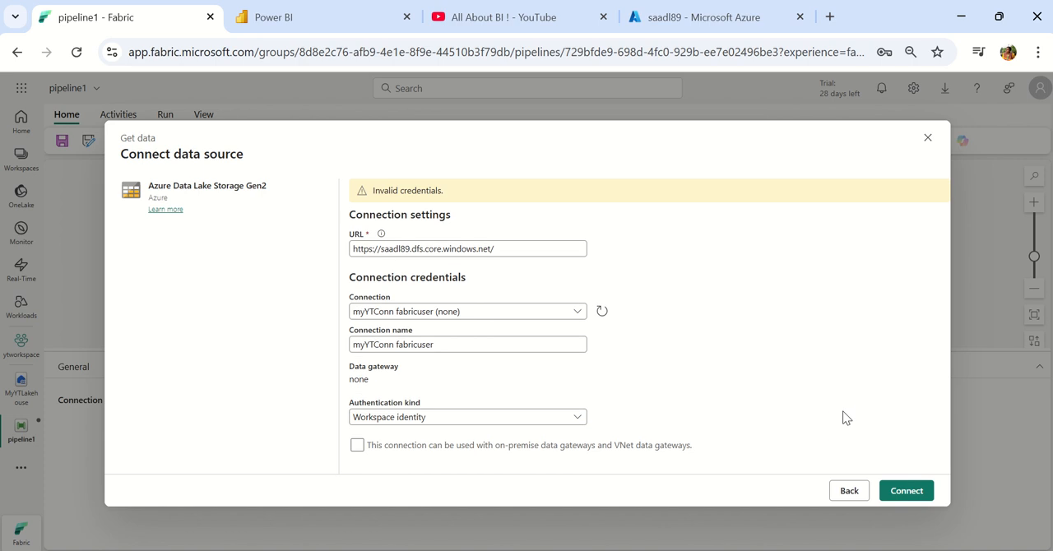
{"action": "mouse_move", "coordinate": [450, 191]}
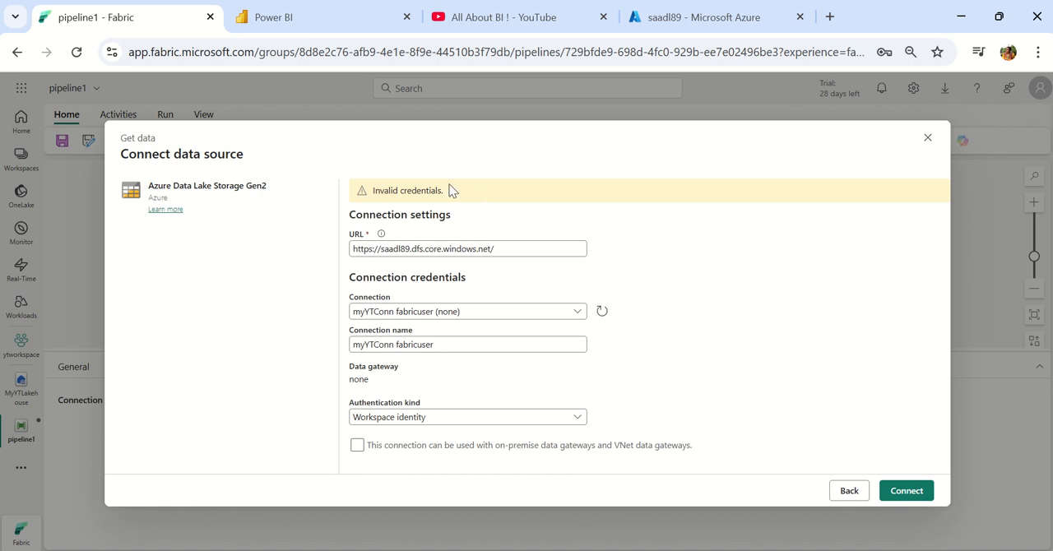
{"action": "mouse_move", "coordinate": [338, 194]}
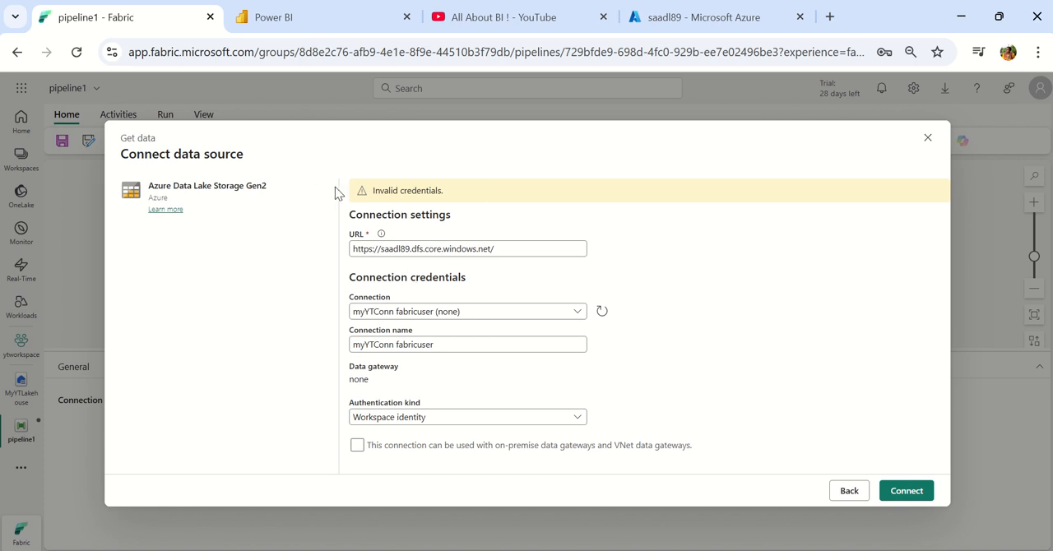
{"action": "left_click", "coordinate": [467, 344]}
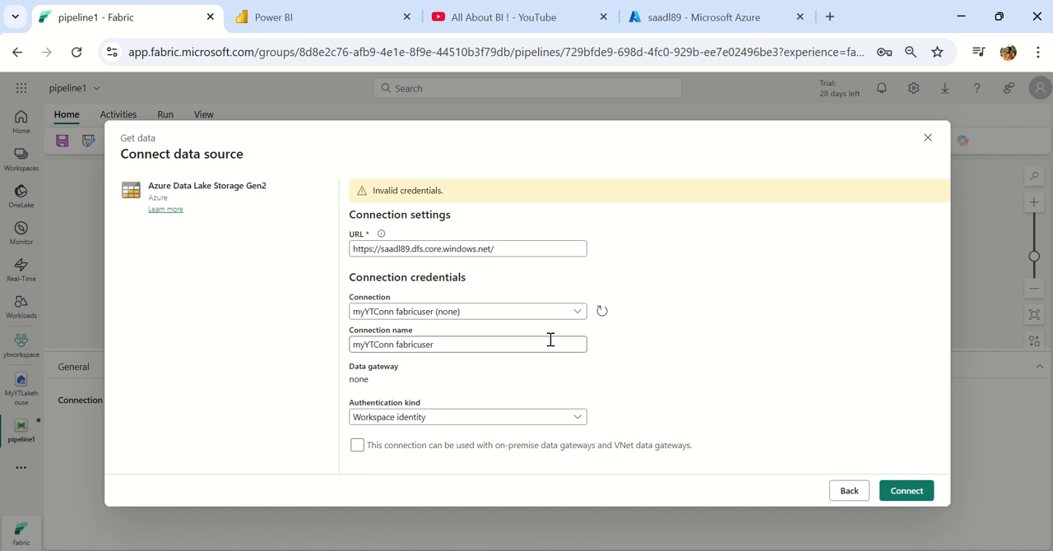
{"action": "mouse_move", "coordinate": [798, 509]}
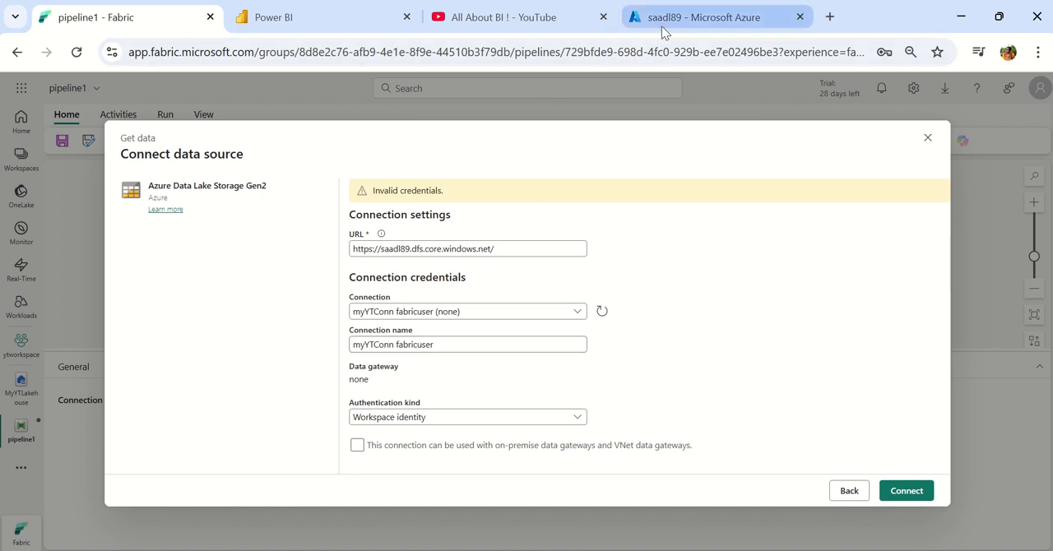
Step: Start a new role assignment on the storage account and search for 'contributor' to find Storage Blob Data Contributor
{"action": "left_click", "coordinate": [714, 16]}
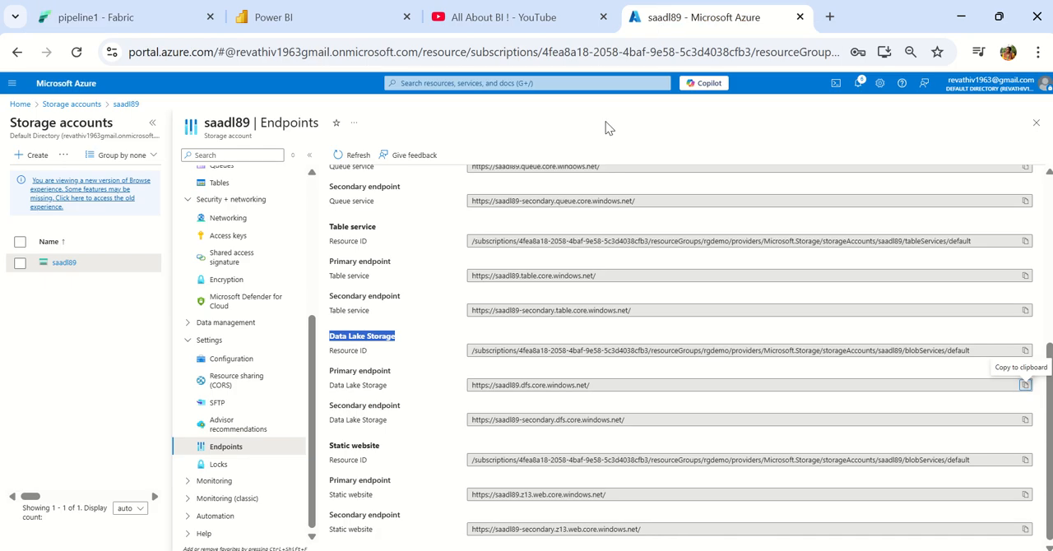
{"action": "left_click", "coordinate": [230, 243]}
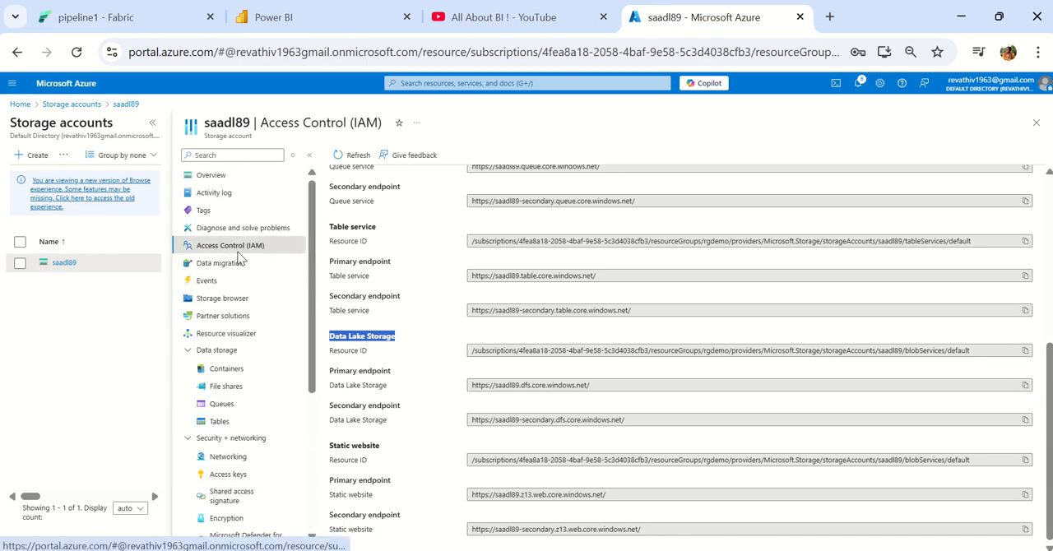
{"action": "left_click", "coordinate": [230, 243]}
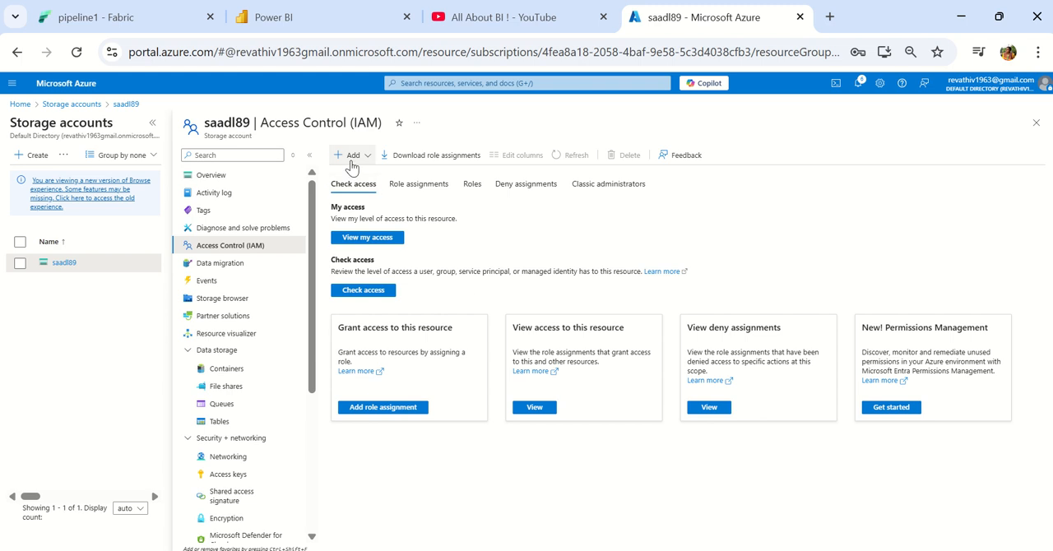
{"action": "mouse_move", "coordinate": [352, 154]}
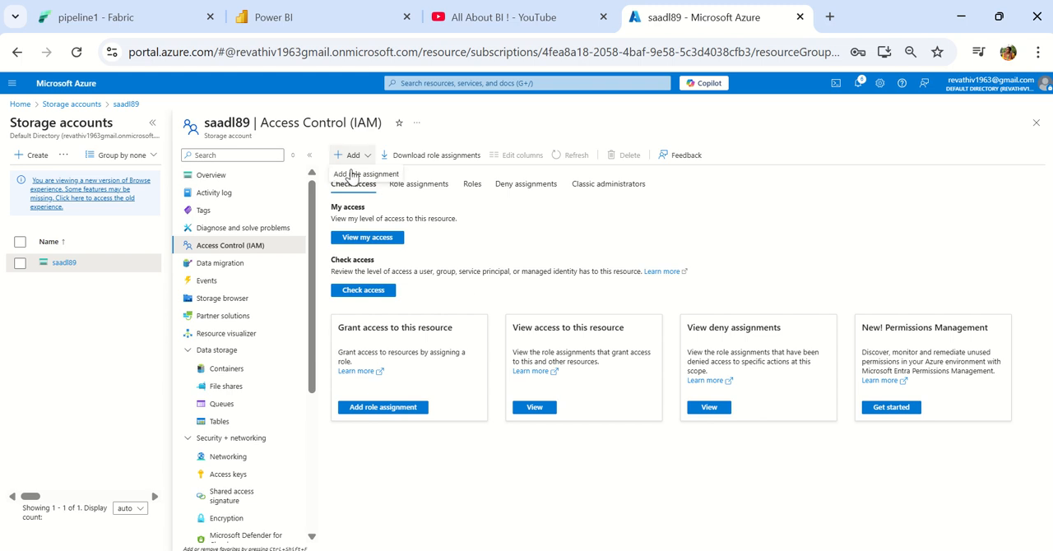
{"action": "left_click", "coordinate": [365, 172]}
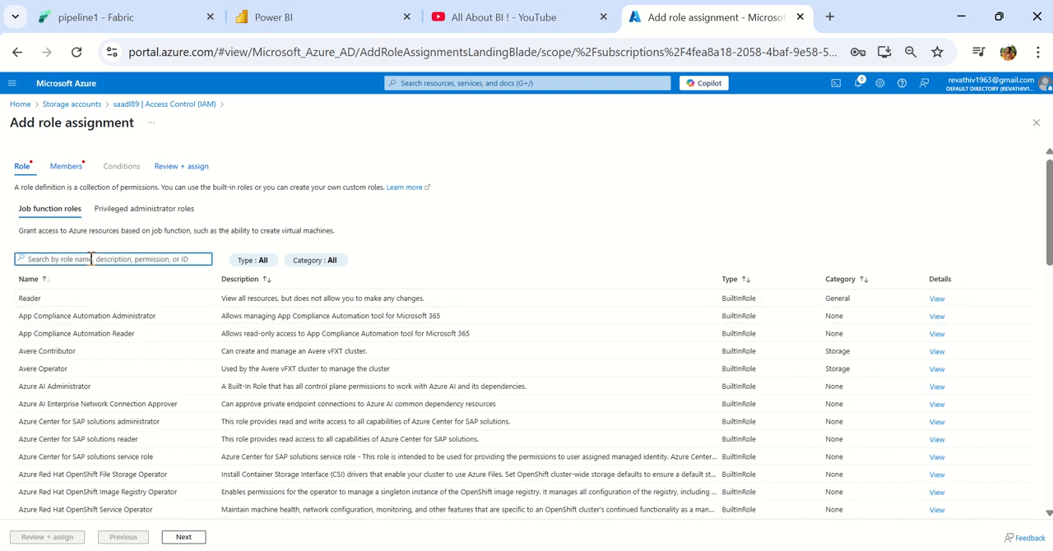
{"action": "type", "text": "contributor"}
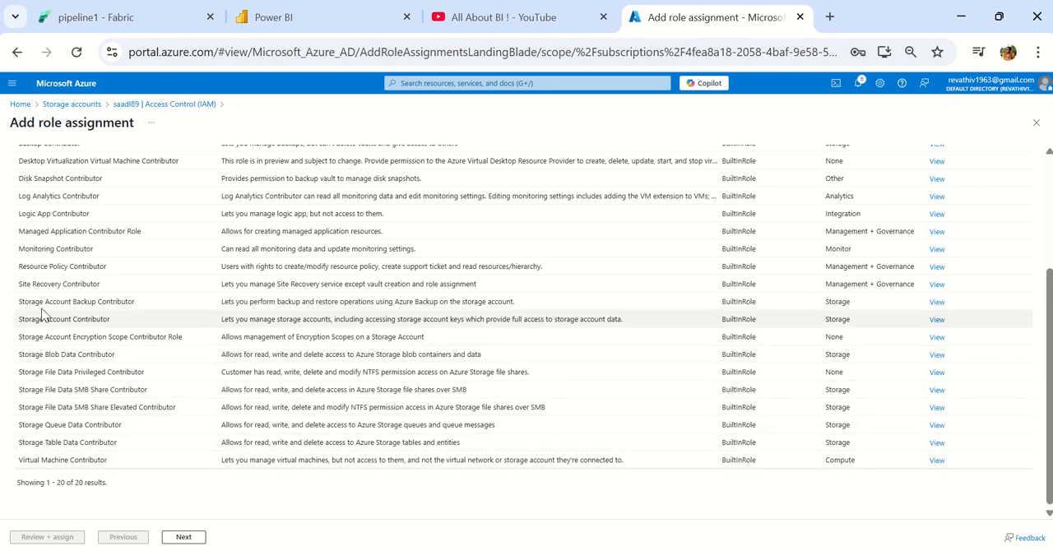
{"action": "mouse_move", "coordinate": [140, 354]}
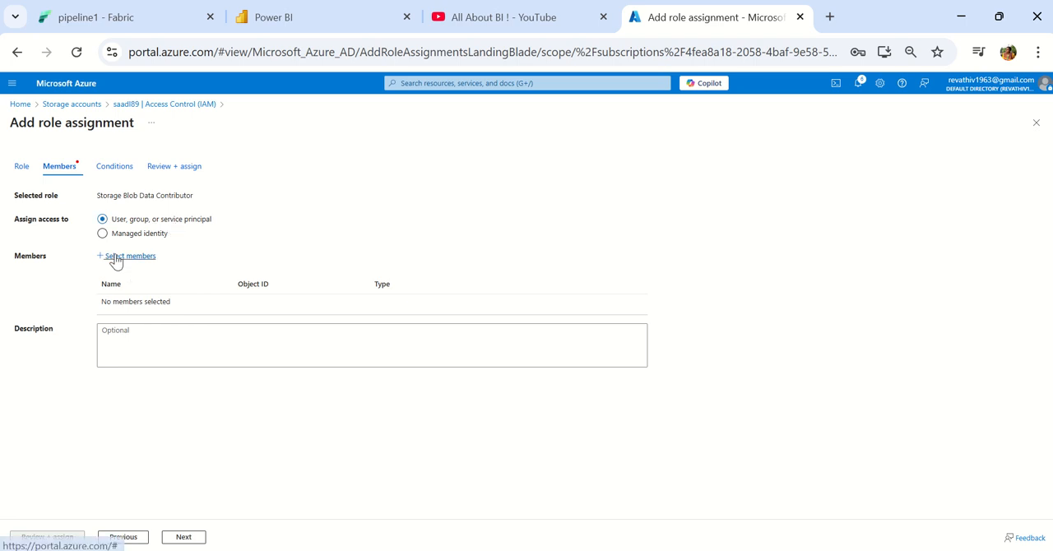
Step: Go to Select members and search 'yt' for the workspace application
{"action": "left_click", "coordinate": [125, 257]}
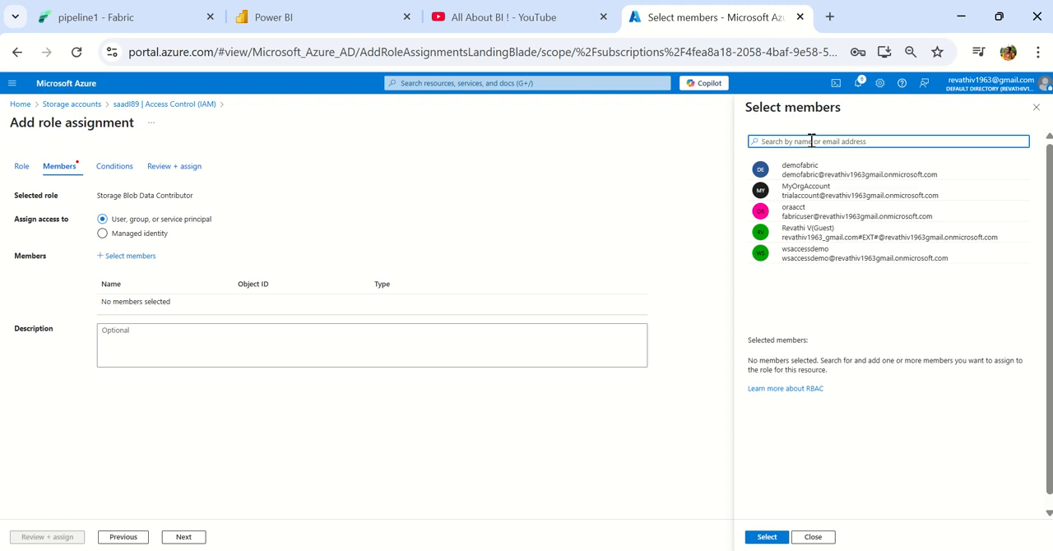
{"action": "left_click", "coordinate": [123, 16]}
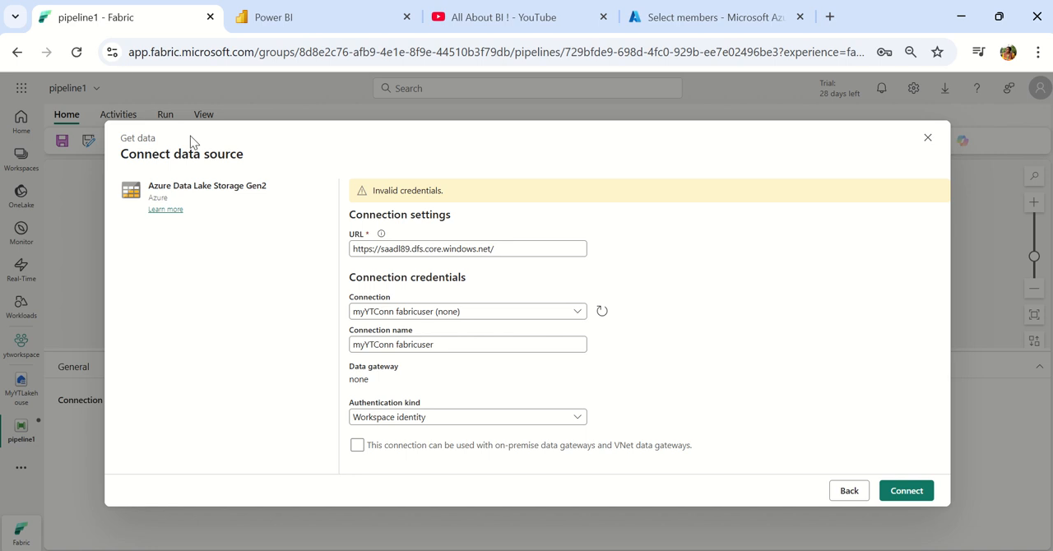
{"action": "mouse_move", "coordinate": [529, 135]}
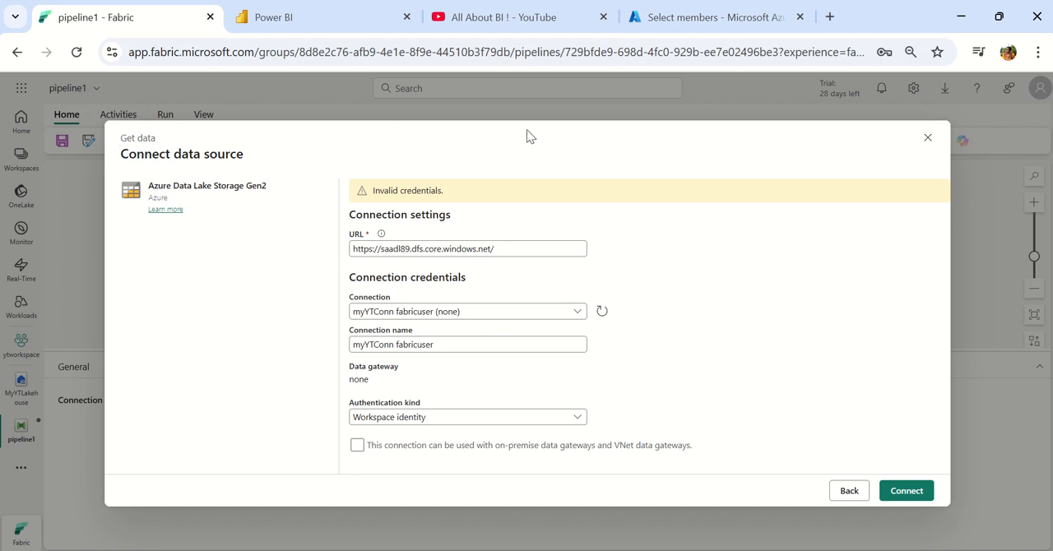
{"action": "left_click", "coordinate": [711, 17]}
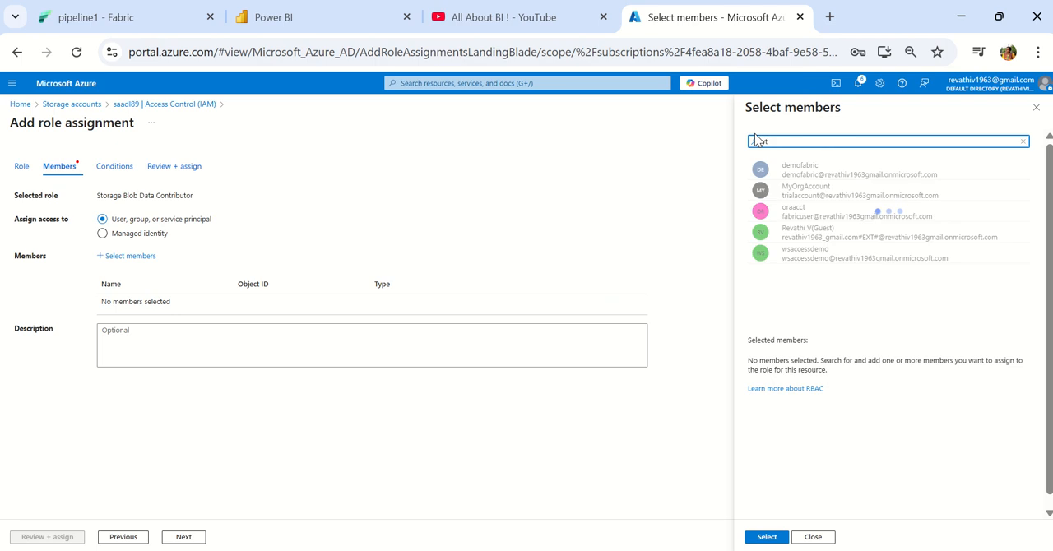
{"action": "type", "text": "yt"}
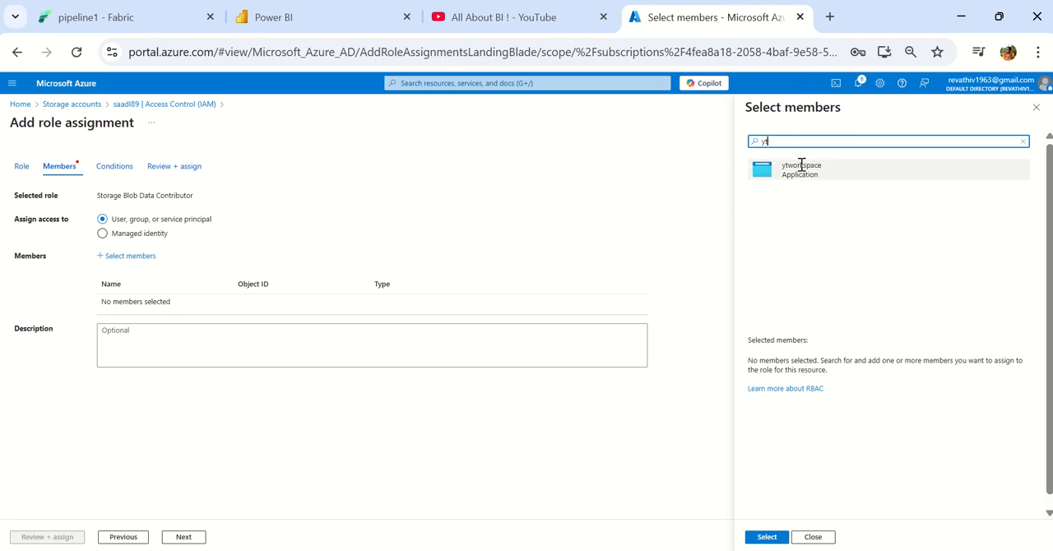
Step: Add yworkspace as member and Review + assign the Storage Blob Data Contributor role
{"action": "left_click", "coordinate": [803, 168]}
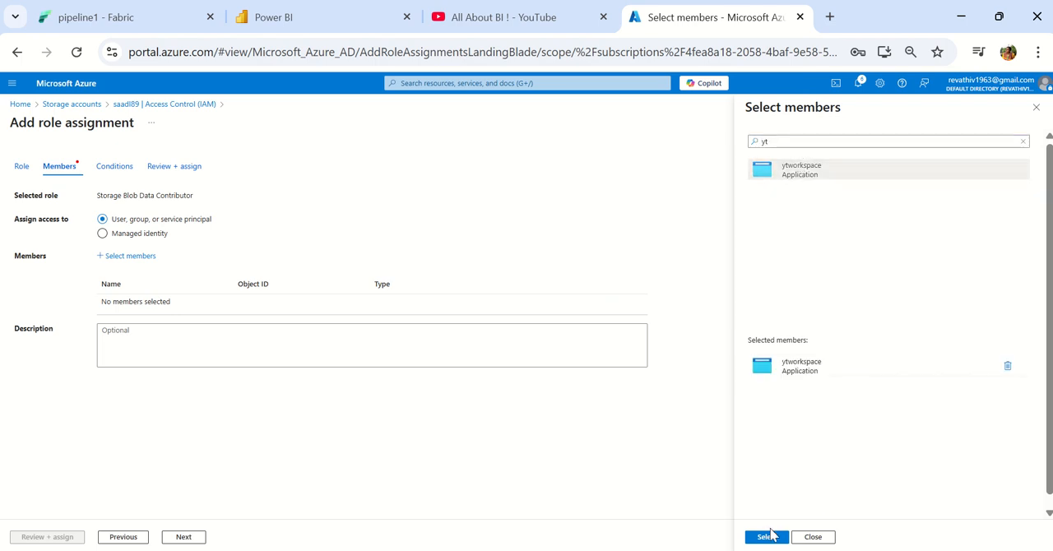
{"action": "left_click", "coordinate": [767, 536]}
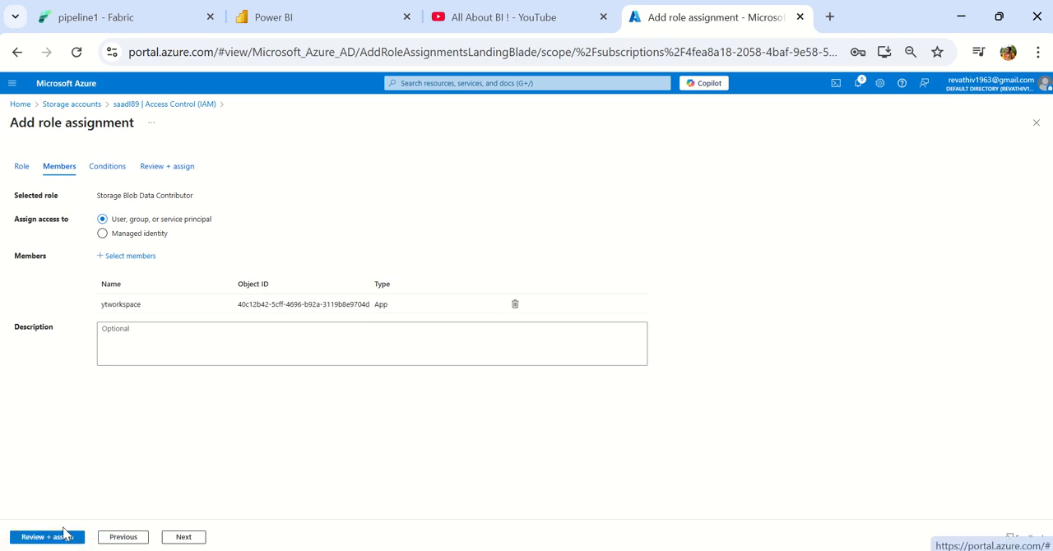
{"action": "left_click", "coordinate": [46, 536]}
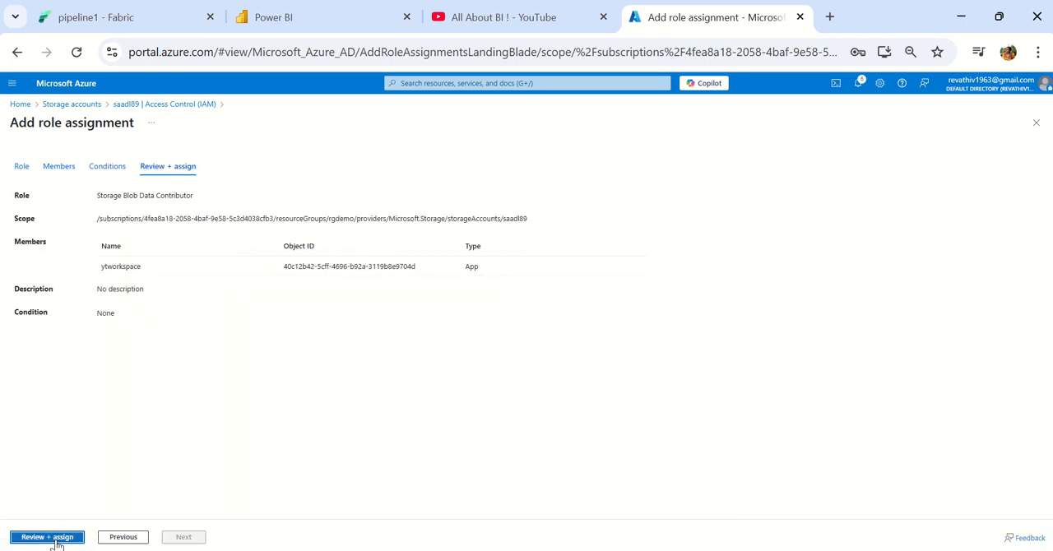
{"action": "left_click", "coordinate": [46, 537]}
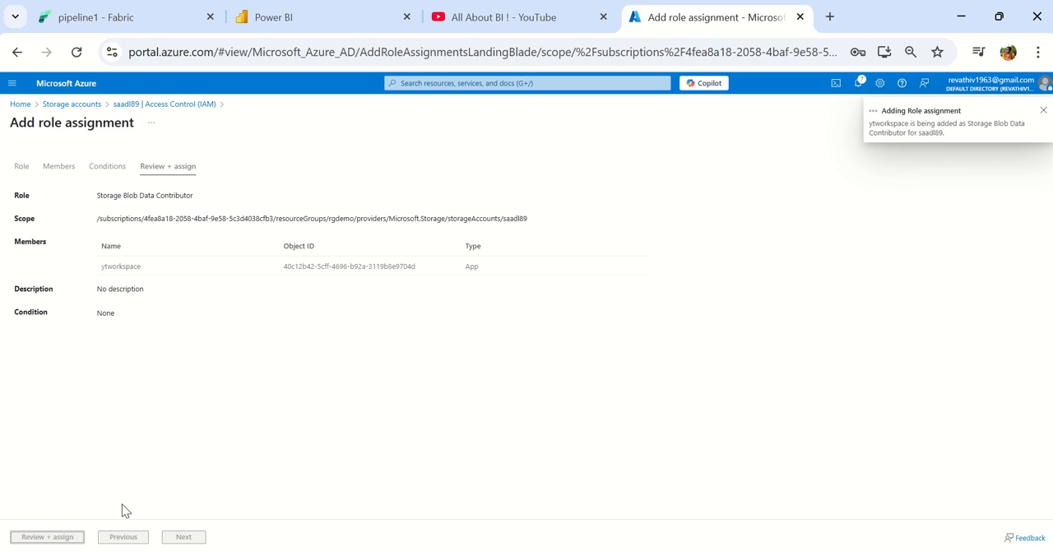
{"action": "mouse_move", "coordinate": [204, 537]}
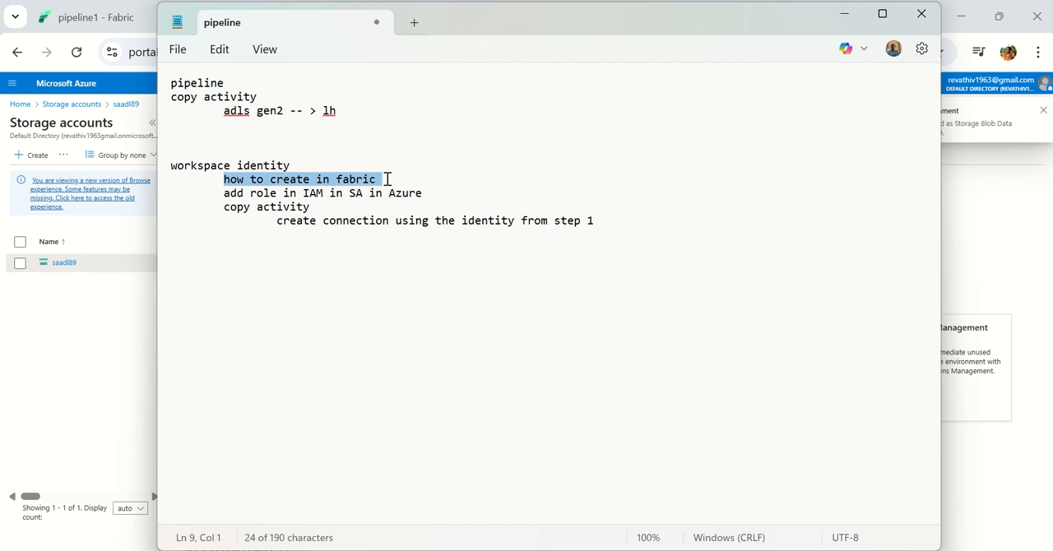
{"action": "mouse_move", "coordinate": [385, 185]}
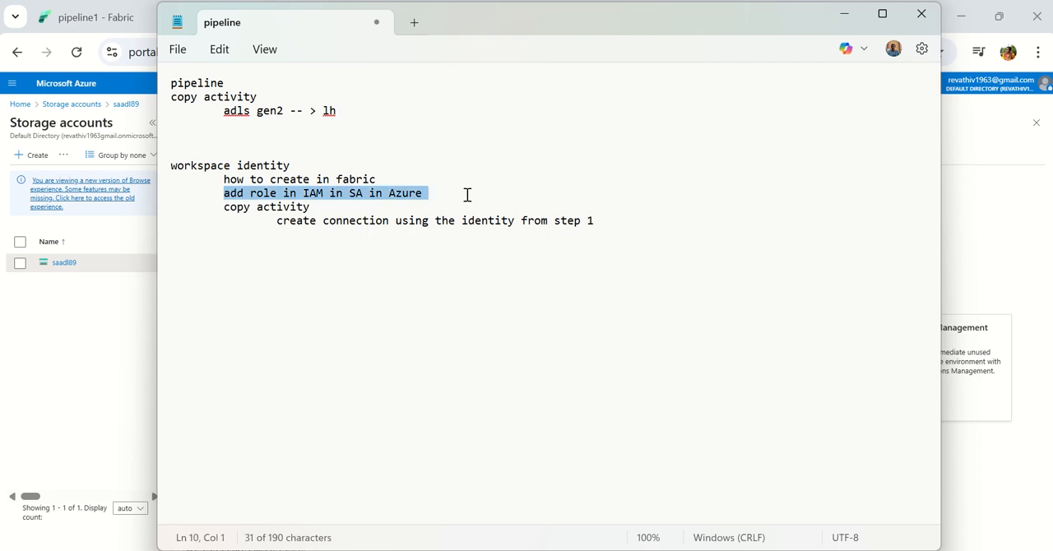
{"action": "mouse_move", "coordinate": [796, 79]}
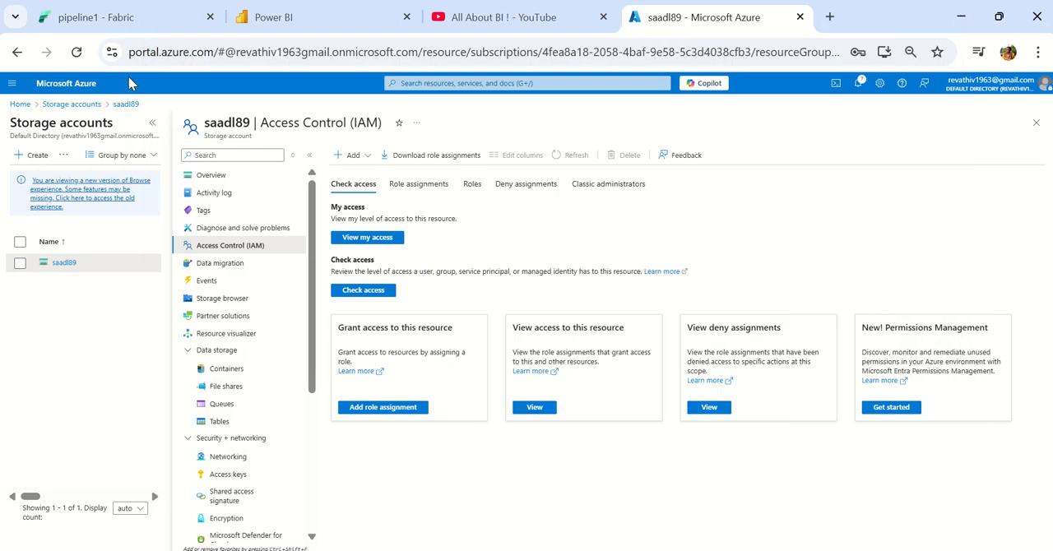
Step: Back out of the failed connection and search 'ge' for an Azure Data Lake Storage Gen2 source
{"action": "left_click", "coordinate": [115, 16]}
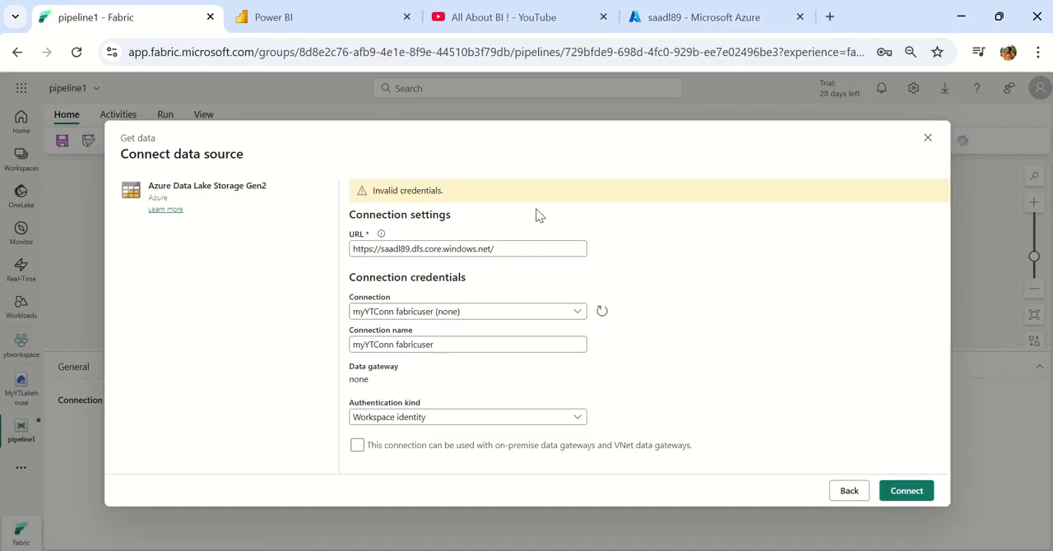
{"action": "left_click", "coordinate": [905, 490]}
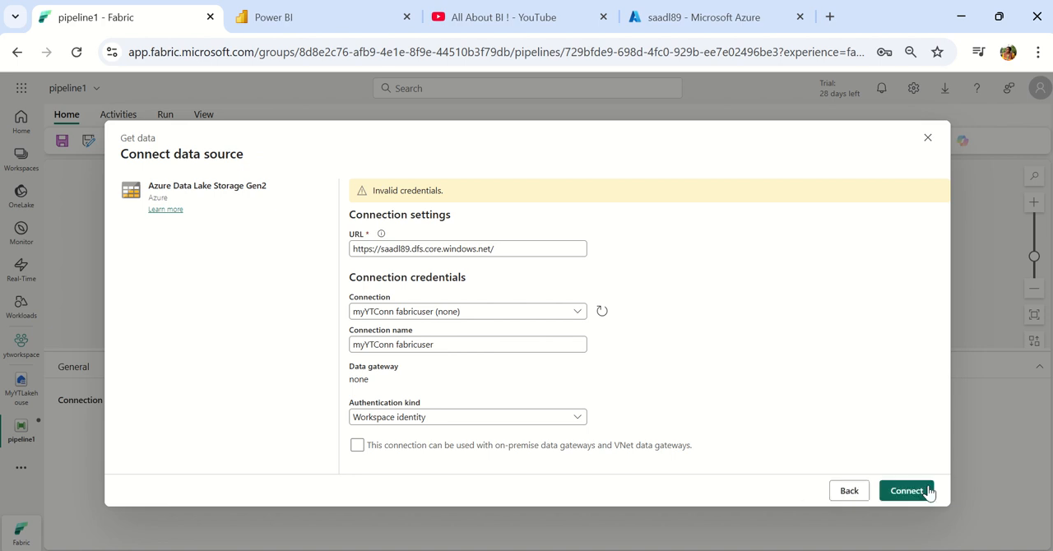
{"action": "left_click", "coordinate": [849, 490]}
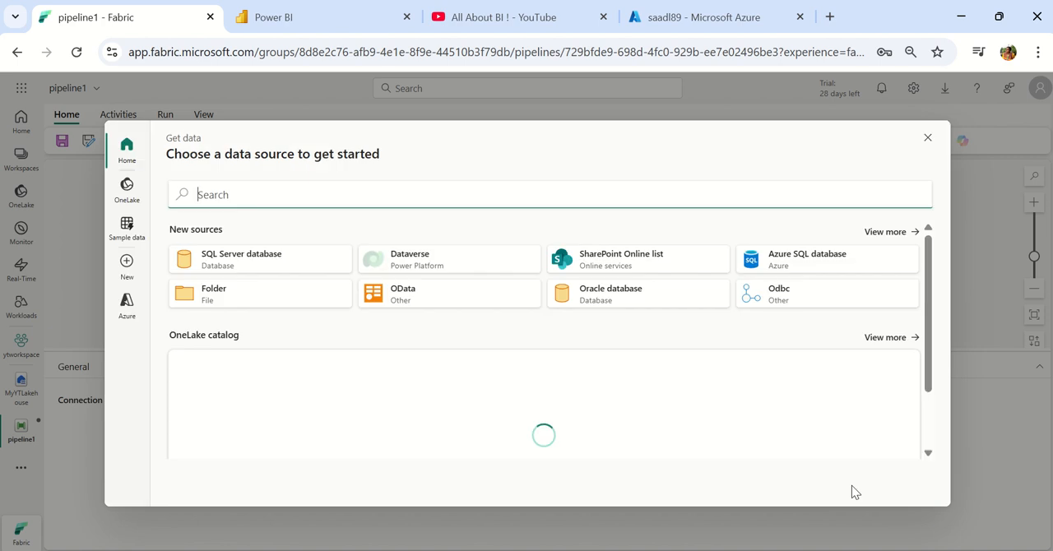
{"action": "type", "text": "ge"}
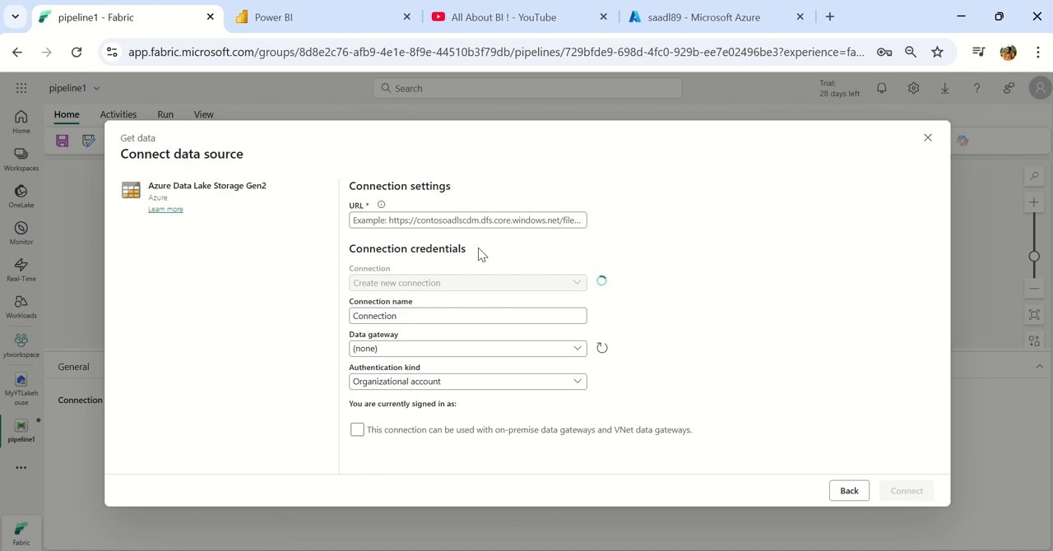
Step: Find the DFS URL under the saad89 storage account's Endpoints in Azure
{"action": "left_click", "coordinate": [716, 16]}
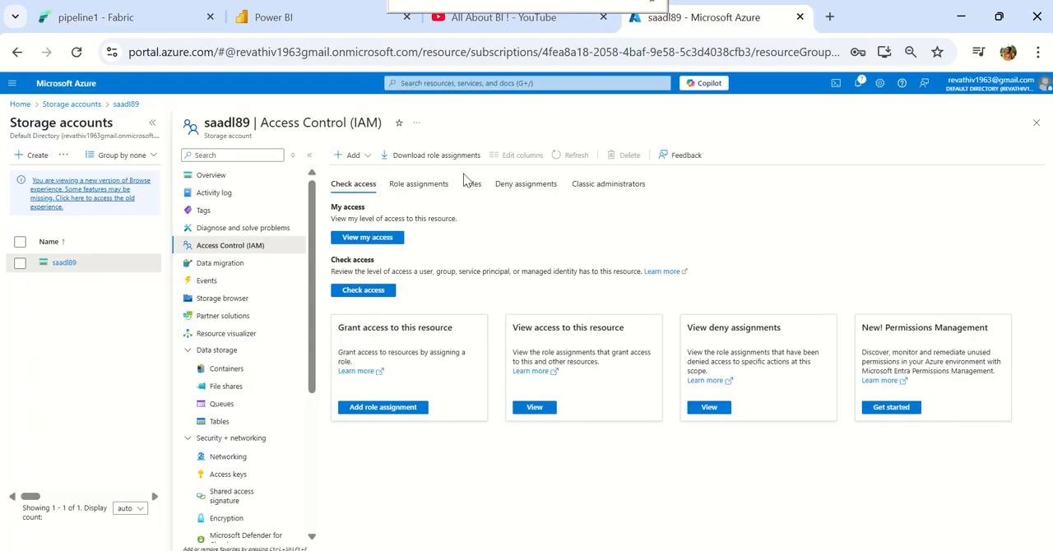
{"action": "scroll", "scroll_direction": "down", "scroll_amount": 3}
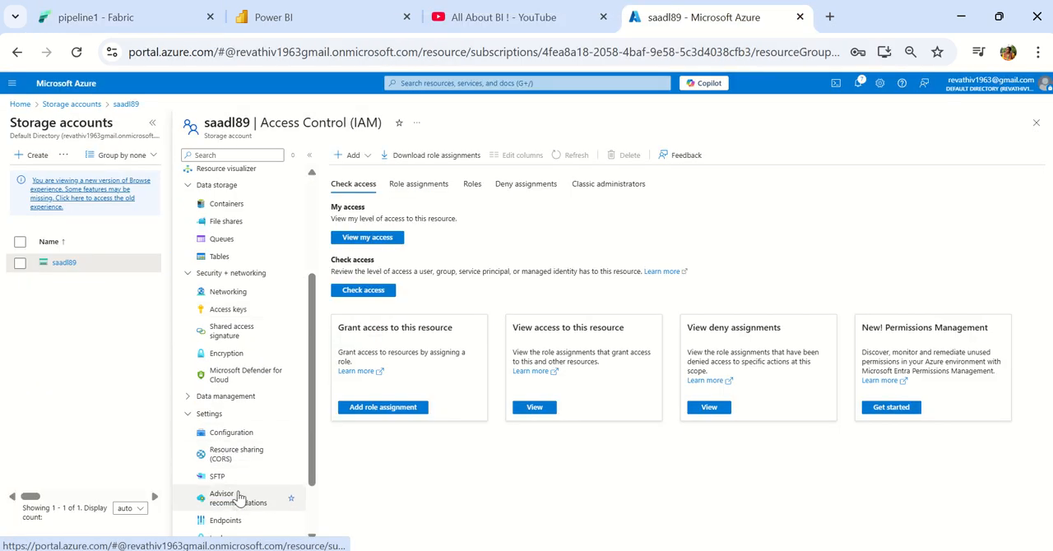
{"action": "mouse_move", "coordinate": [234, 331]}
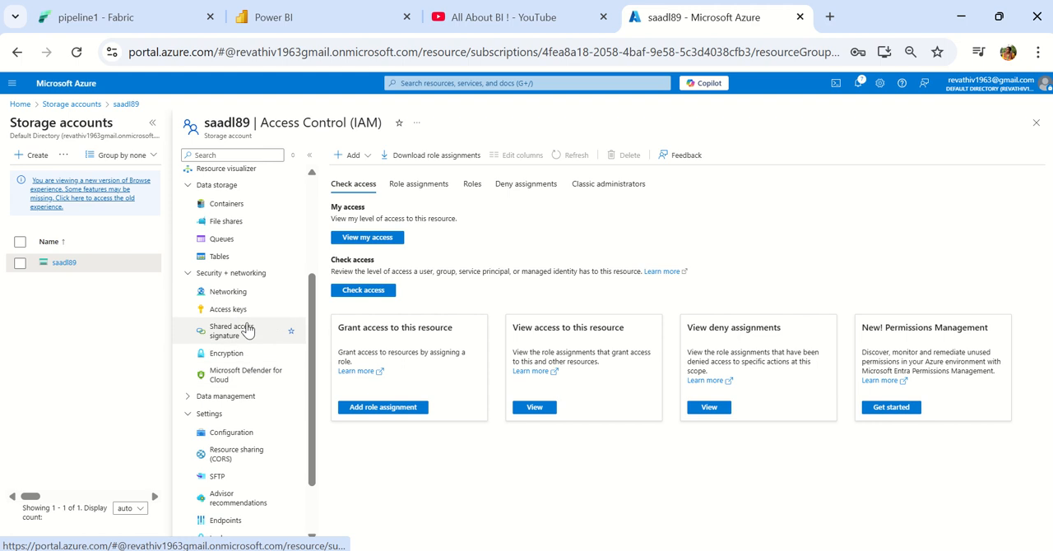
{"action": "left_click", "coordinate": [226, 520]}
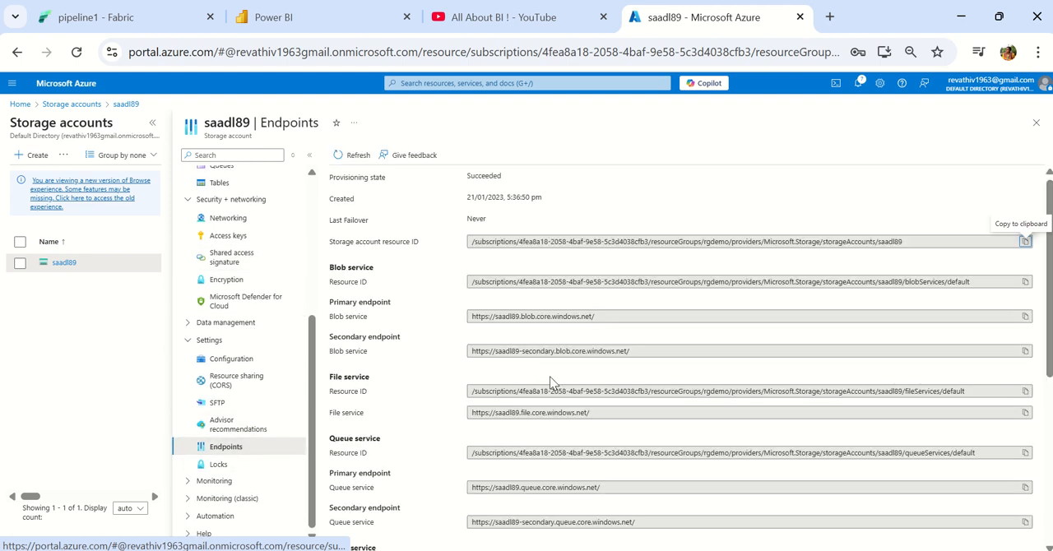
{"action": "scroll", "scroll_direction": "down", "scroll_amount": 3}
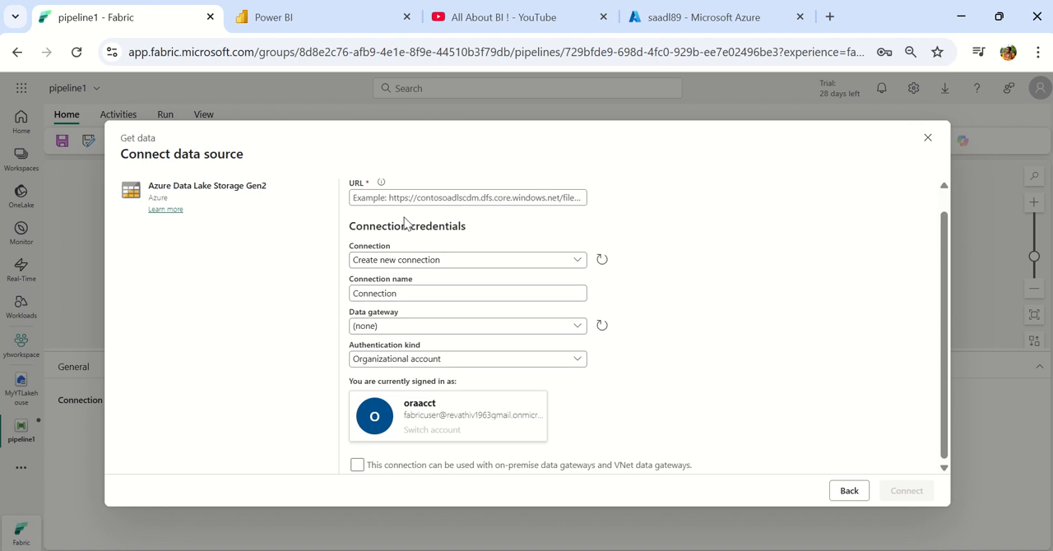
Step: Create connection myYTconnection with the DFS URL and Workspace identity authentication, which reports invalid credentials
{"action": "left_click", "coordinate": [467, 283]}
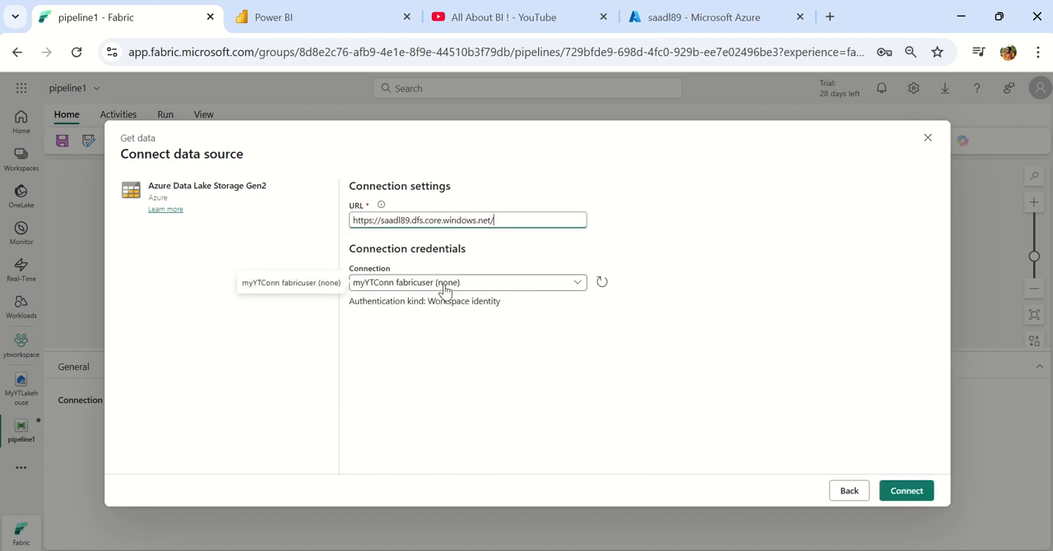
{"action": "left_click", "coordinate": [468, 283]}
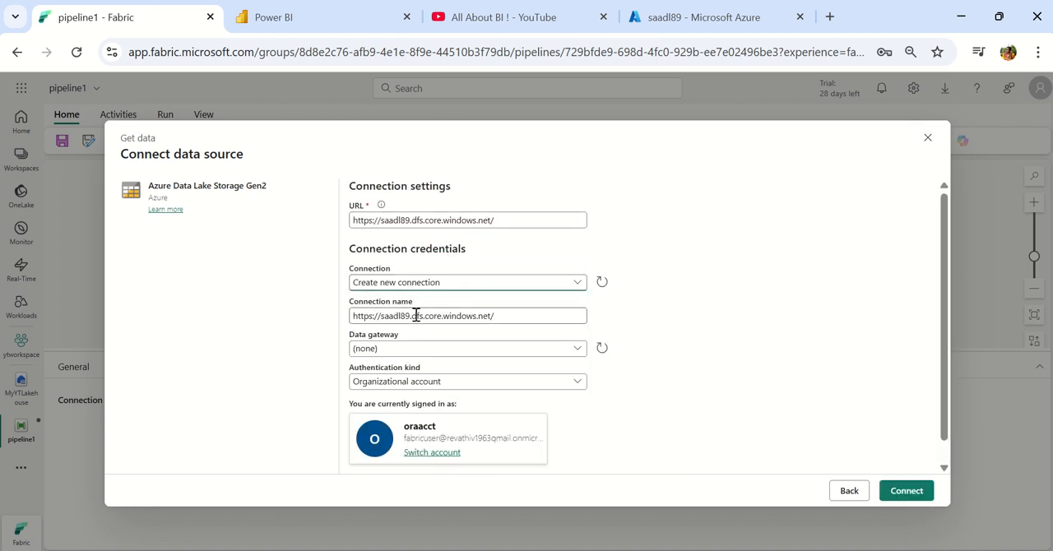
{"action": "type", "text": "myYT"}
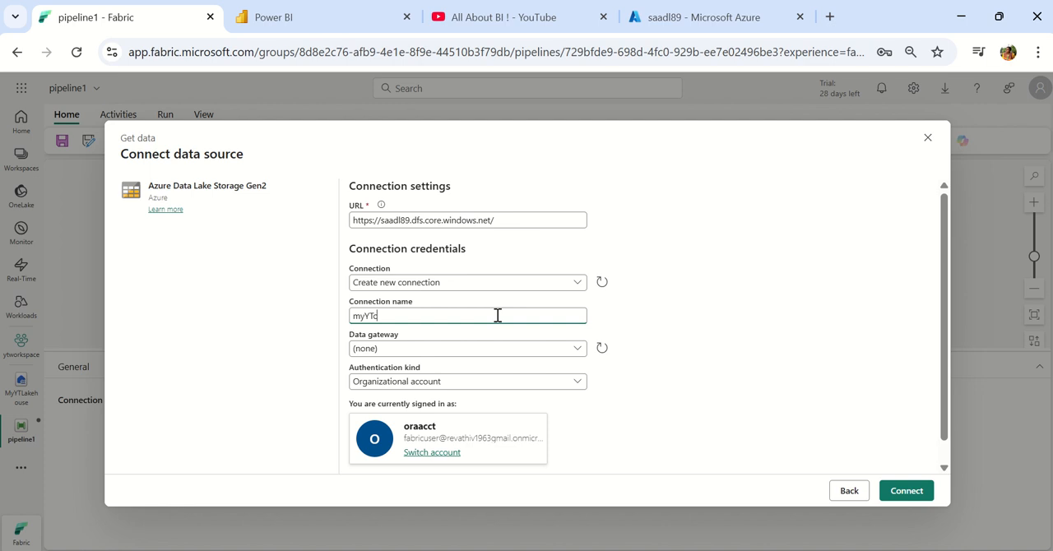
{"action": "type", "text": "connection"}
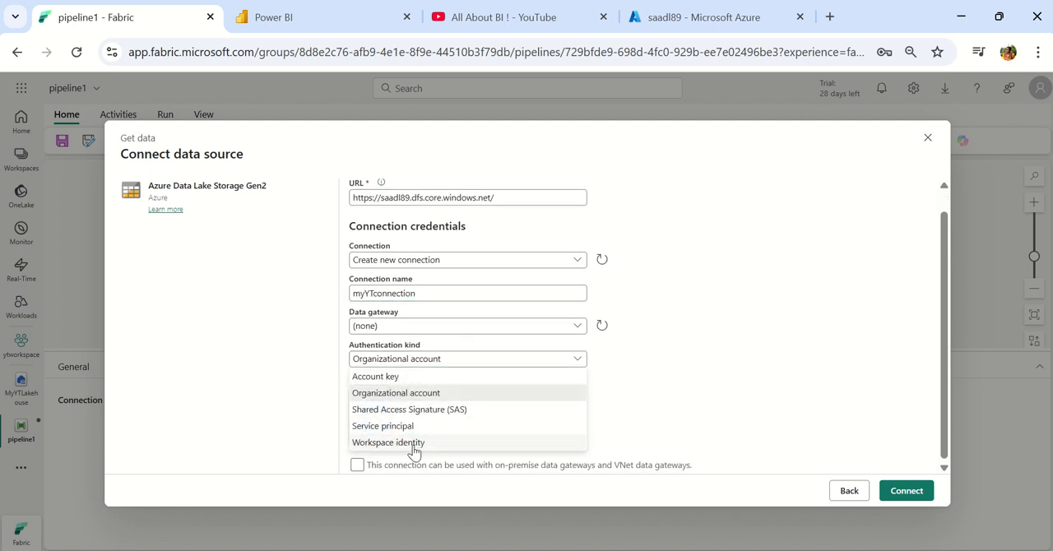
{"action": "left_click", "coordinate": [388, 443]}
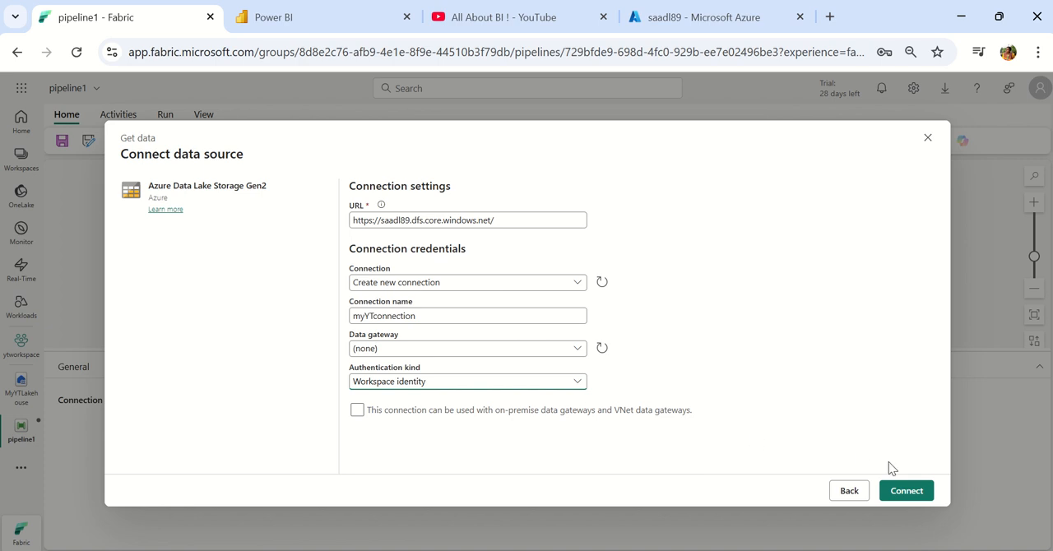
{"action": "left_click", "coordinate": [905, 490]}
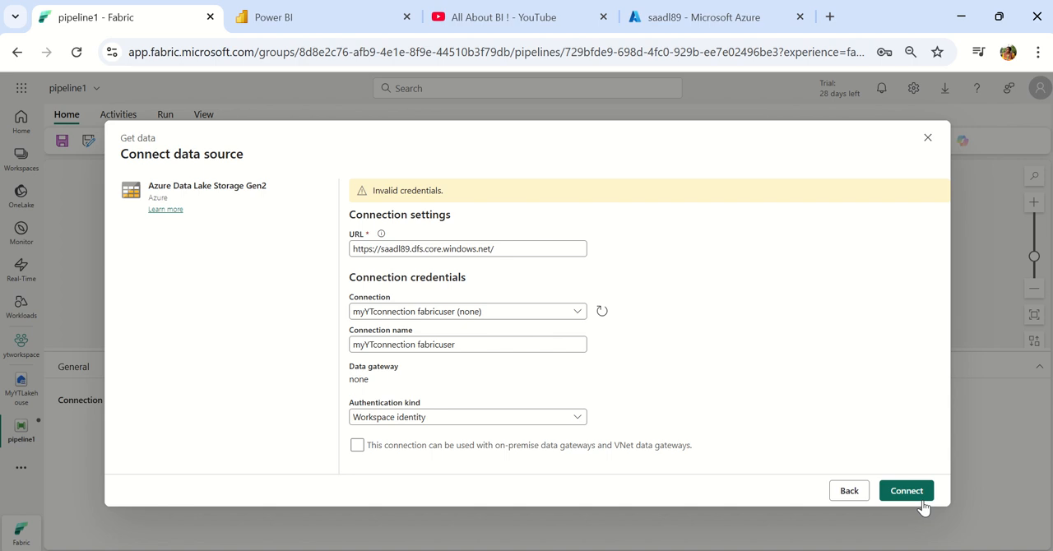
{"action": "mouse_move", "coordinate": [842, 468]}
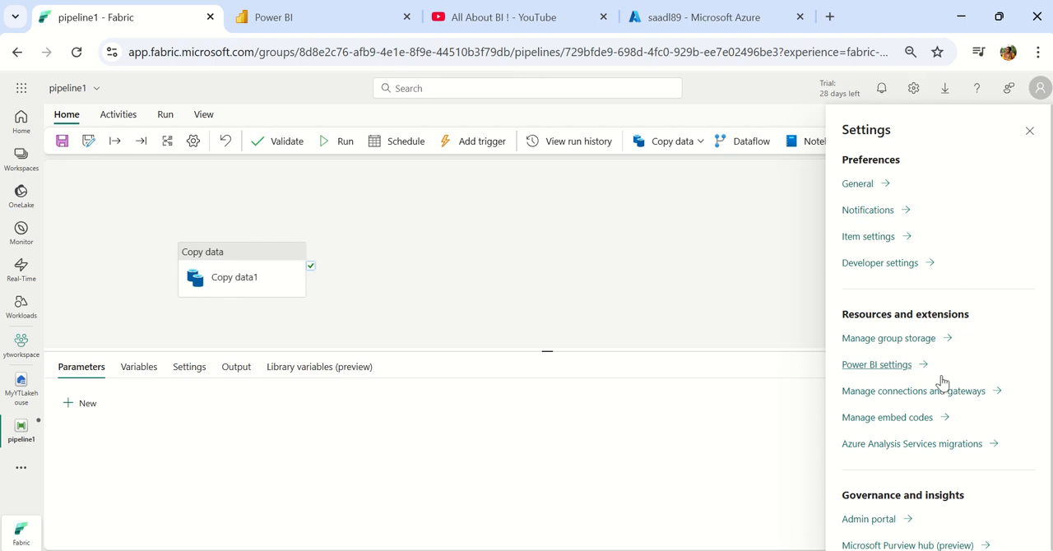
Step: Go to Manage connections and gateways from Fabric settings; no connections are listed
{"action": "left_click", "coordinate": [913, 89]}
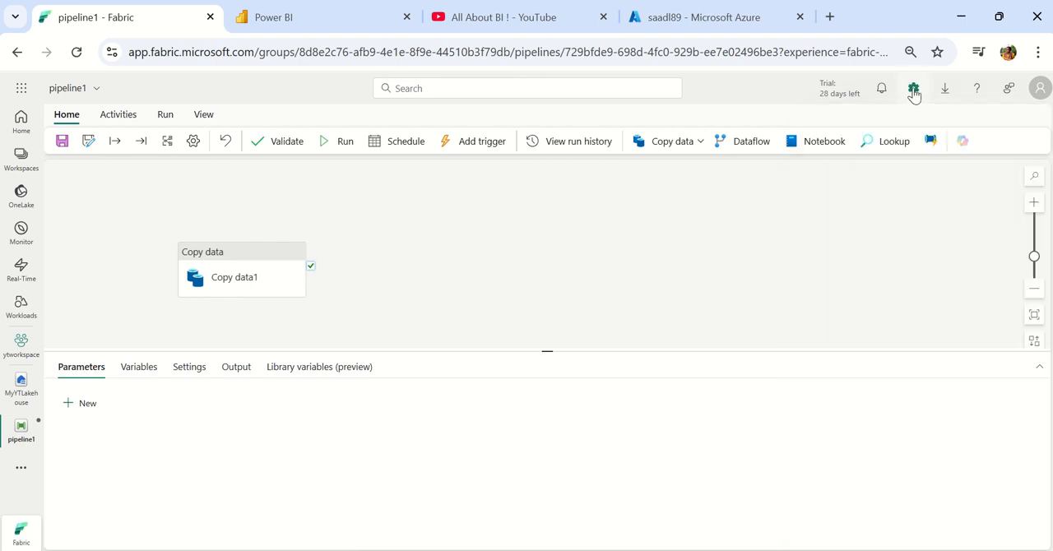
{"action": "left_click", "coordinate": [914, 89]}
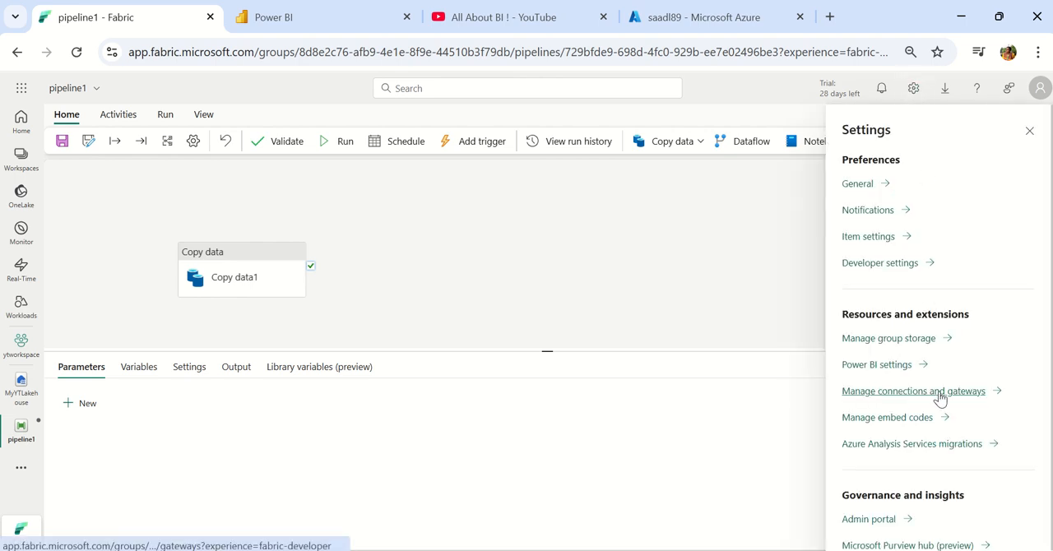
{"action": "left_click", "coordinate": [912, 392]}
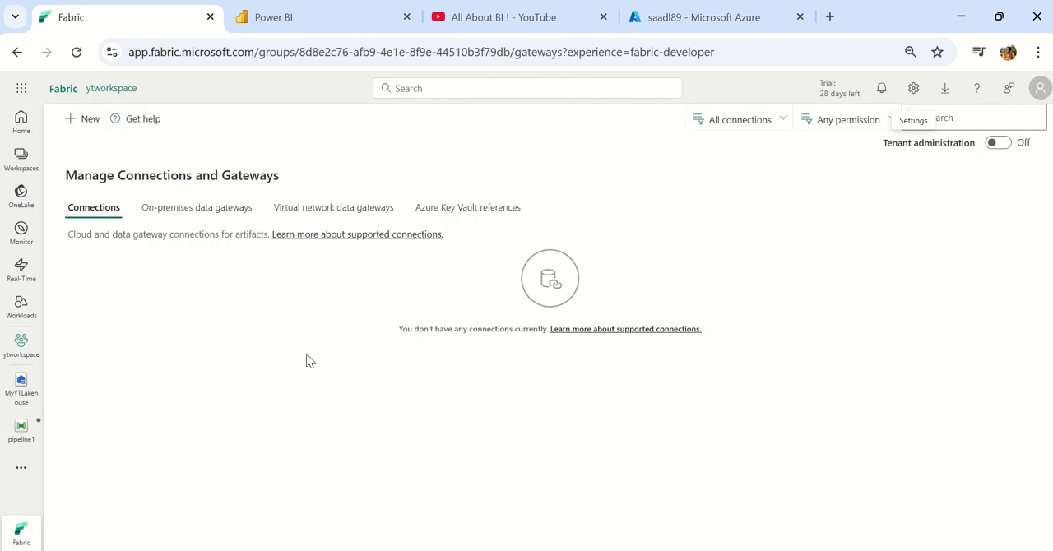
{"action": "mouse_move", "coordinate": [313, 405]}
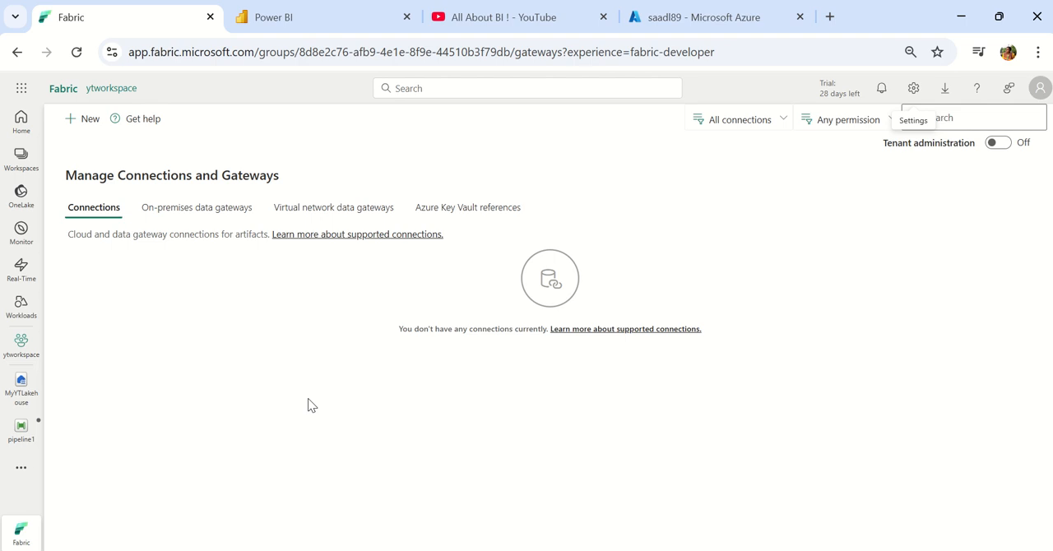
{"action": "mouse_move", "coordinate": [306, 349]}
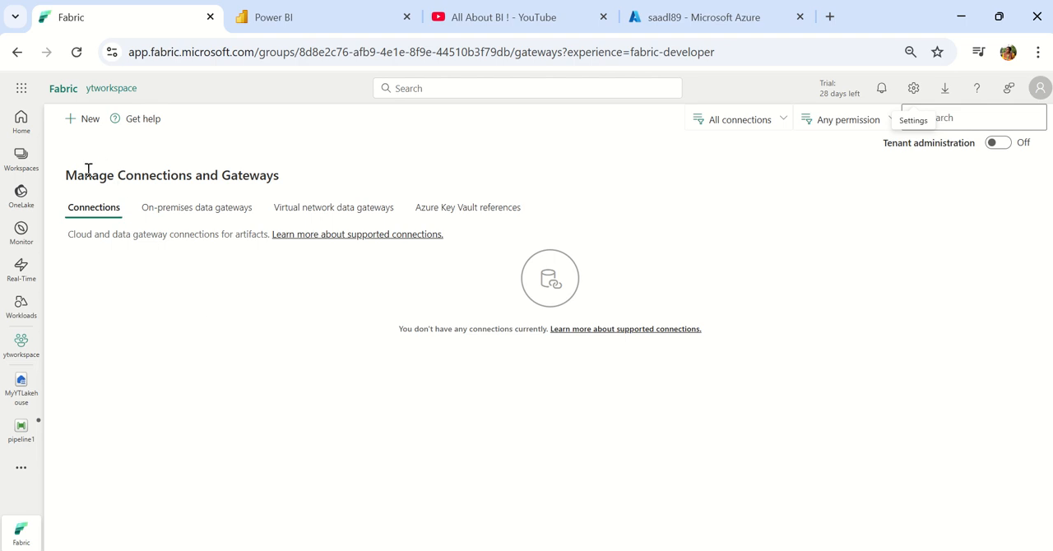
{"action": "mouse_move", "coordinate": [122, 168]}
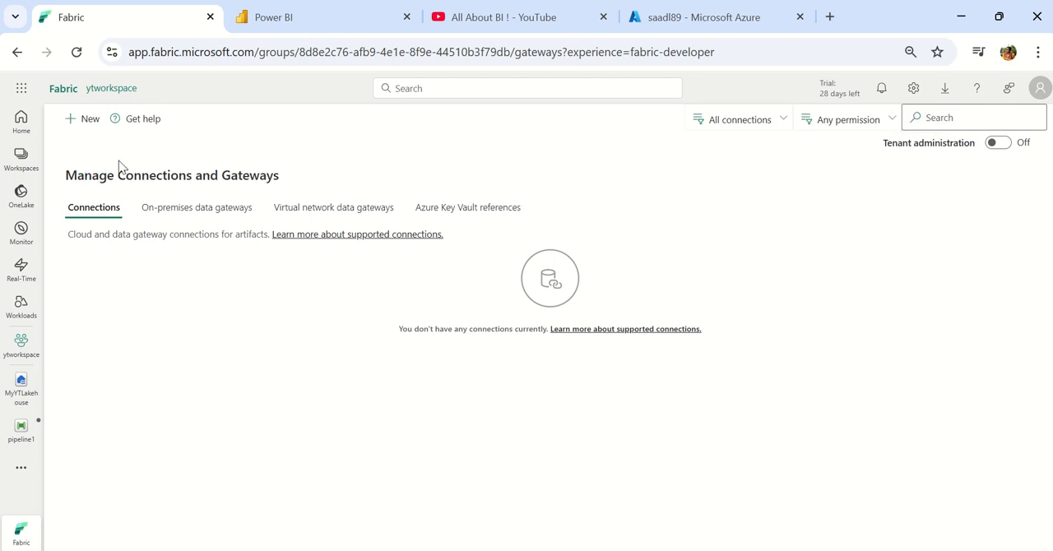
Step: Choose Azure Data Lake Storage Gen2 as a new source connection for Copy data1
{"action": "left_click", "coordinate": [20, 427]}
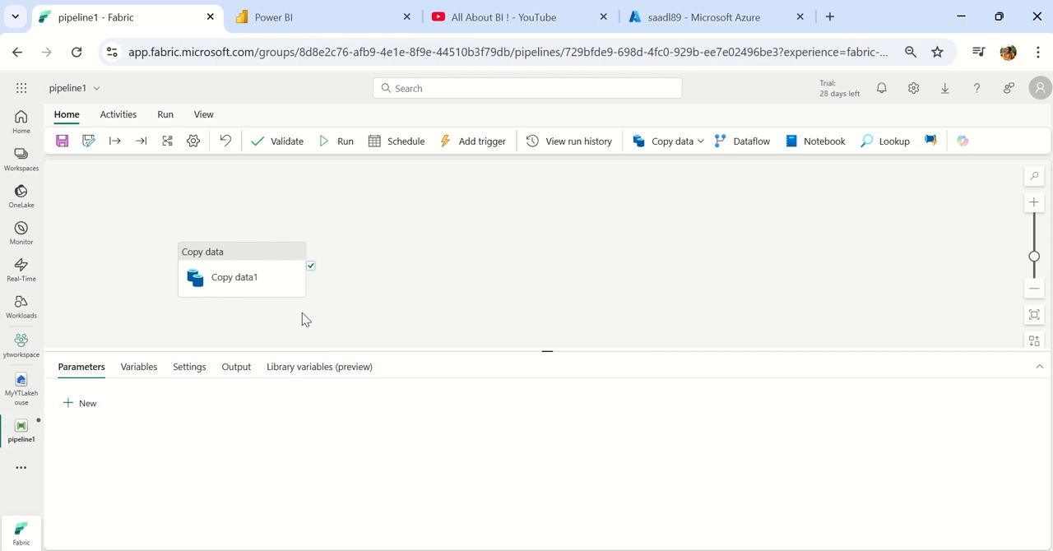
{"action": "left_click", "coordinate": [234, 276]}
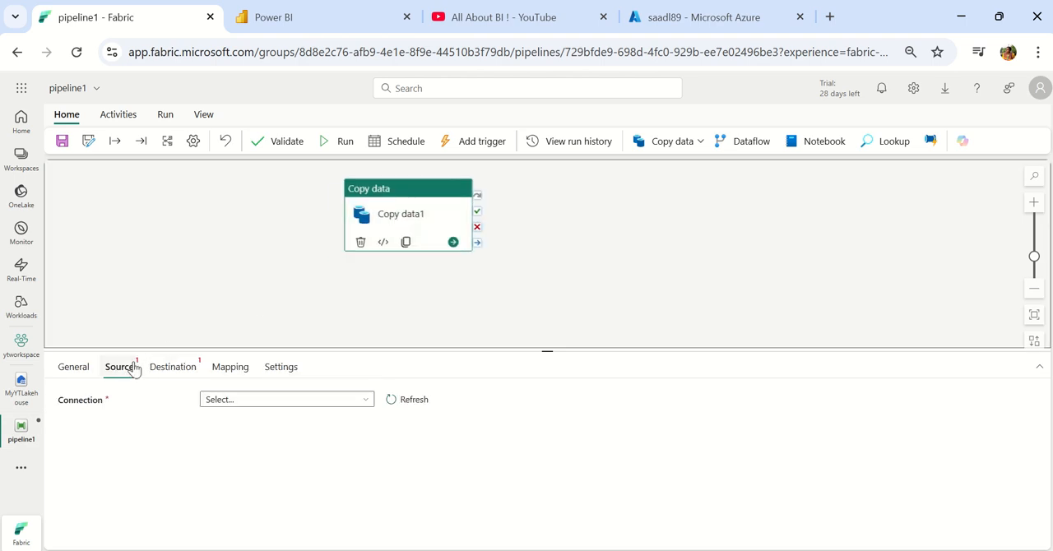
{"action": "left_click", "coordinate": [287, 398]}
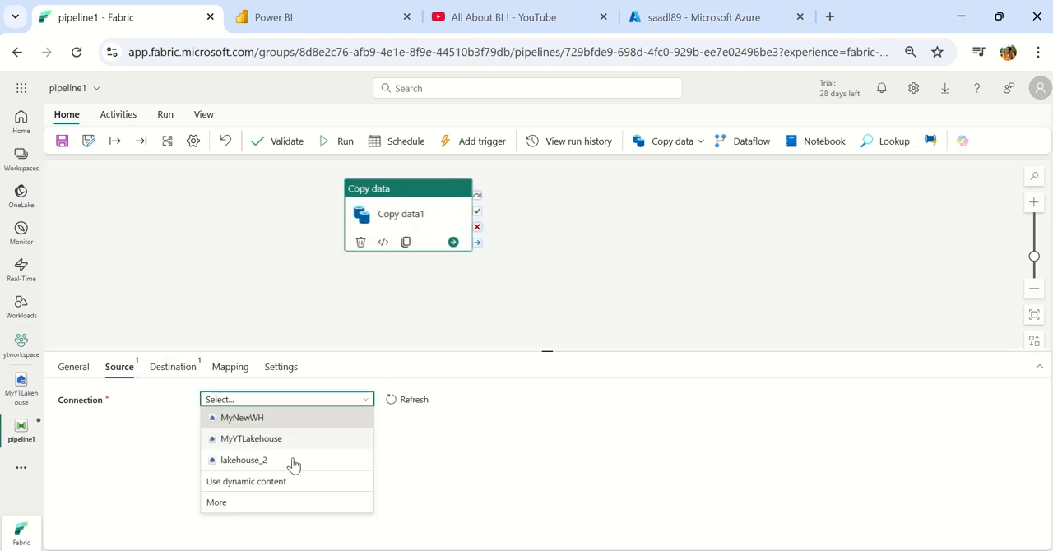
{"action": "left_click", "coordinate": [243, 461]}
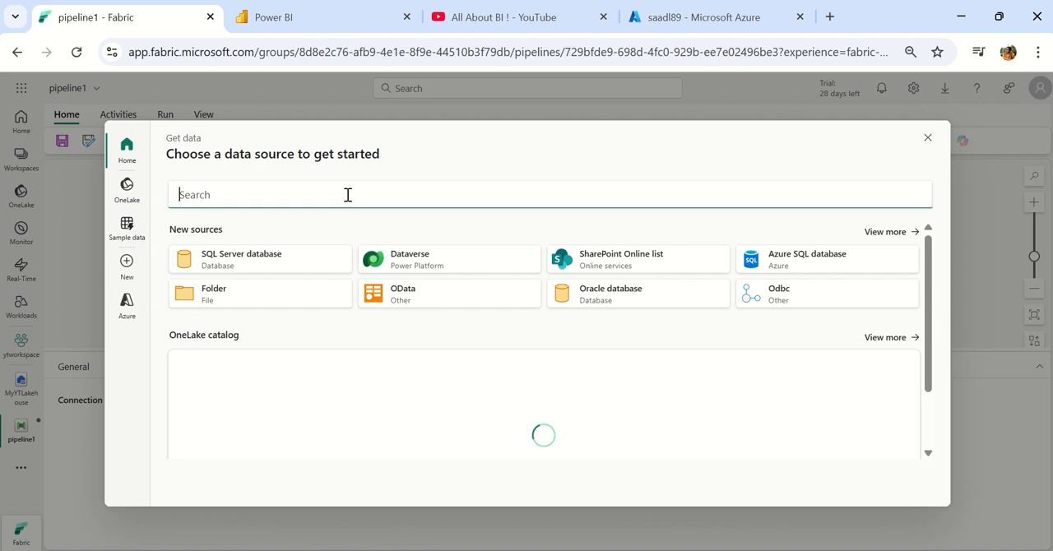
{"action": "type", "text": "gen2"}
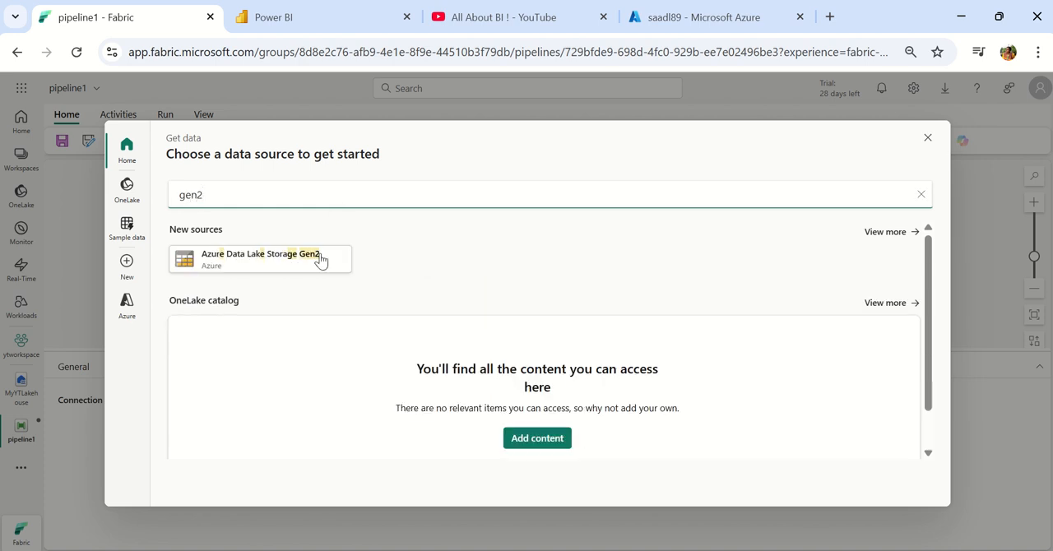
{"action": "left_click", "coordinate": [260, 258]}
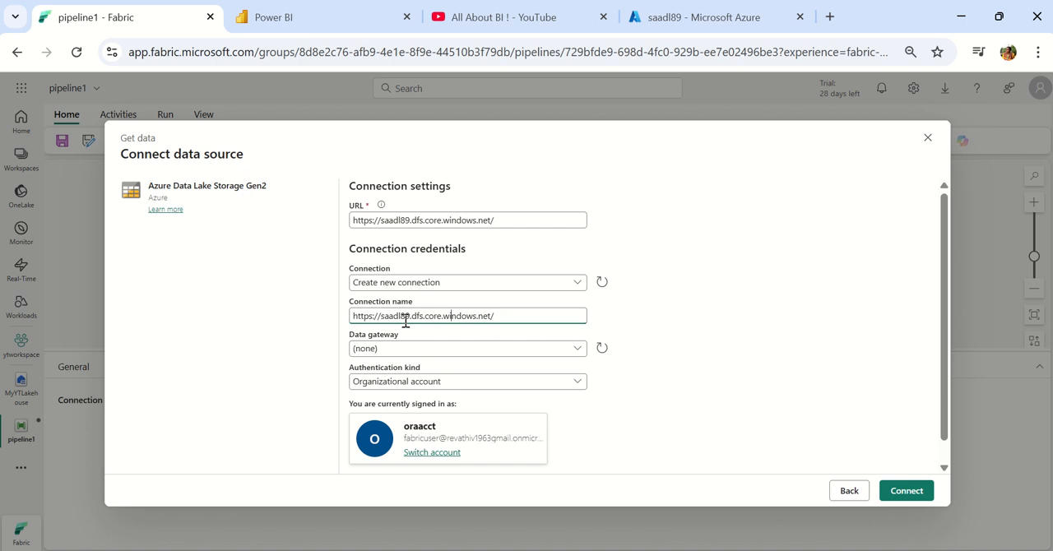
Step: Name the connection ADLSGen2 and set Authentication kind to Workspace identity
{"action": "type", "text": "ADG"}
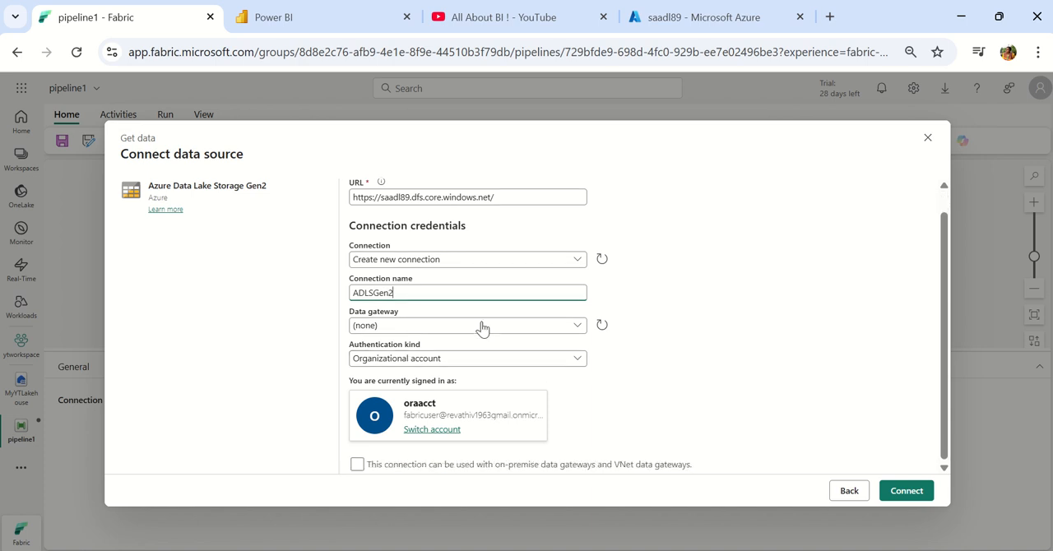
{"action": "left_click", "coordinate": [467, 359]}
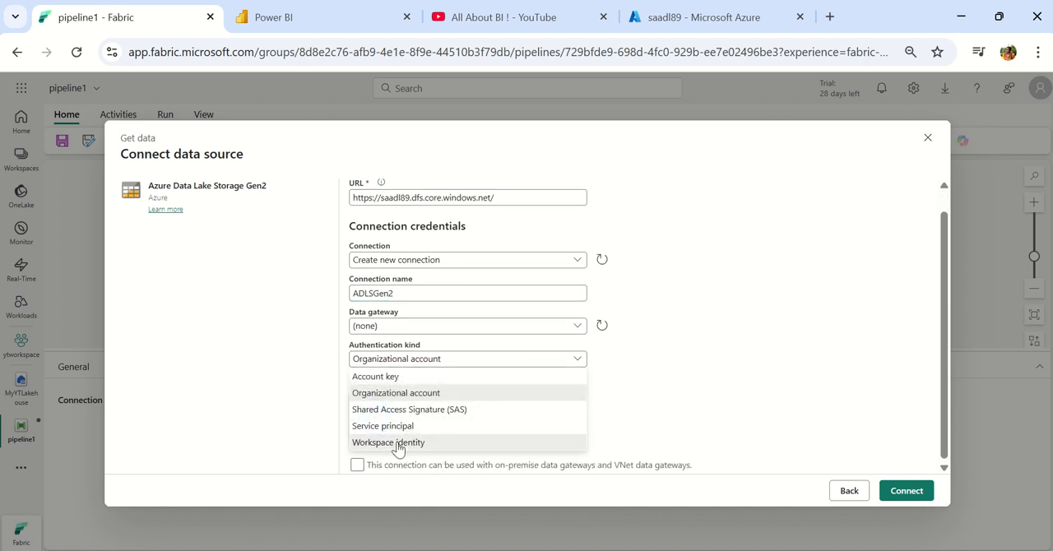
{"action": "left_click", "coordinate": [388, 441]}
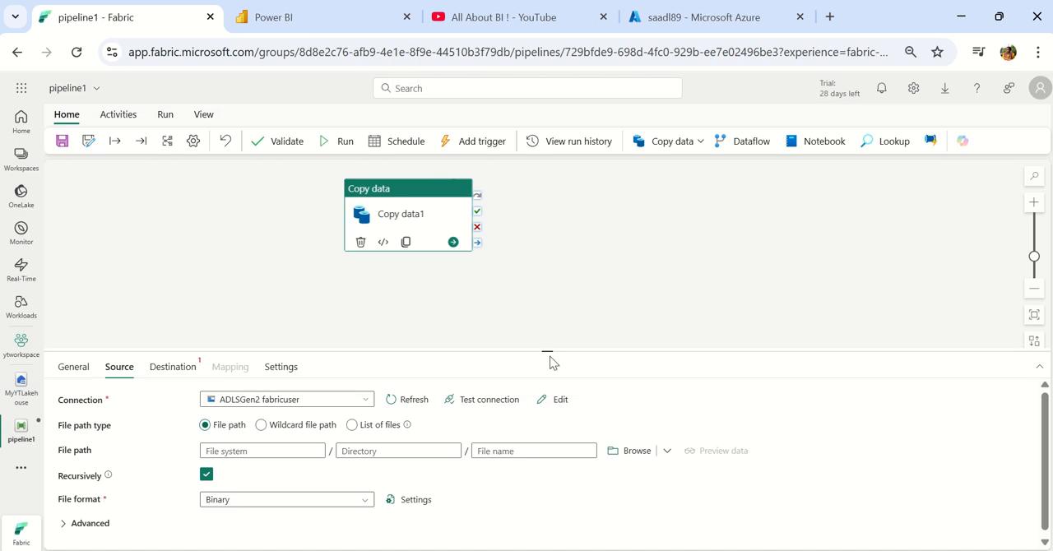
Step: Test the ADLSGen2 source connection and get Connection successful
{"action": "left_click_drag", "start_coordinate": [547, 358], "coordinate": [546, 299]}
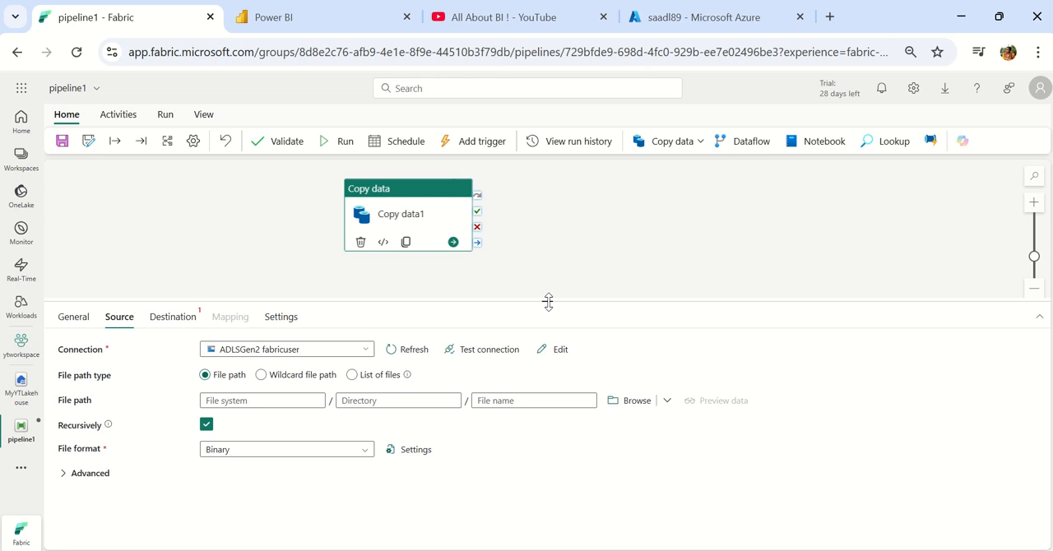
{"action": "mouse_move", "coordinate": [549, 300]}
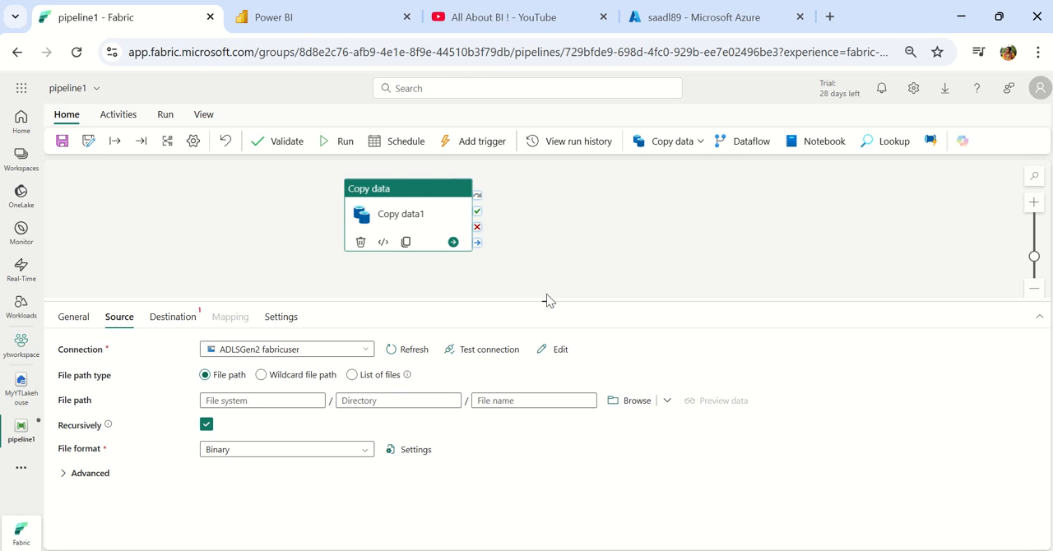
{"action": "mouse_move", "coordinate": [536, 314]}
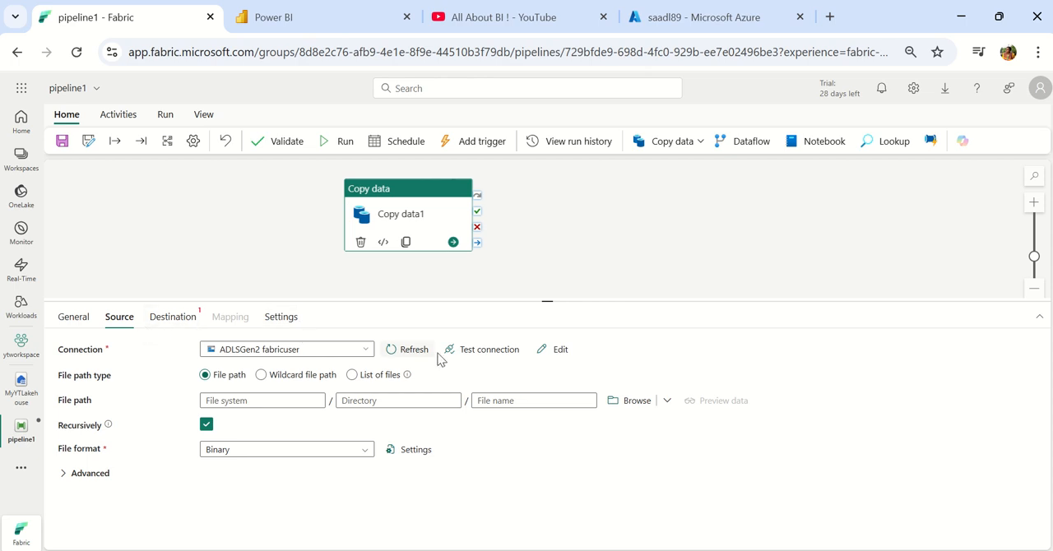
{"action": "left_click", "coordinate": [481, 349]}
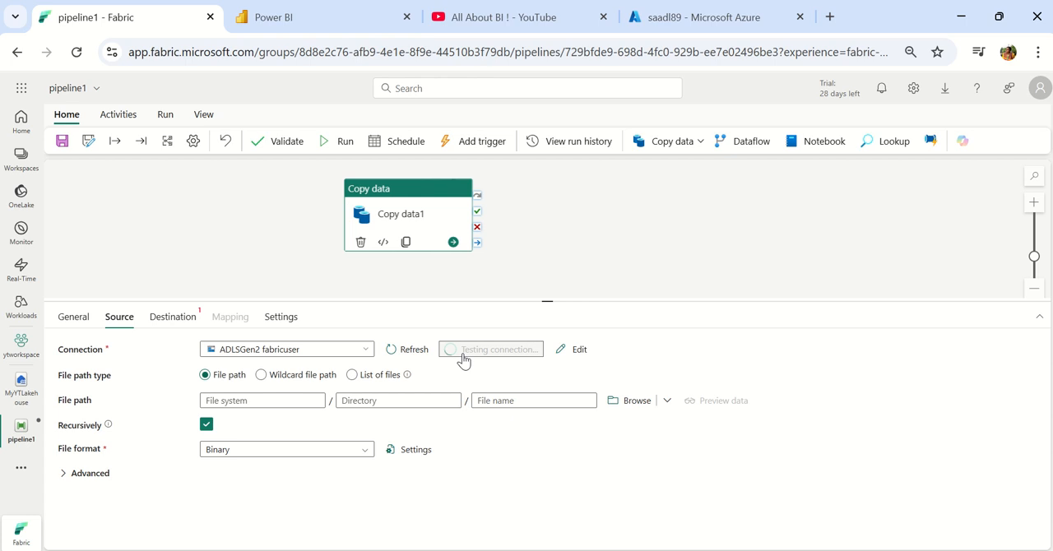
{"action": "left_click", "coordinate": [491, 349]}
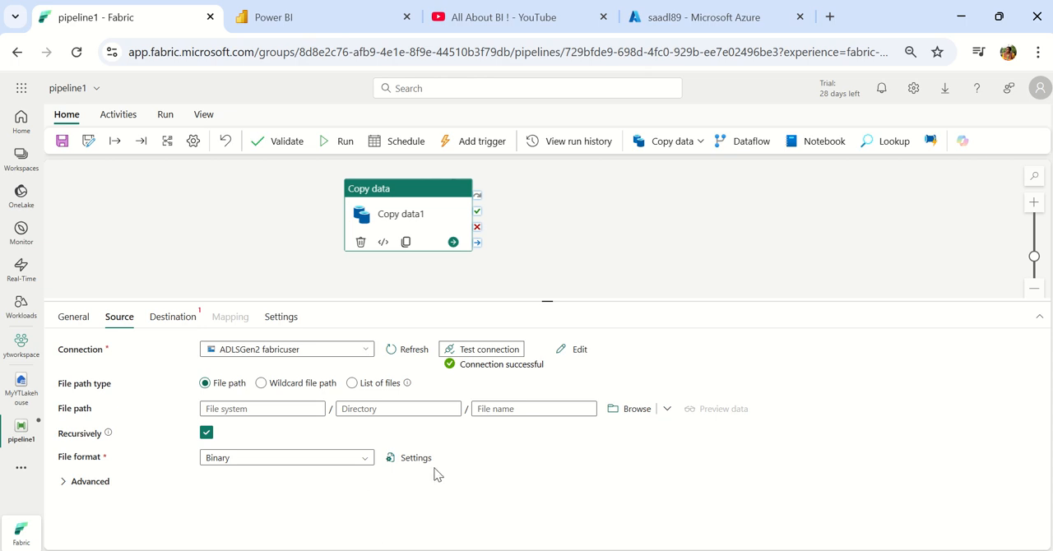
{"action": "mouse_move", "coordinate": [510, 375]}
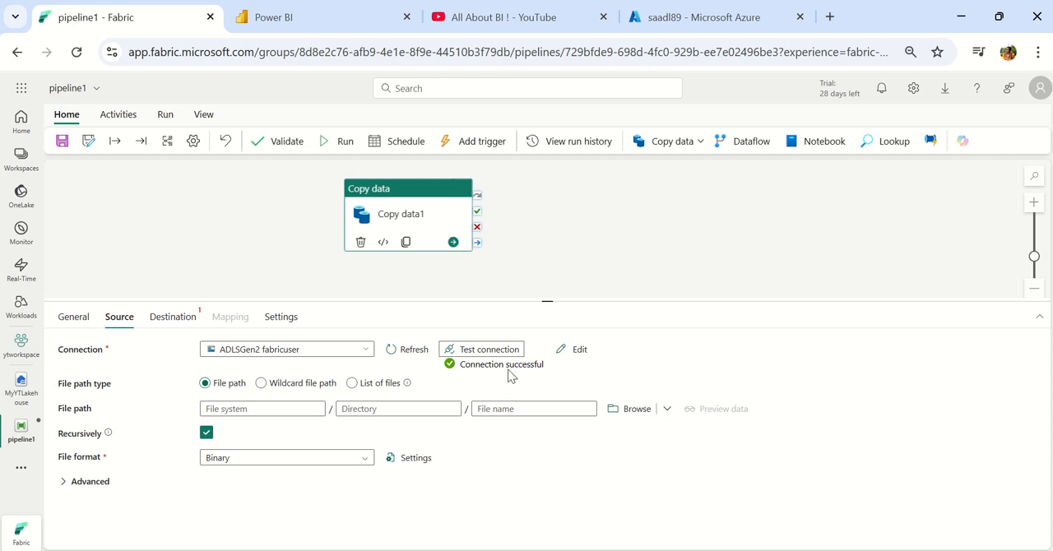
{"action": "mouse_move", "coordinate": [283, 382]}
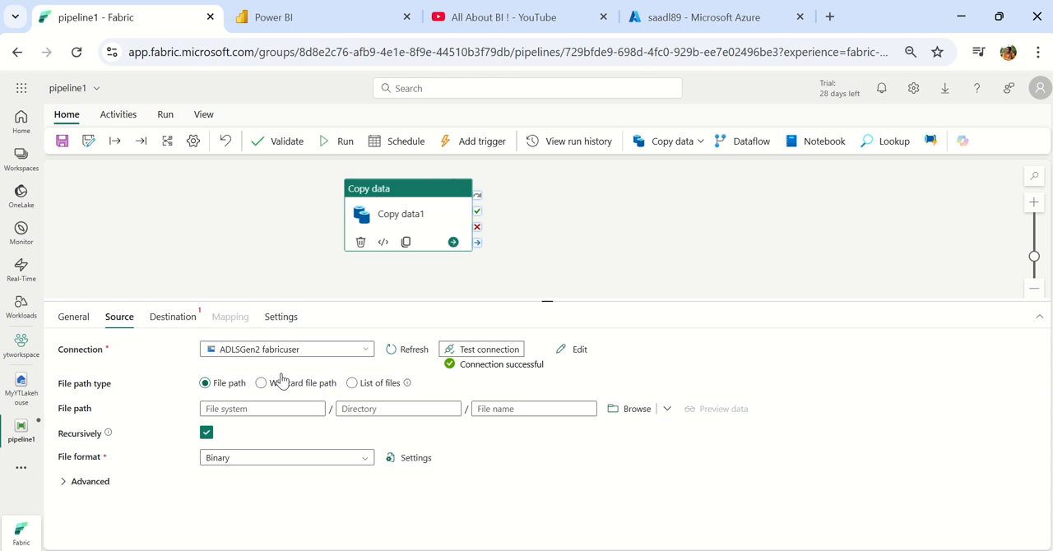
{"action": "mouse_move", "coordinate": [645, 537]}
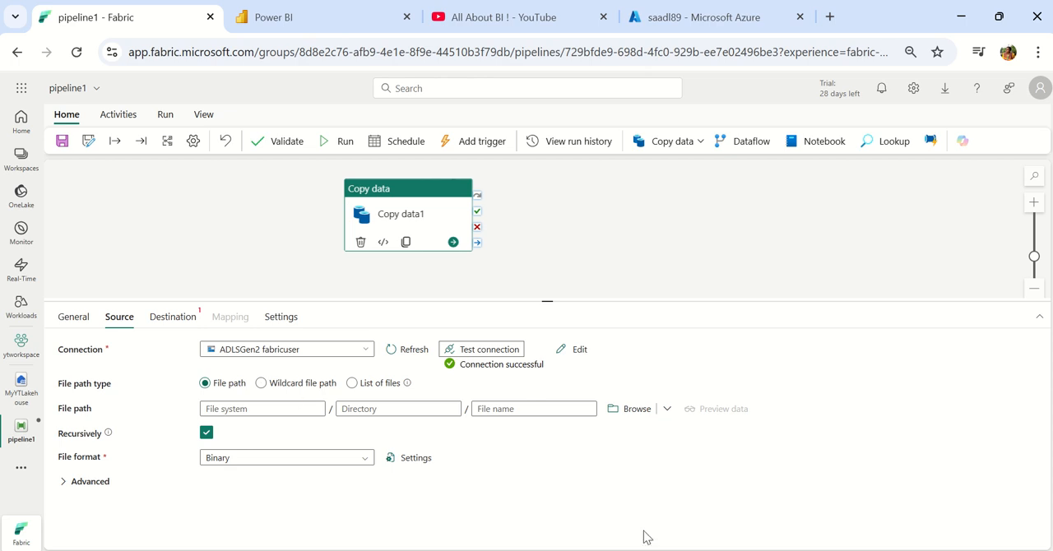
{"action": "mouse_move", "coordinate": [482, 142]}
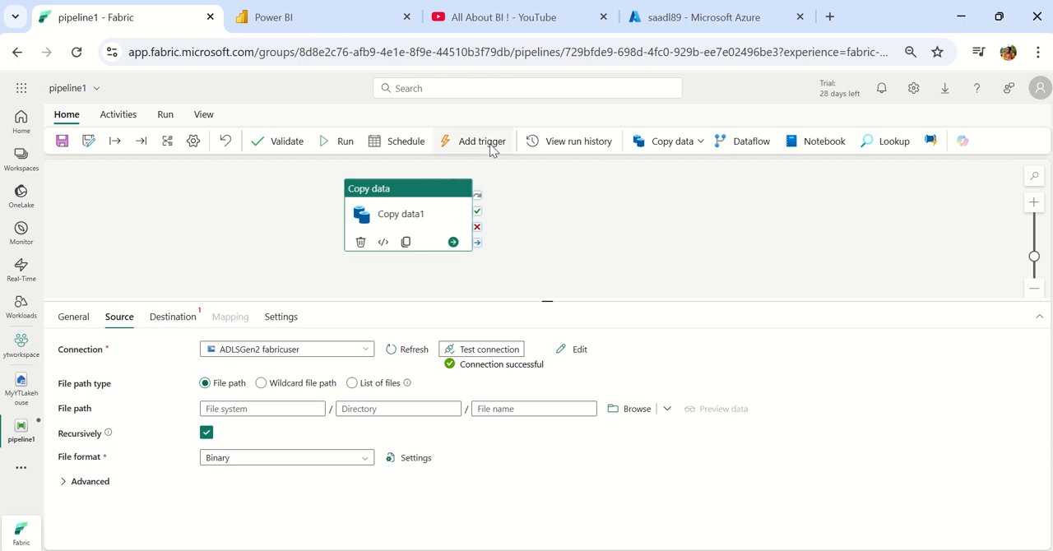